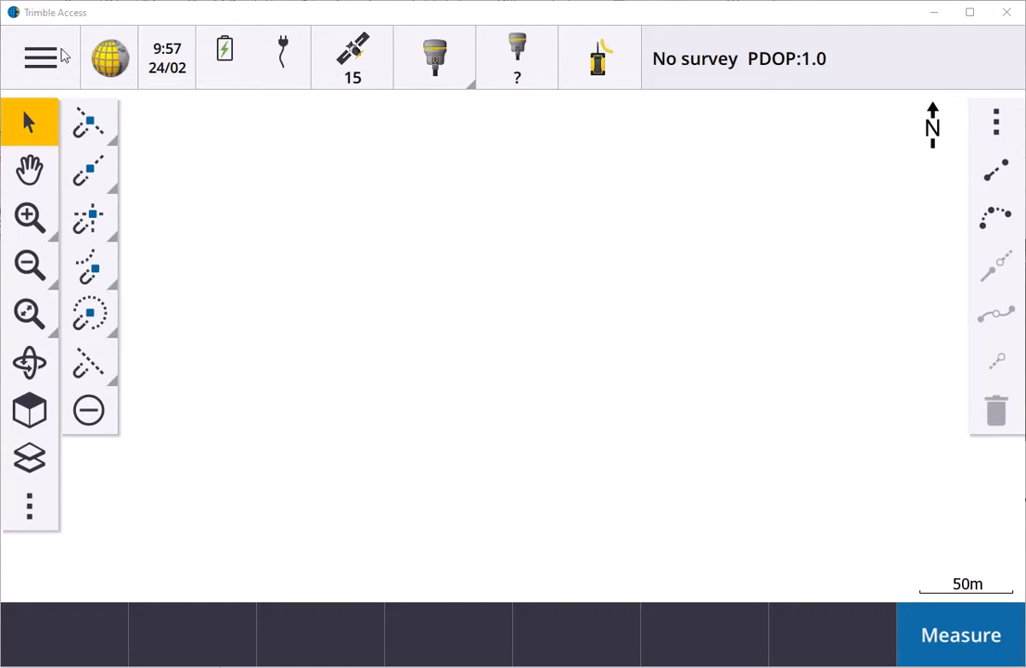
# - Bring up the main menu for project TA2021 with the Map job
pyautogui.click(41, 57)
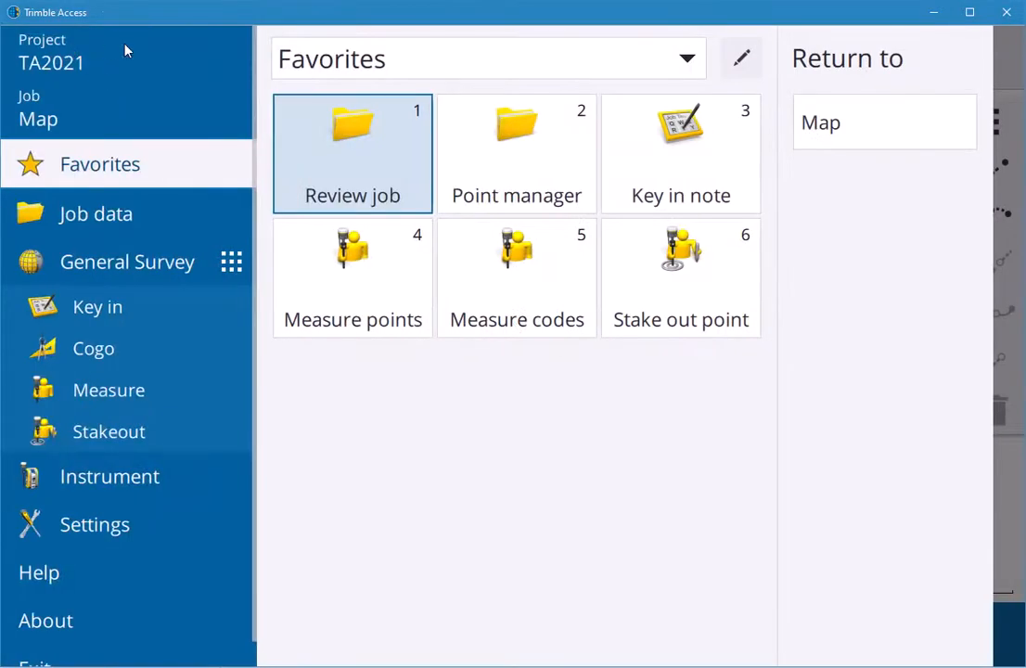
pyautogui.moveTo(126, 52)
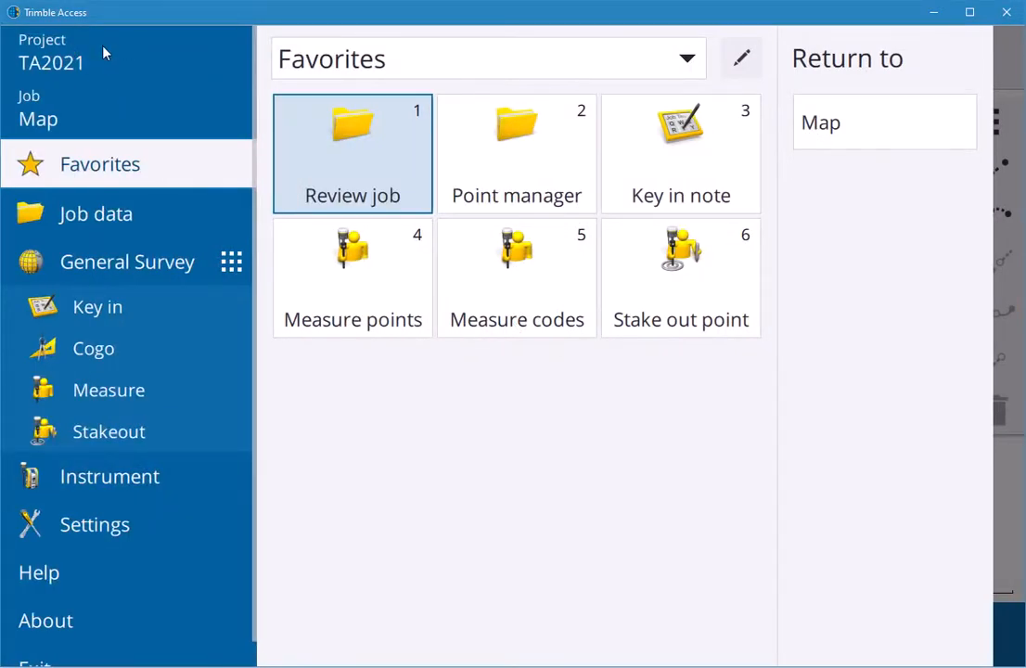
pyautogui.moveTo(107, 117)
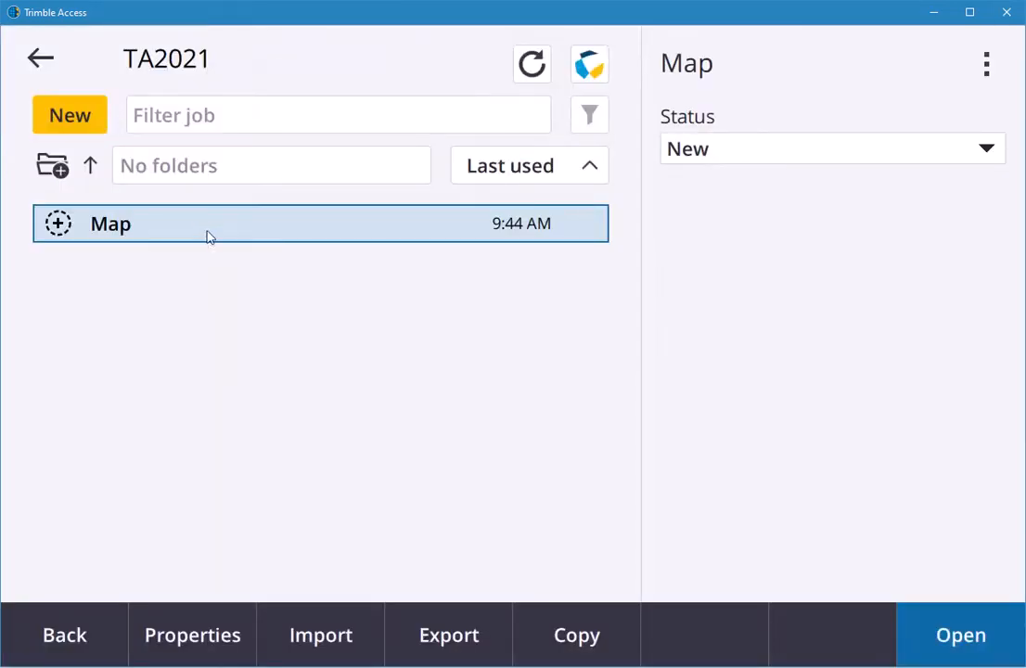
pyautogui.moveTo(102, 239)
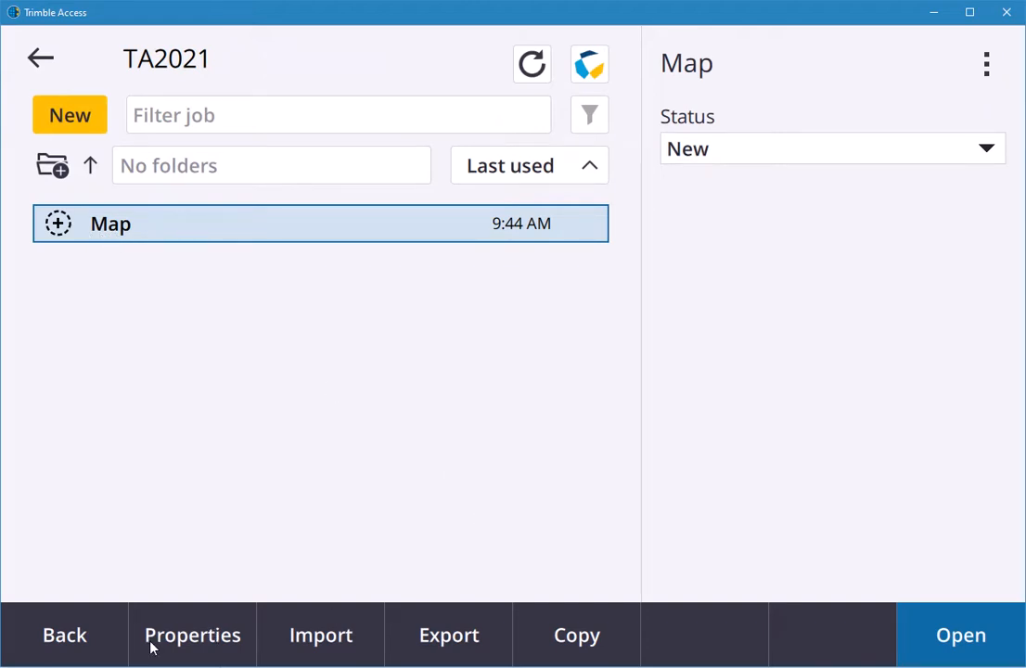
# - Reach the empty Linked files list from the Map job's properties
pyautogui.click(193, 634)
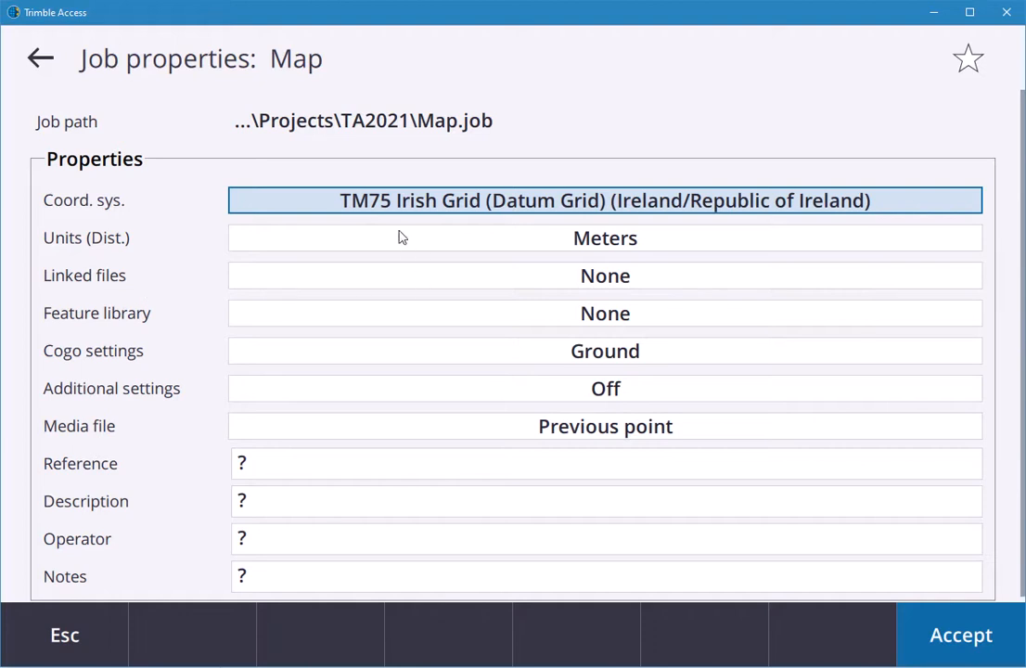
pyautogui.moveTo(319, 286)
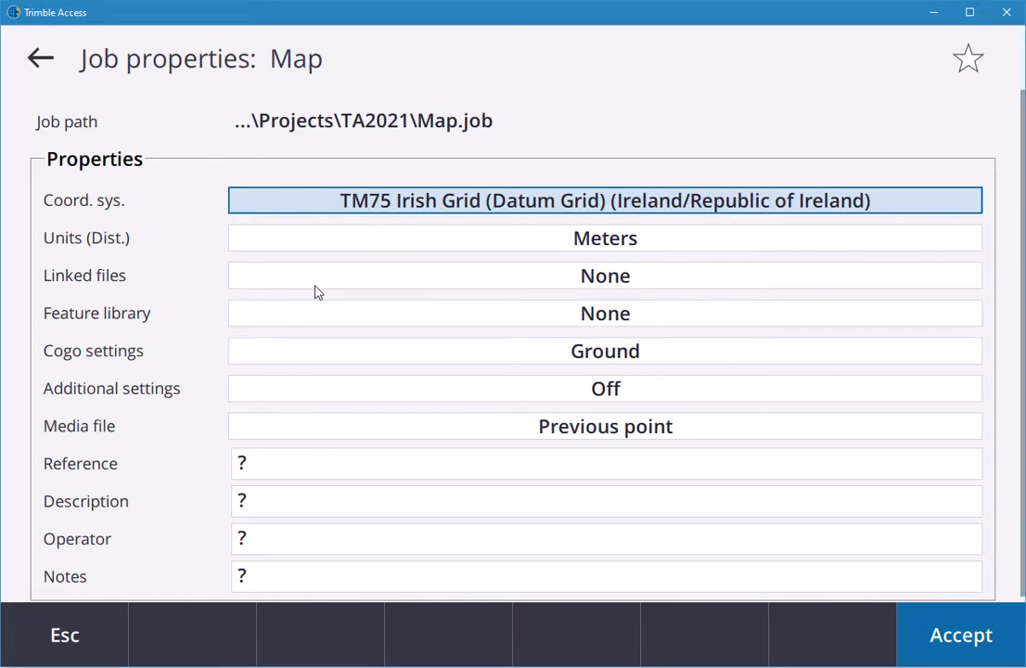
pyautogui.moveTo(330, 312)
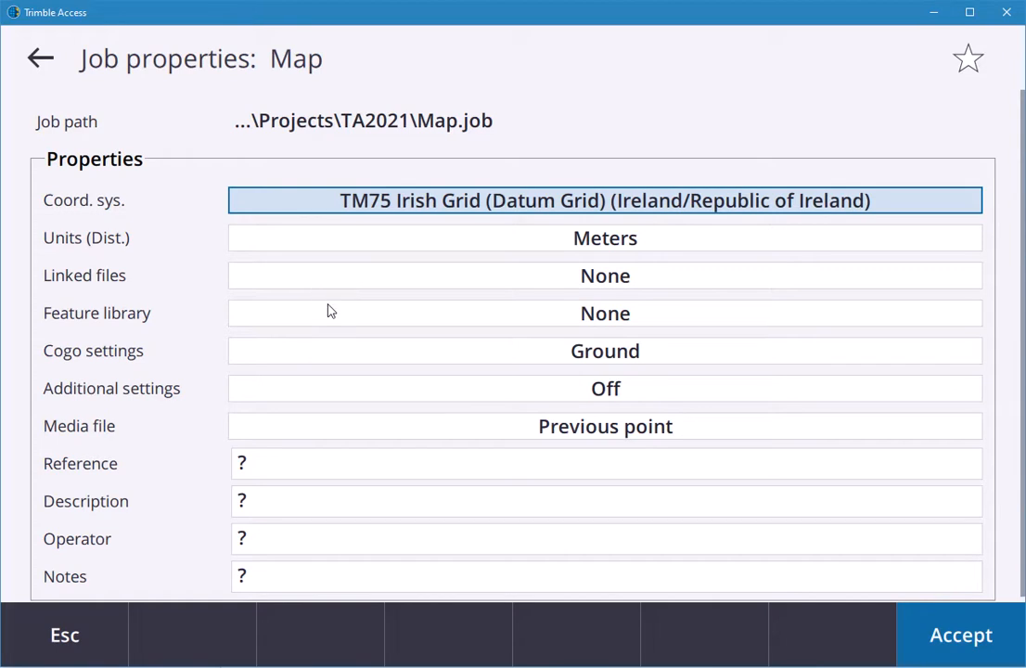
pyautogui.moveTo(349, 283)
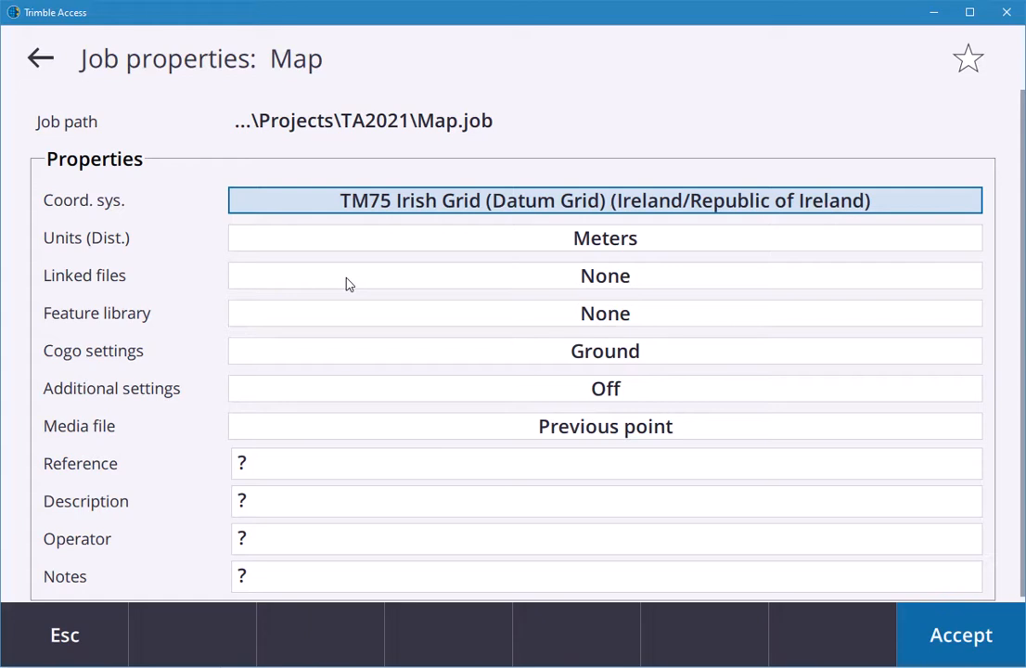
pyautogui.moveTo(197, 286)
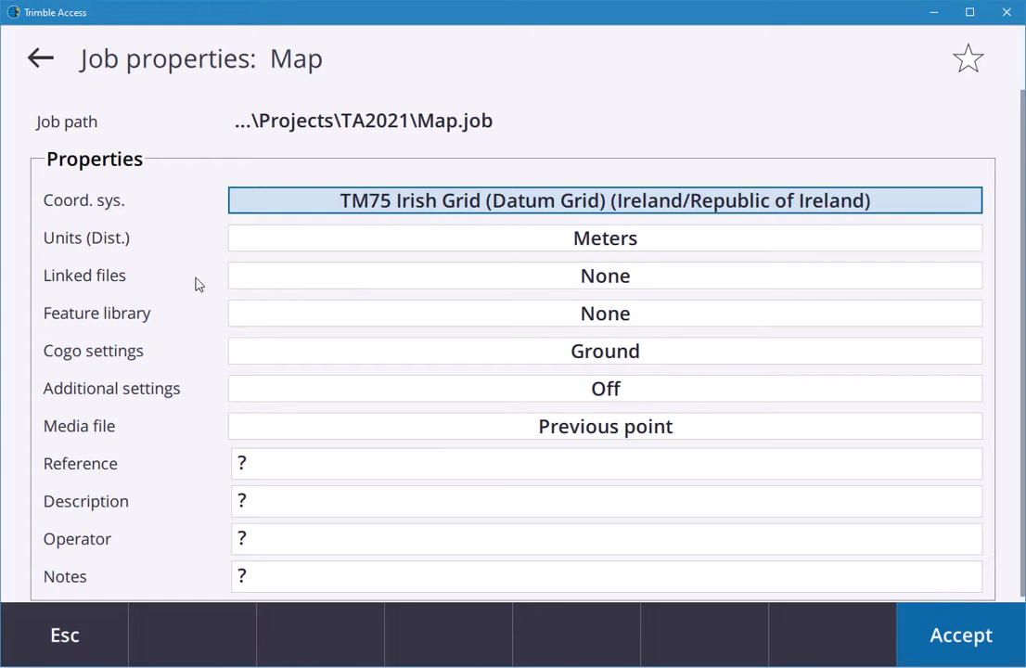
pyautogui.moveTo(358, 286)
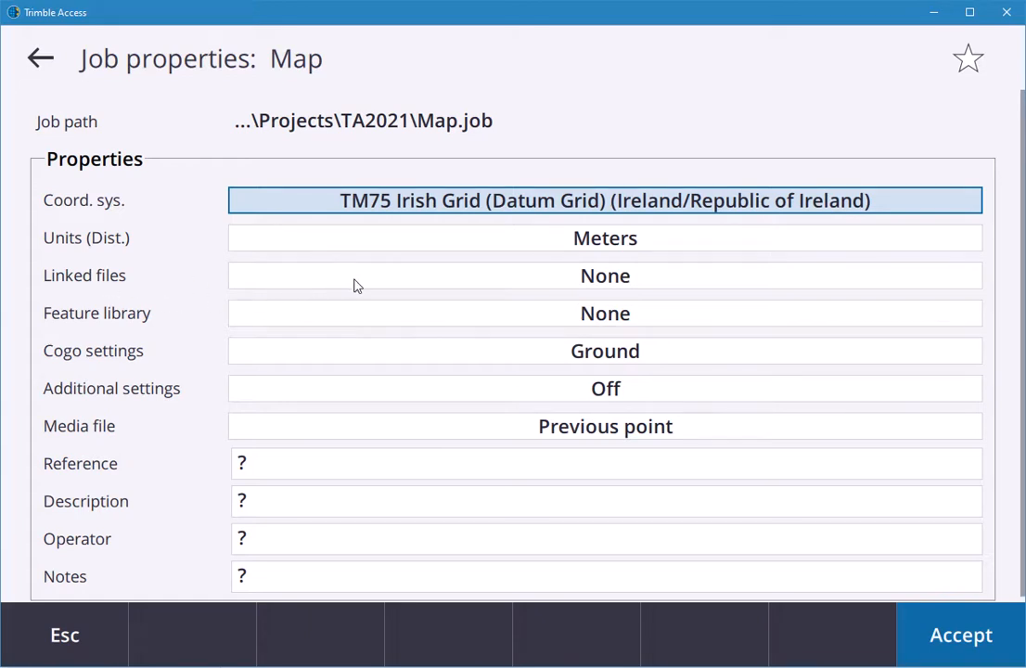
pyautogui.click(604, 275)
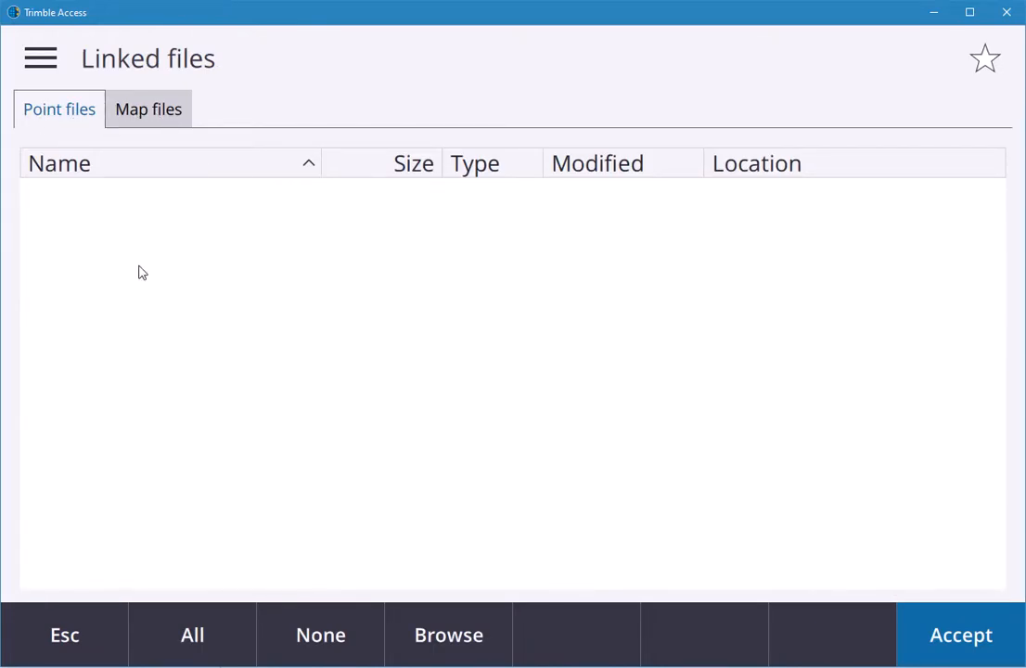
# - List the map files Amenity Park.dxf and KOREC.wms available for linking
pyautogui.click(149, 107)
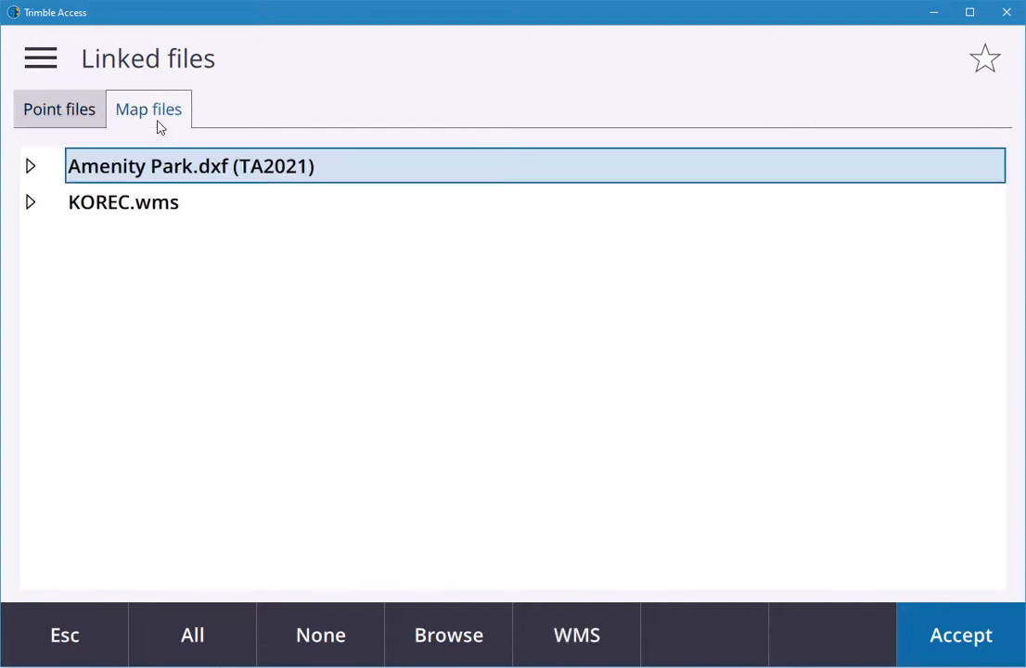
pyautogui.moveTo(226, 189)
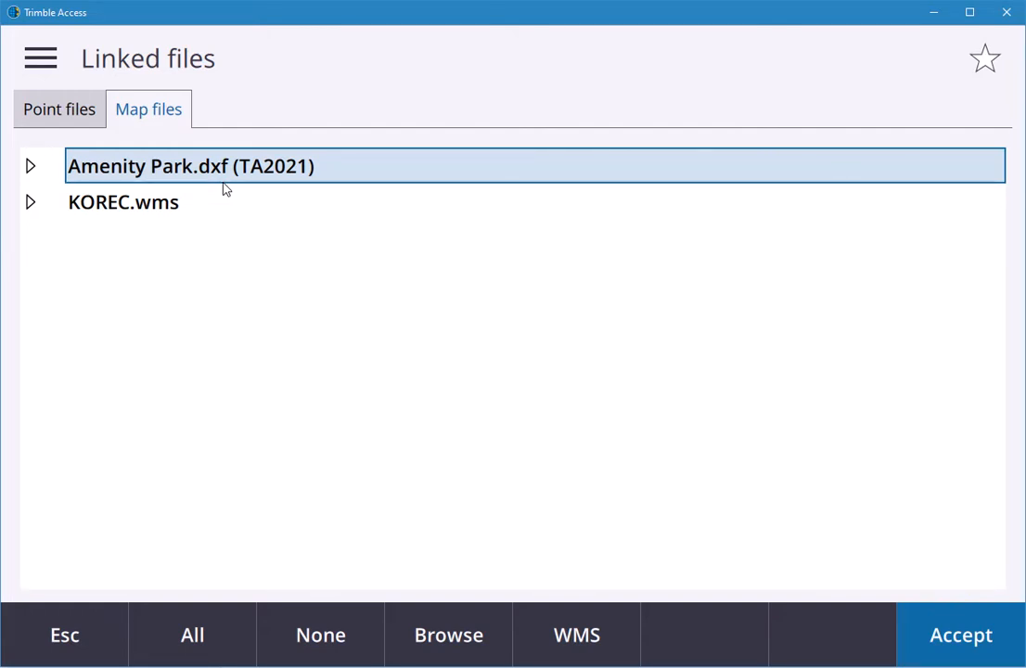
pyautogui.moveTo(394, 426)
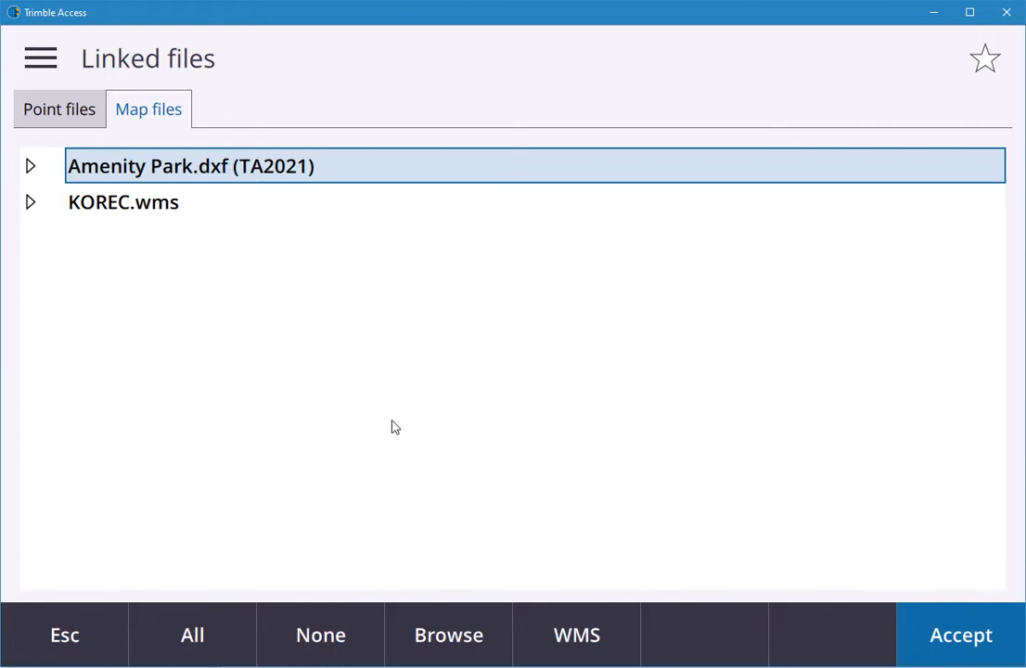
pyautogui.moveTo(455, 620)
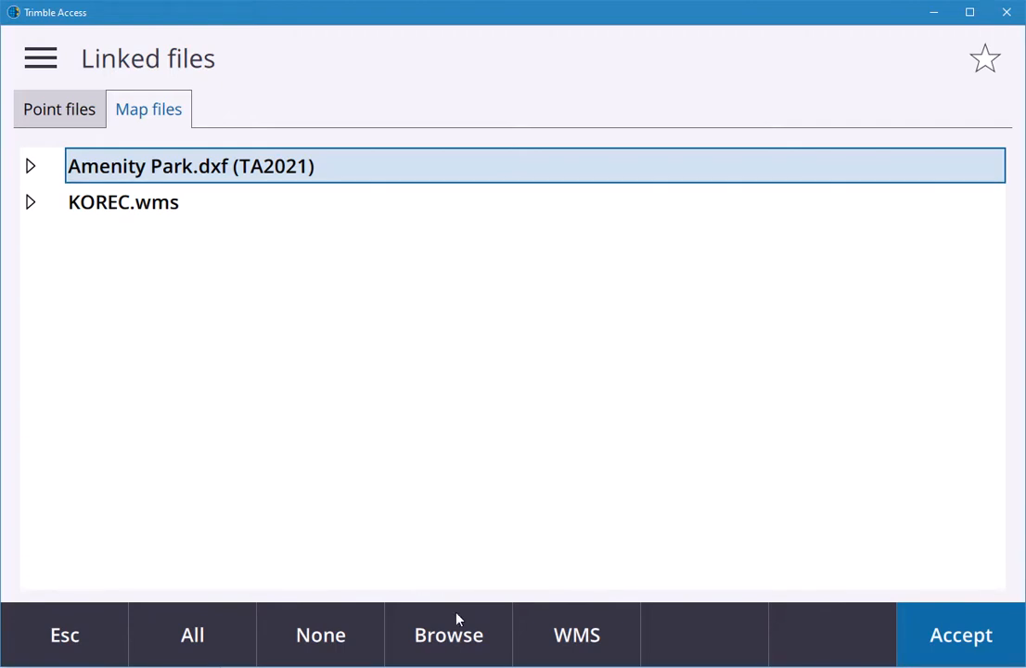
pyautogui.moveTo(448, 644)
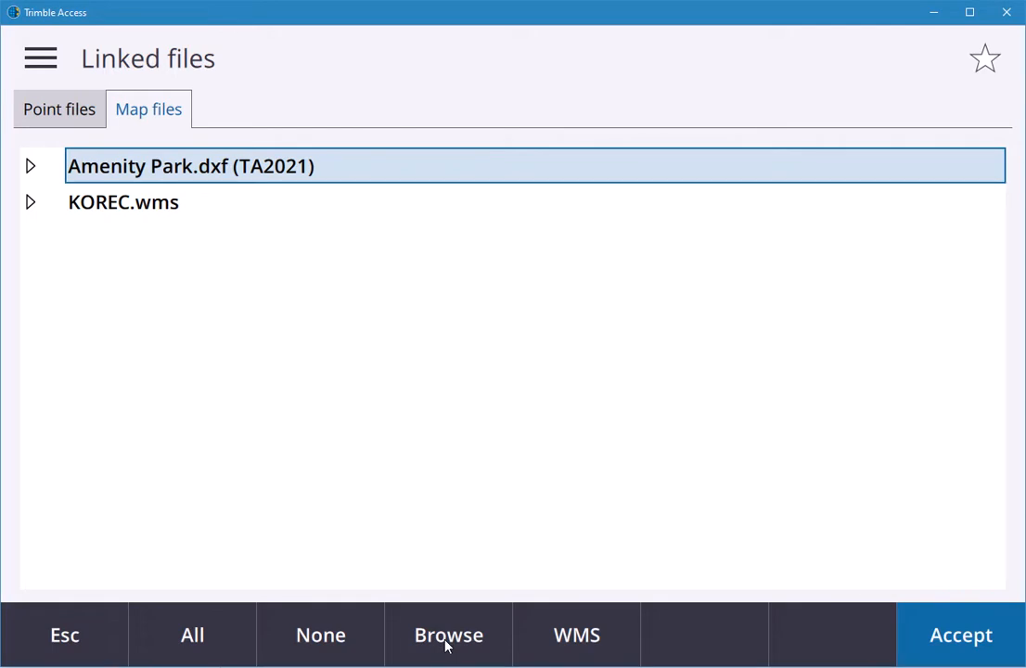
pyautogui.moveTo(419, 482)
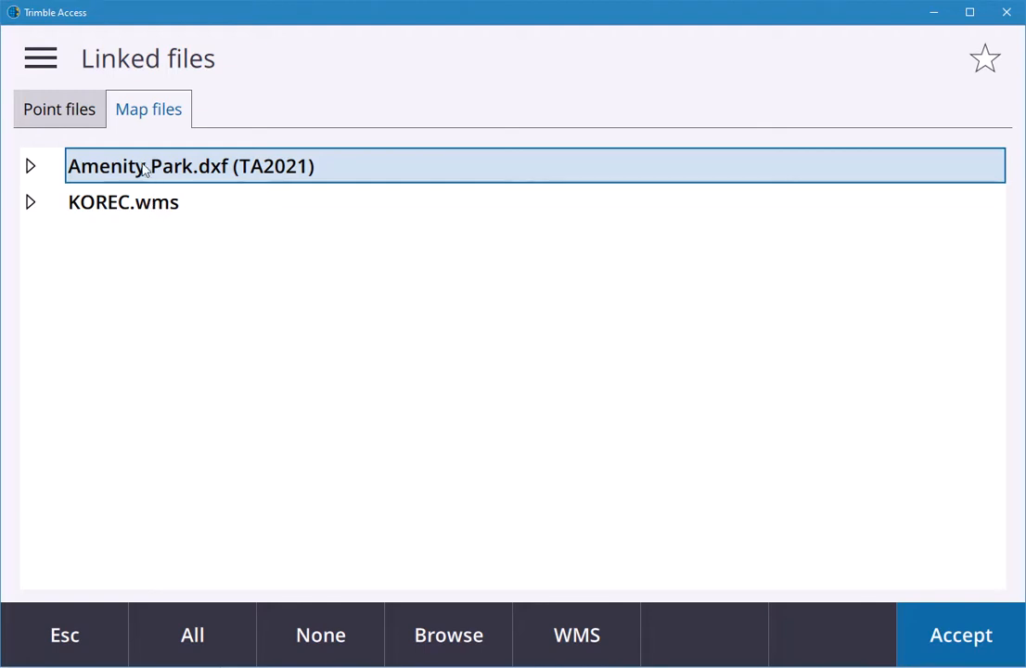
pyautogui.moveTo(70, 170)
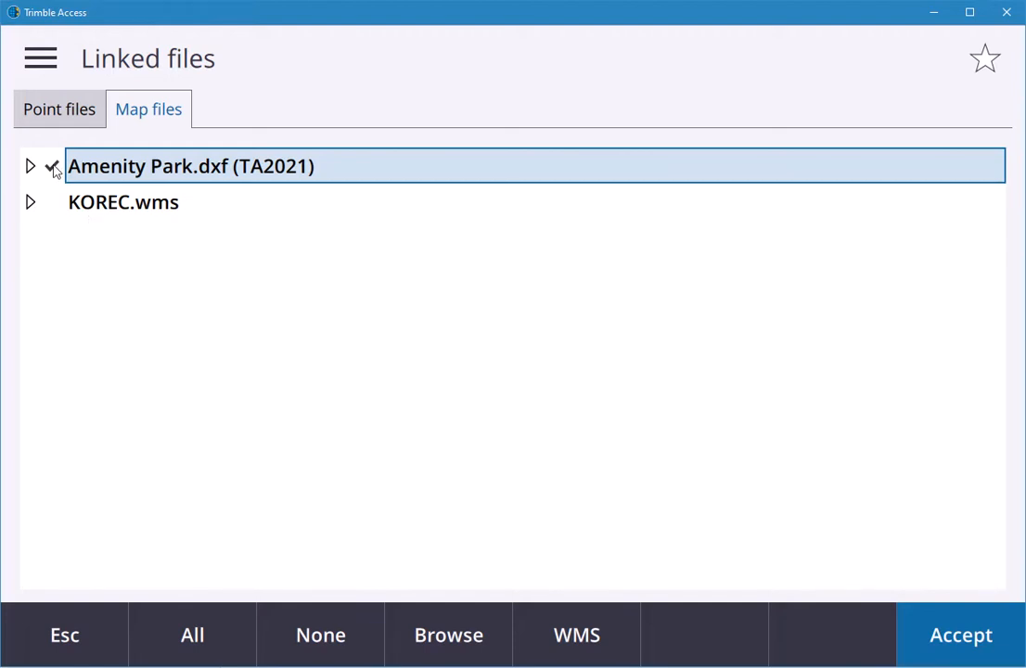
# - Tick Amenity Park.dxf, expand its layers and try only Boardwalk and Buildings on
pyautogui.click(52, 167)
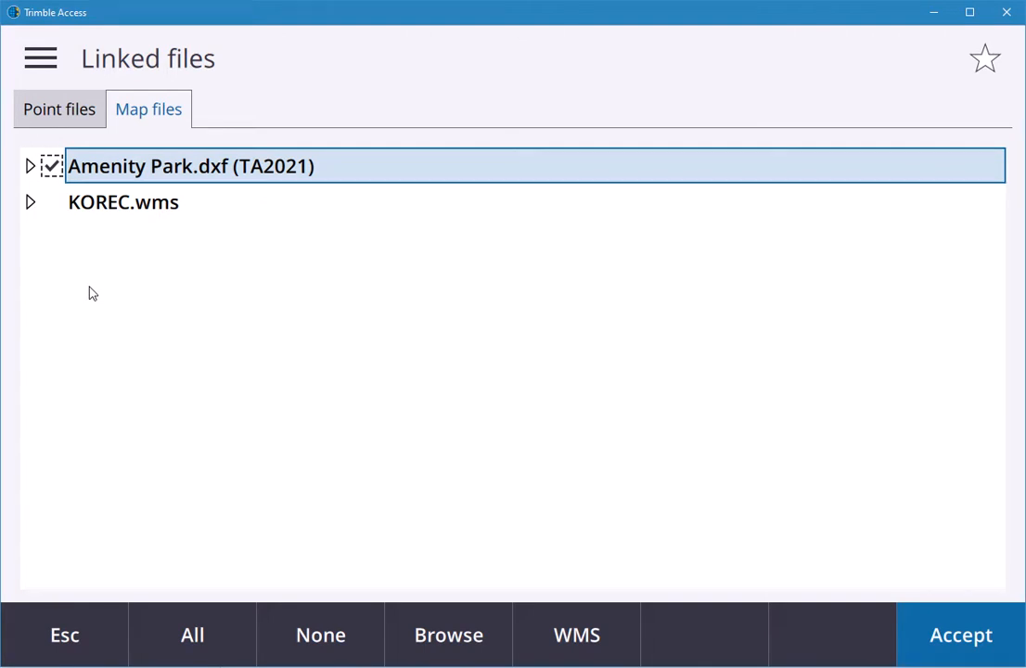
pyautogui.click(30, 167)
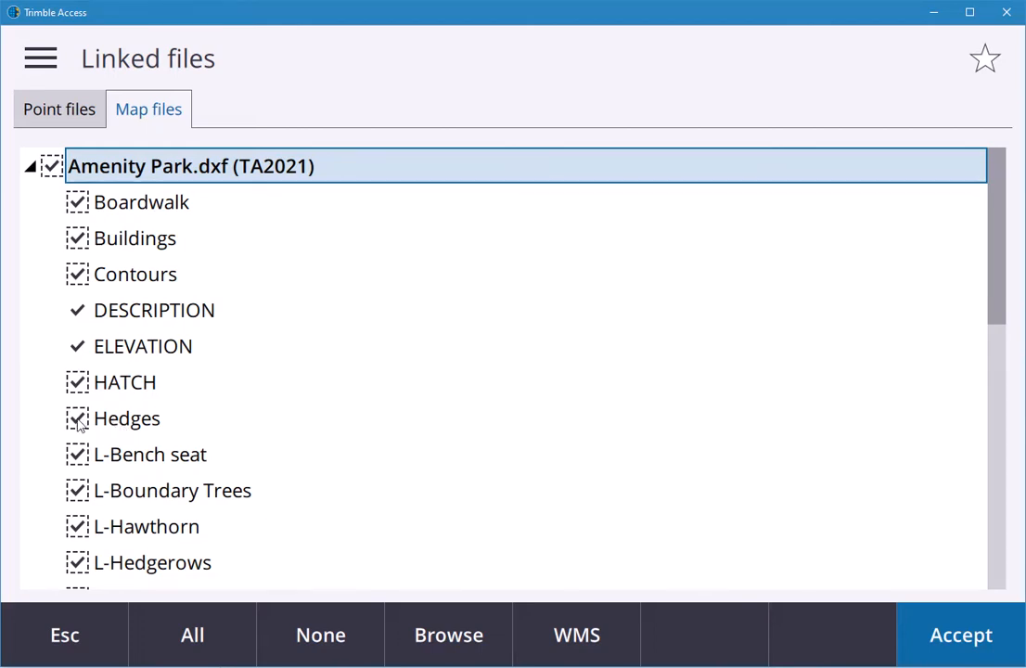
pyautogui.moveTo(93, 331)
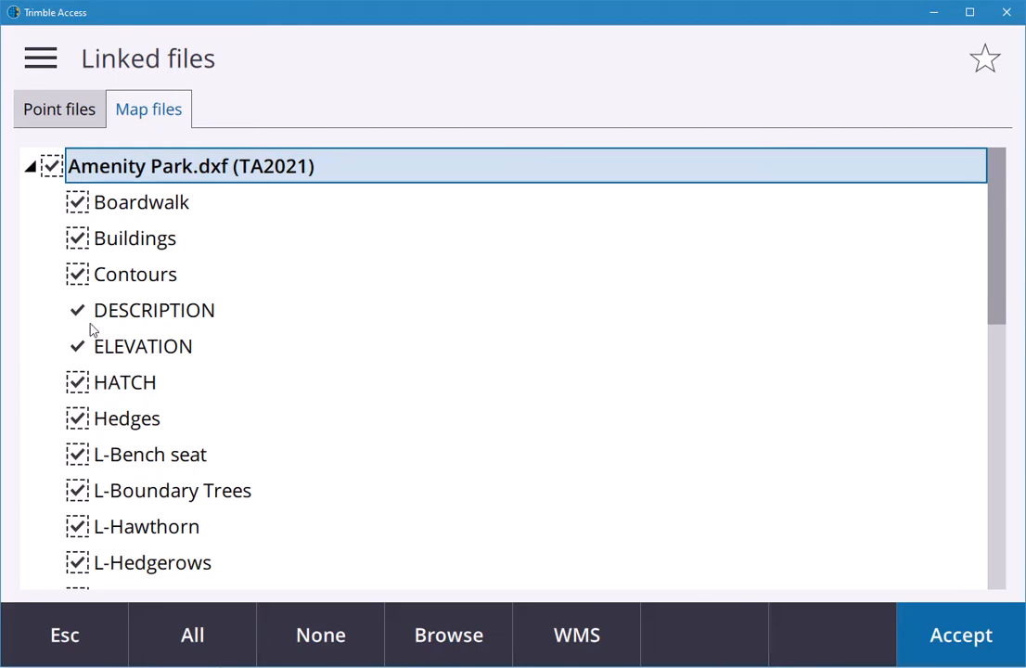
pyautogui.moveTo(176, 356)
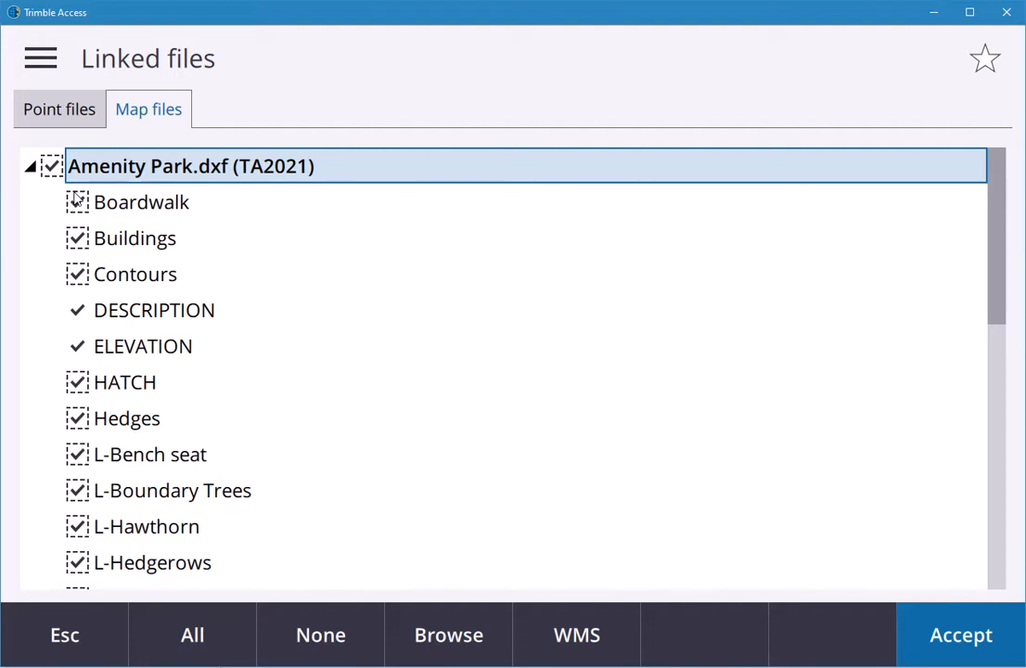
pyautogui.click(319, 635)
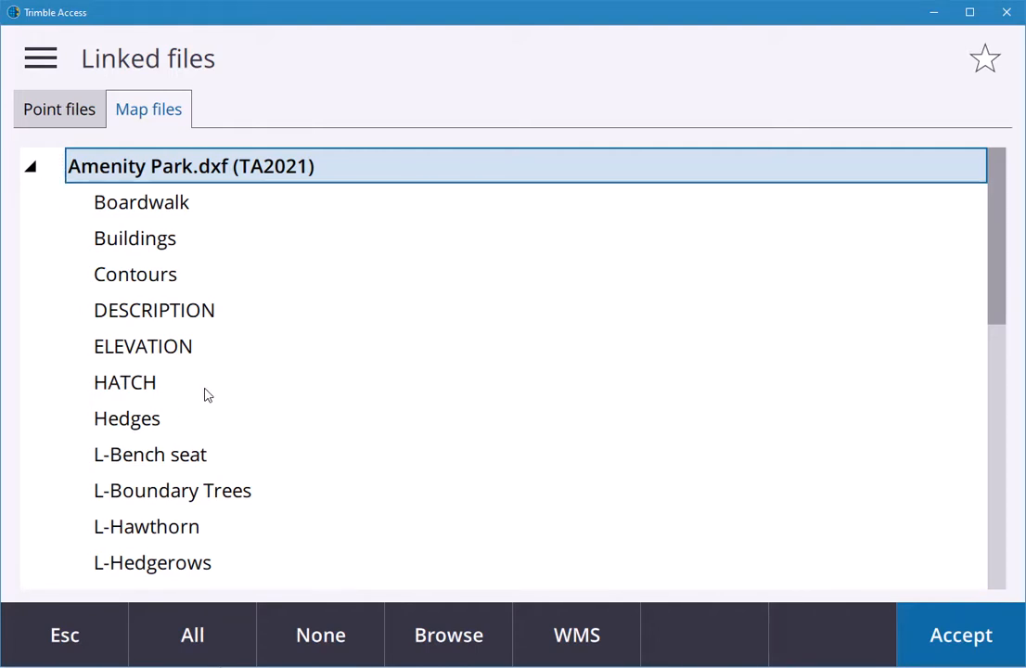
pyautogui.click(141, 203)
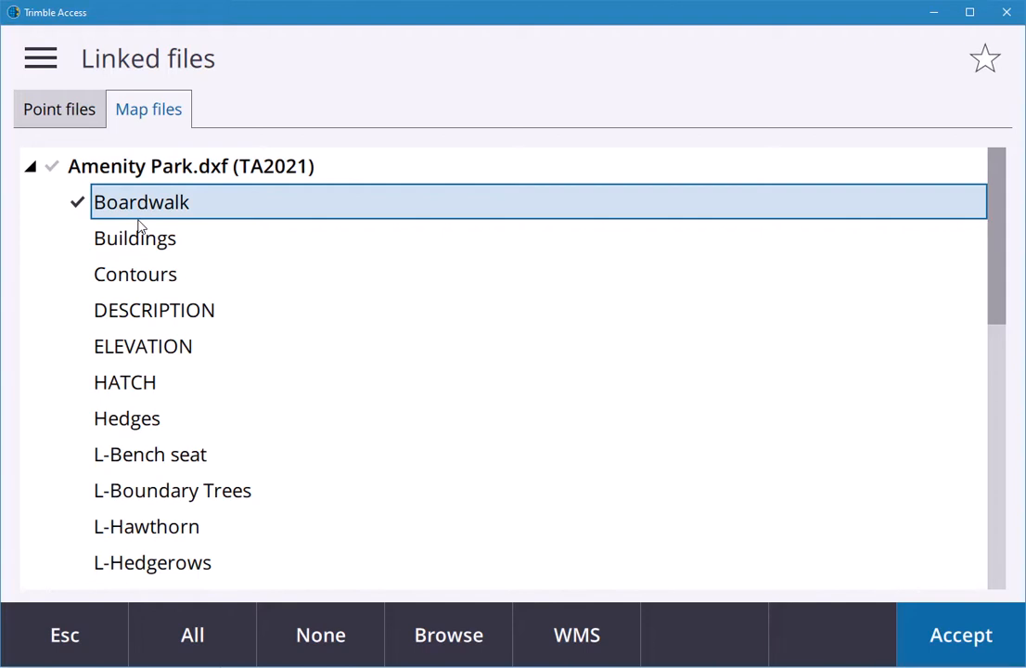
pyautogui.moveTo(104, 249)
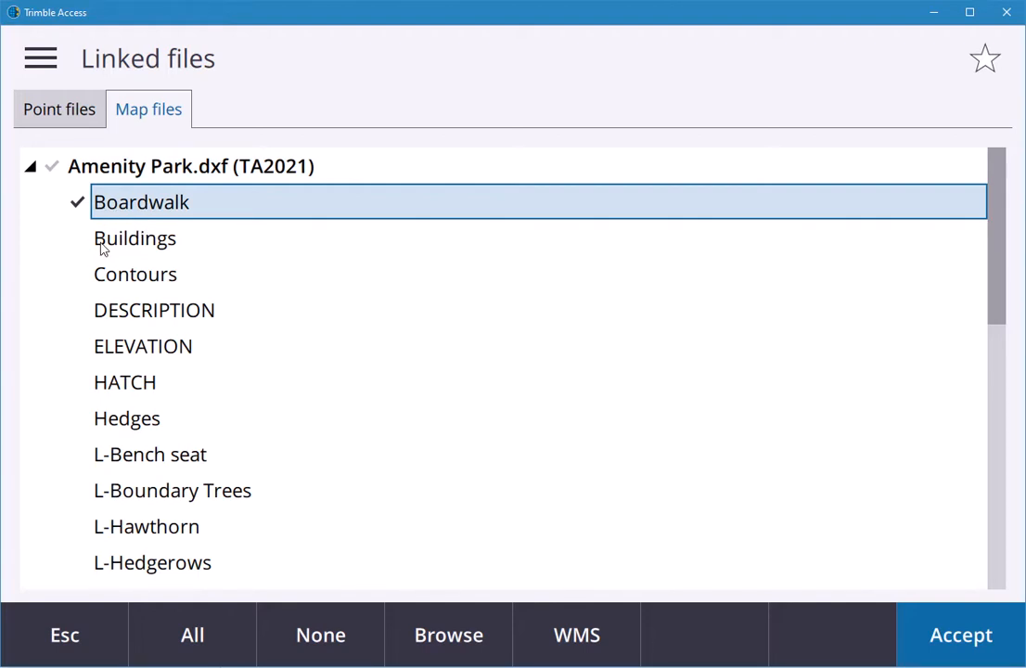
pyautogui.click(135, 237)
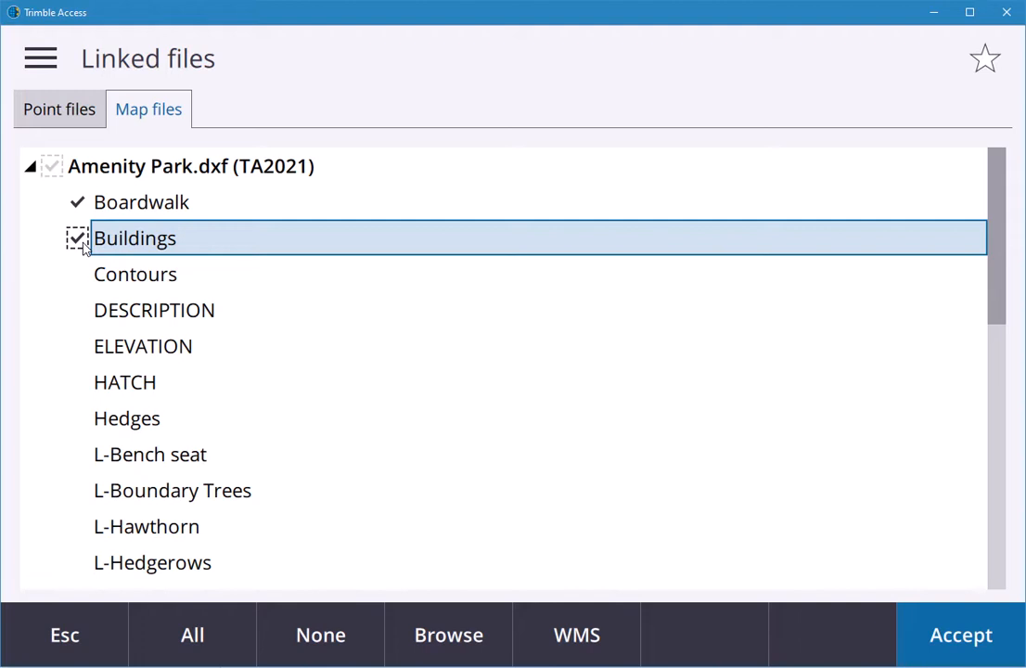
pyautogui.moveTo(41, 204)
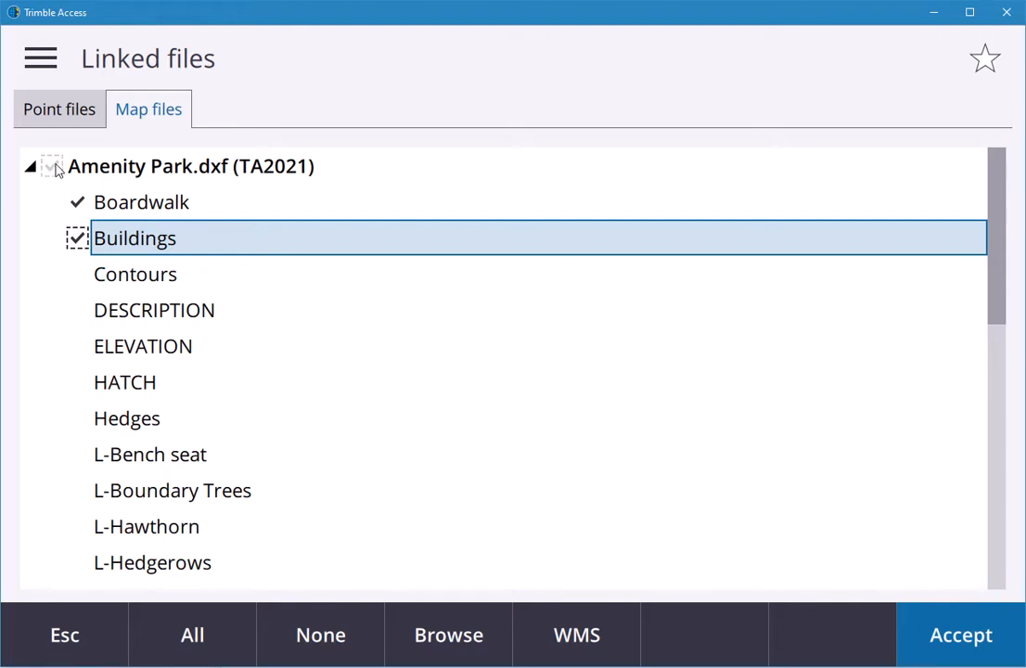
# - Re-tick Amenity Park.dxf so all layers are on and confirm the link
pyautogui.click(52, 167)
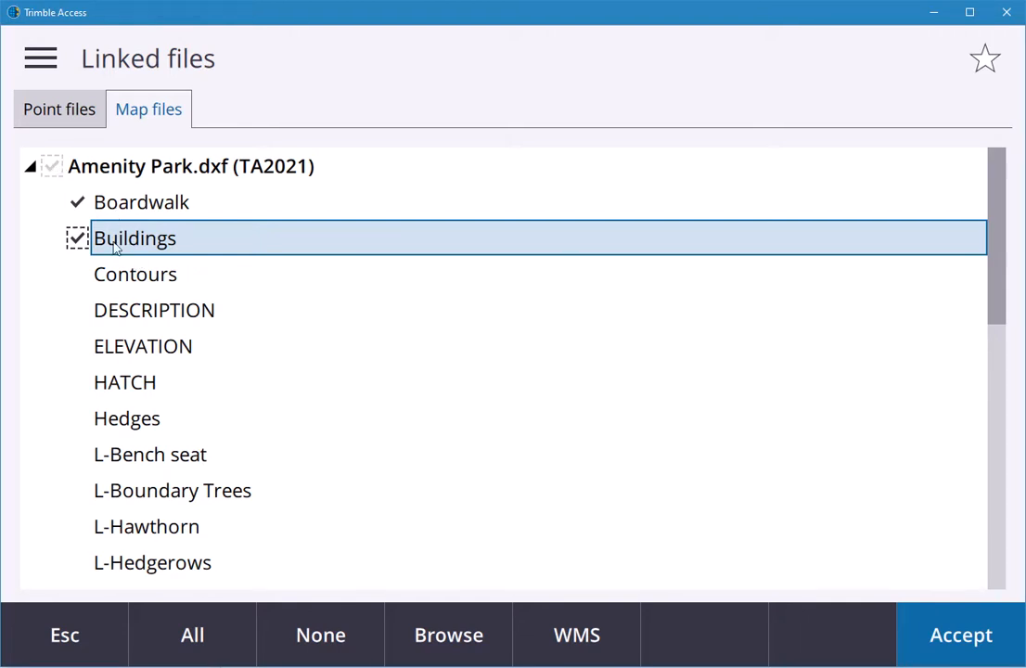
pyautogui.moveTo(139, 259)
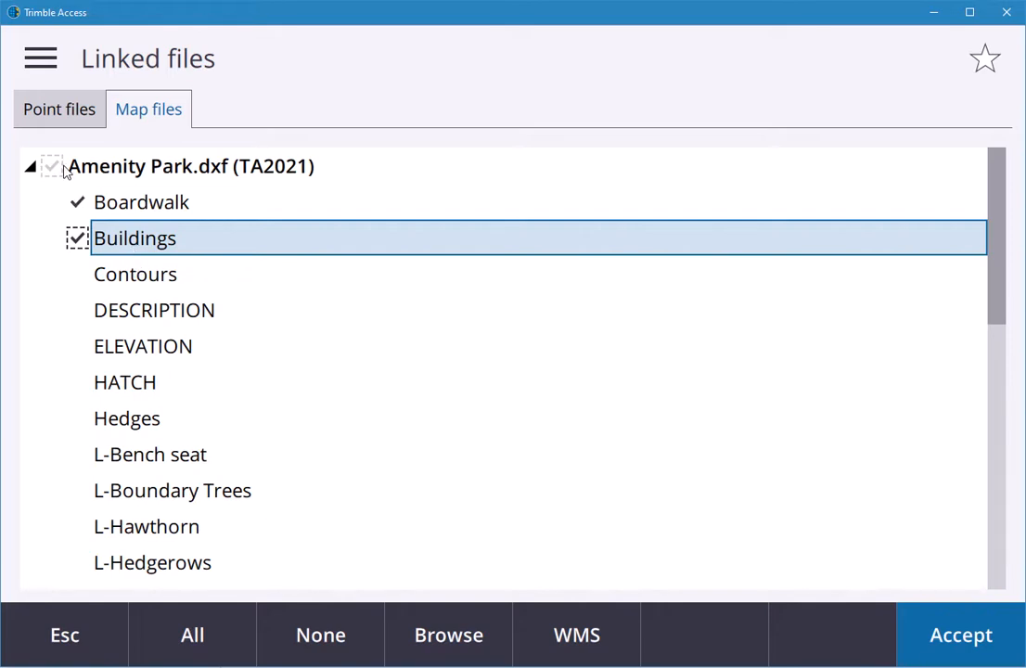
pyautogui.click(193, 634)
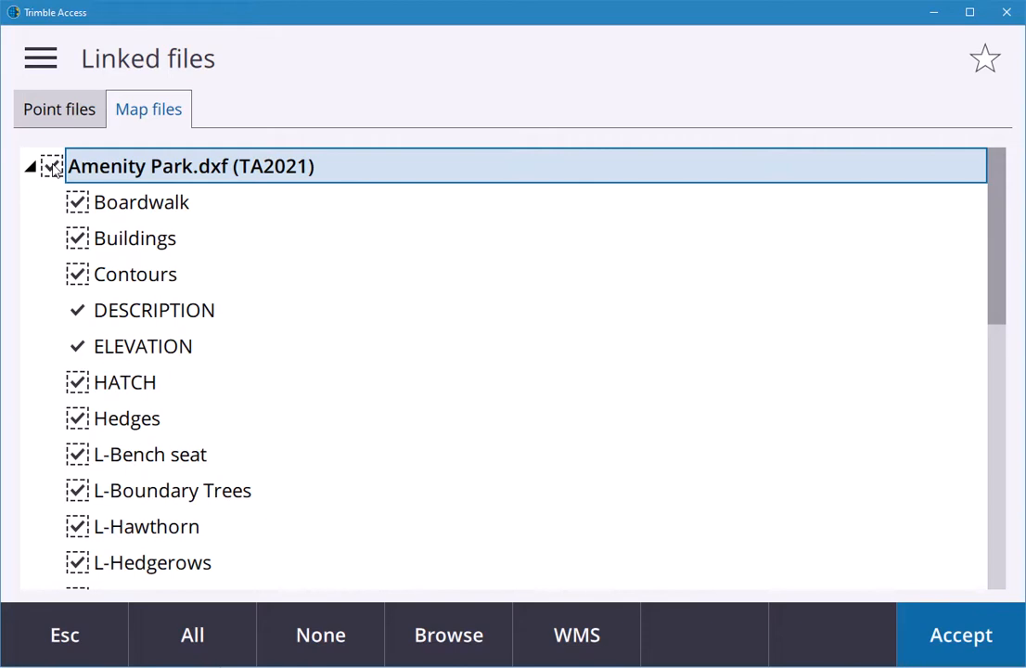
pyautogui.click(961, 634)
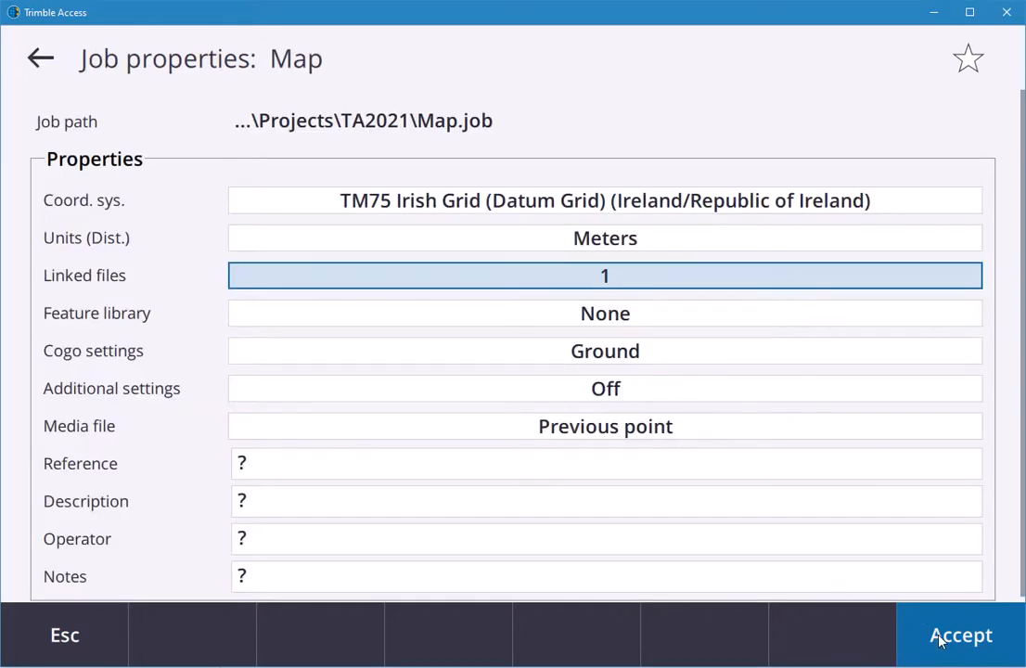
# - Open the Map job so the Amenity Park.dxf linework is drawn
pyautogui.click(961, 634)
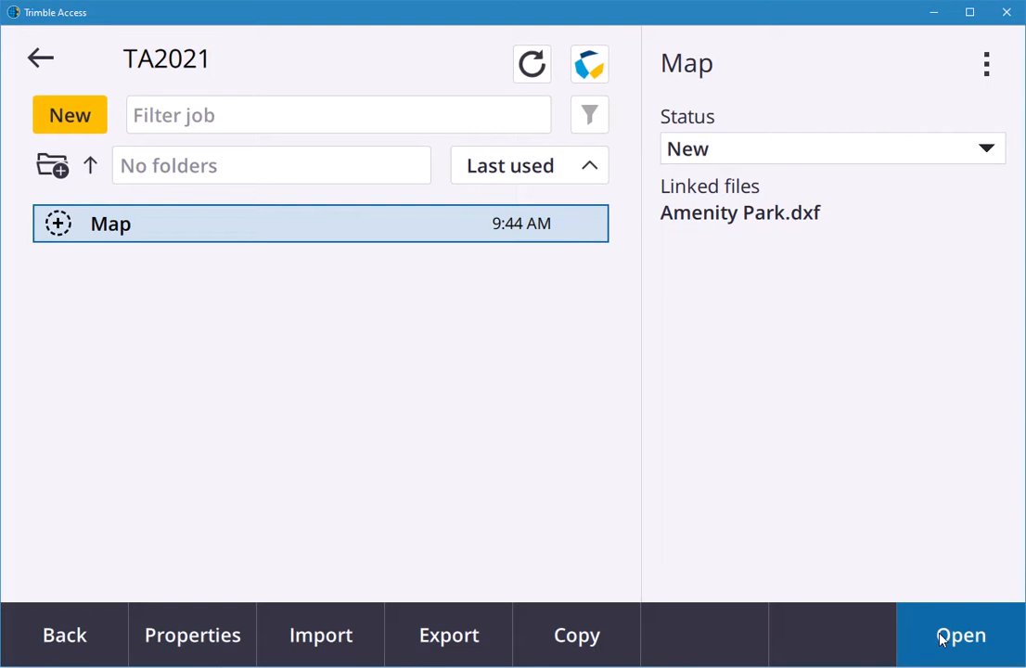
pyautogui.click(961, 634)
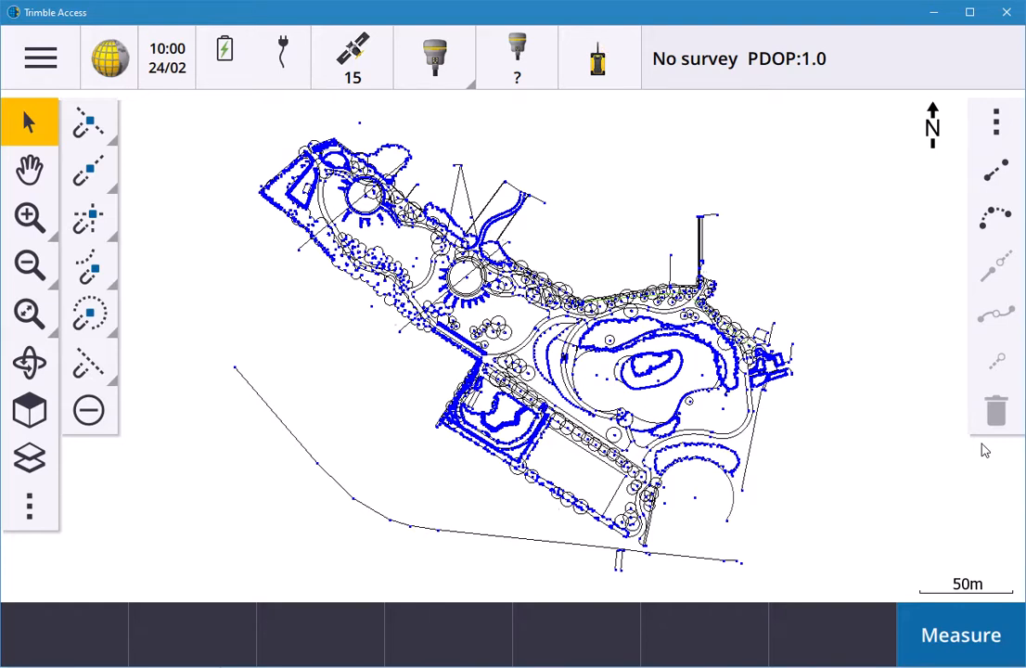
pyautogui.moveTo(267, 420)
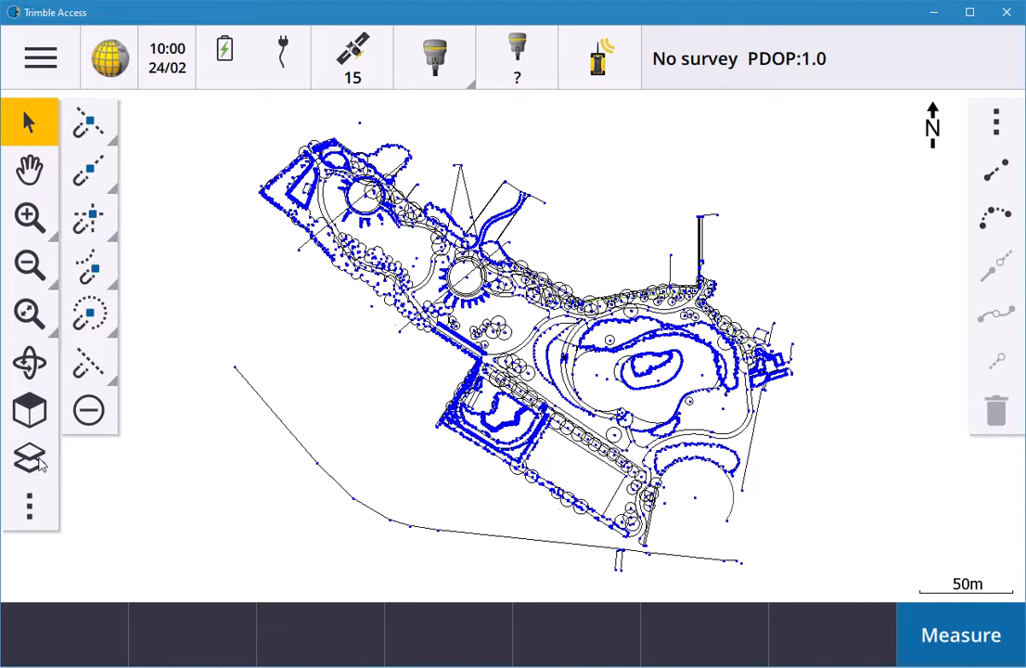
pyautogui.click(30, 458)
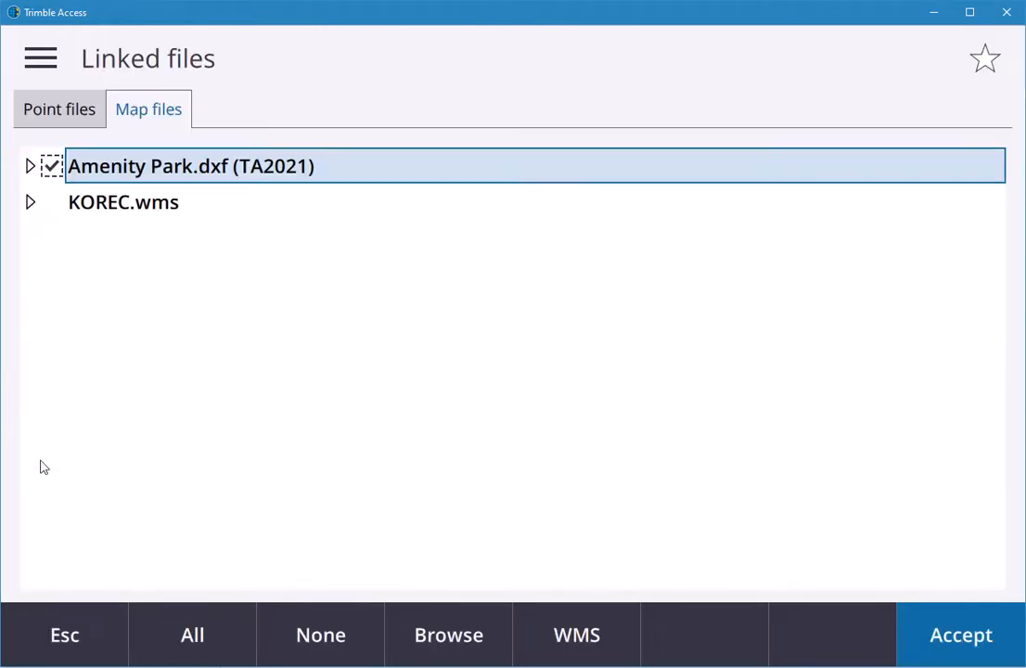
pyautogui.moveTo(219, 445)
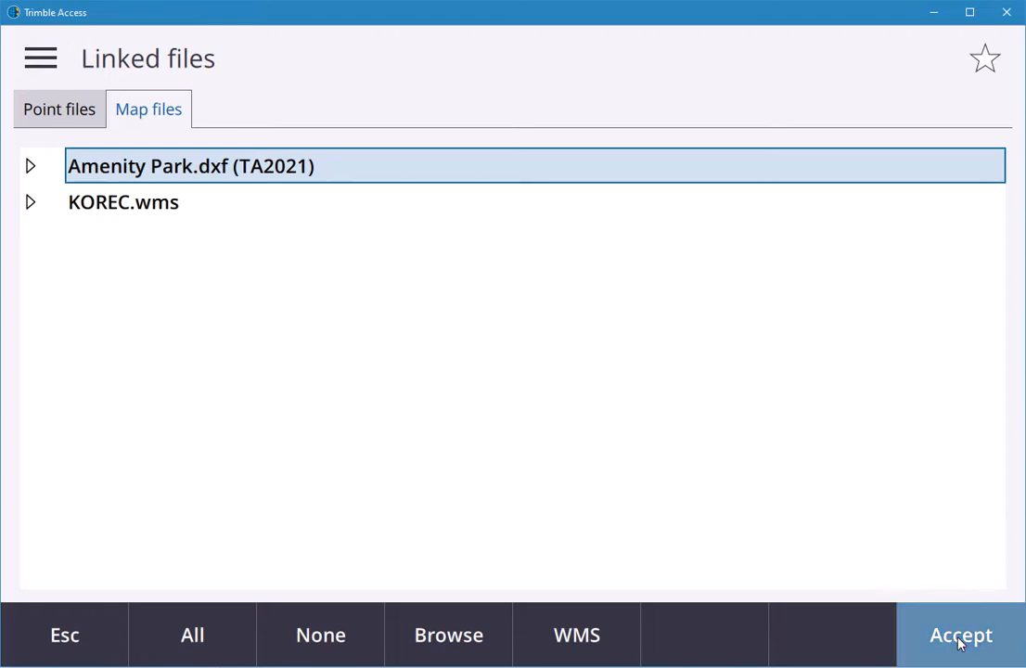
pyautogui.click(961, 634)
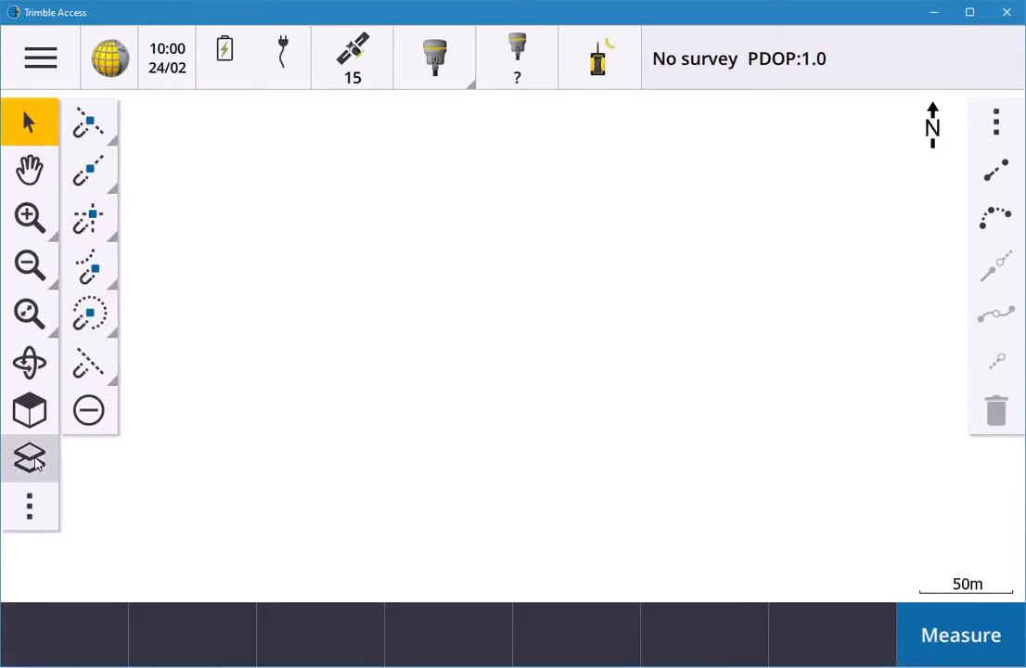
pyautogui.click(30, 456)
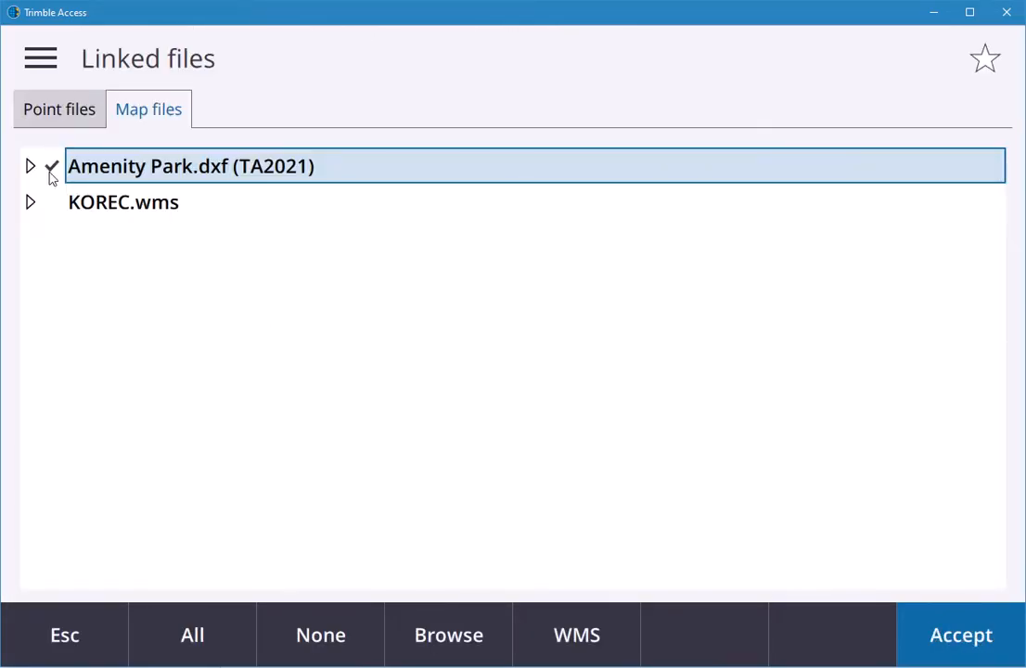
pyautogui.click(961, 635)
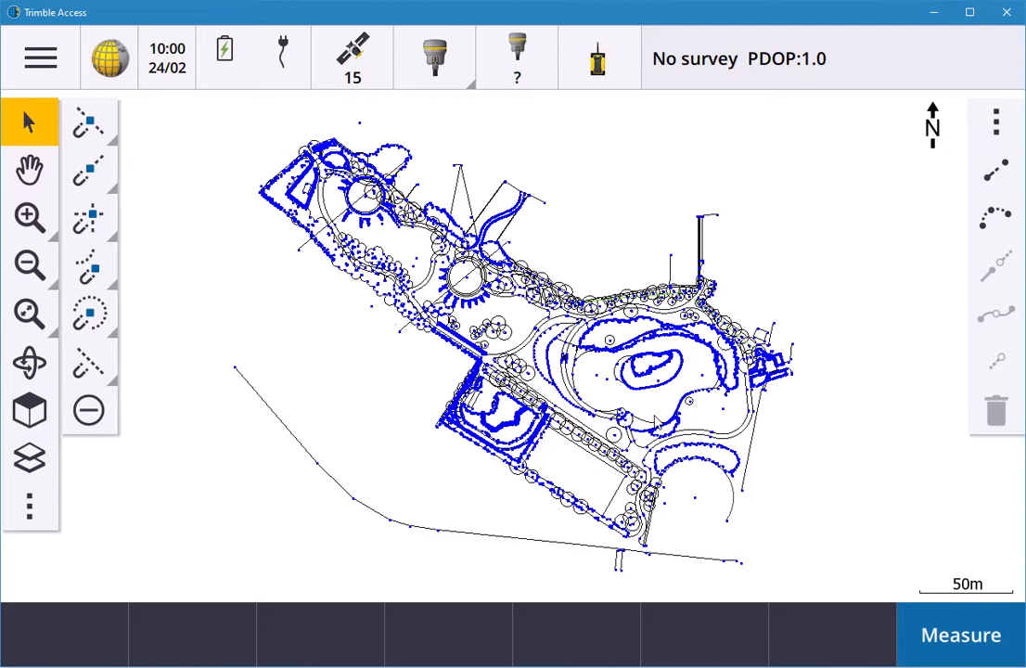
pyautogui.moveTo(334, 447)
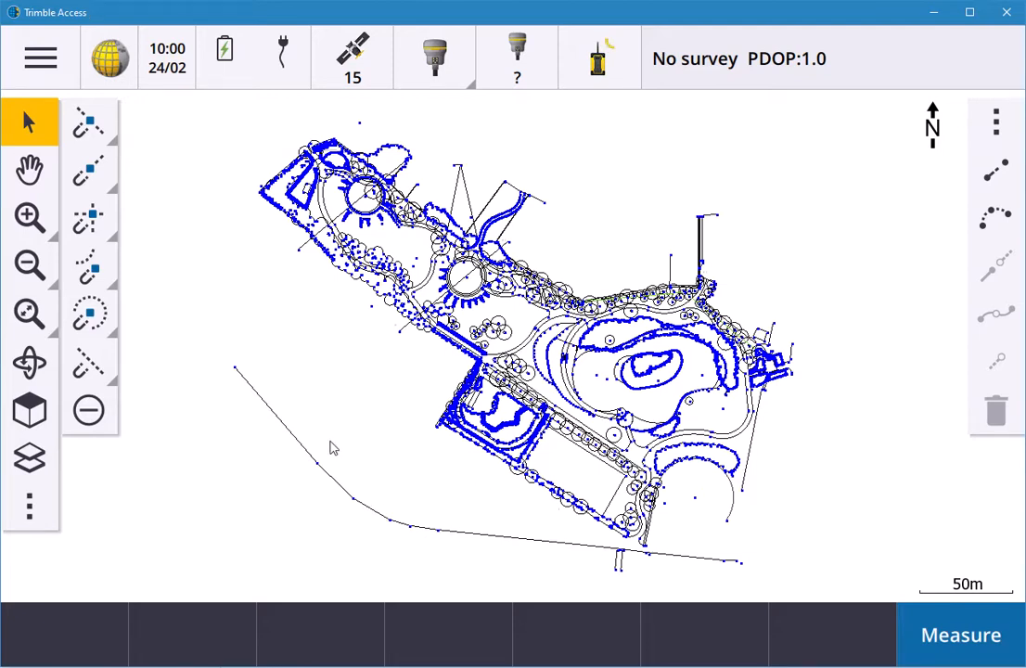
pyautogui.moveTo(285, 415)
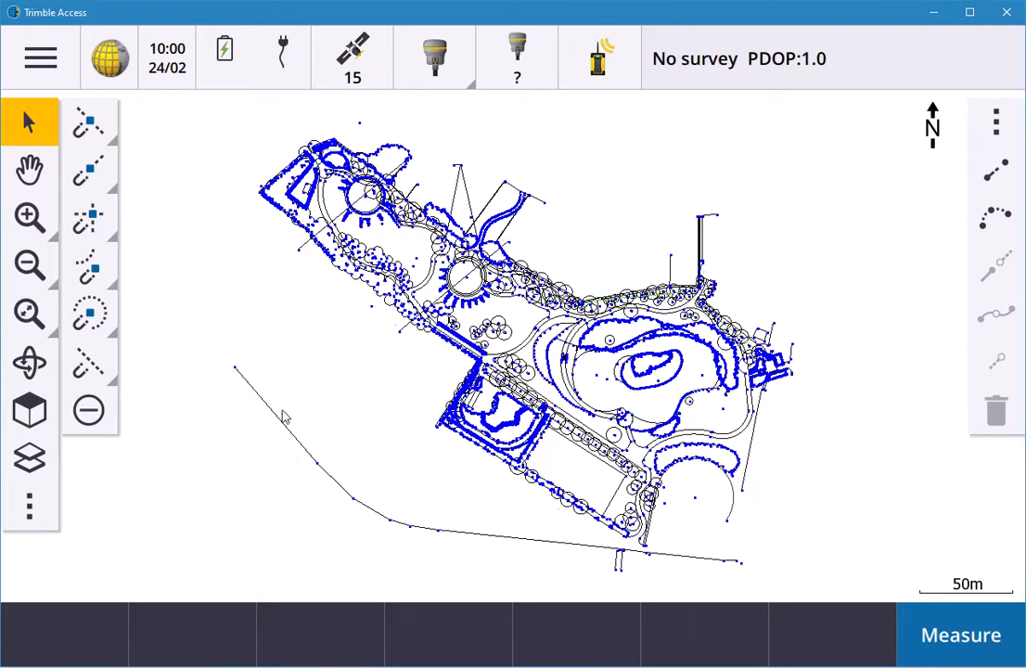
pyautogui.moveTo(300, 436)
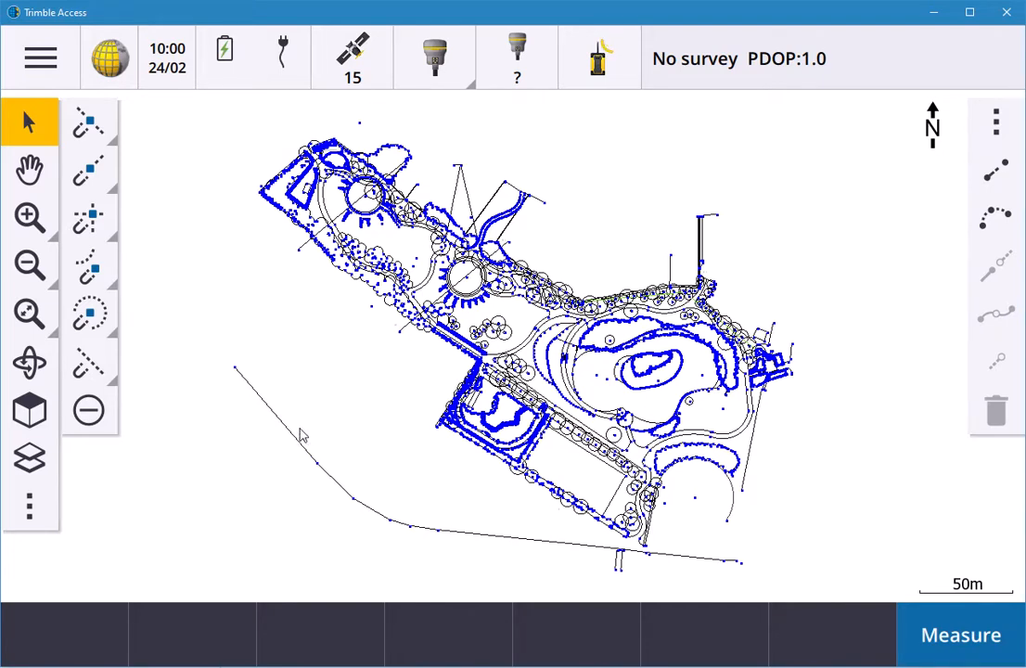
# - Untick Create nodes in map Settings so the linework shows plain black
pyautogui.click(30, 507)
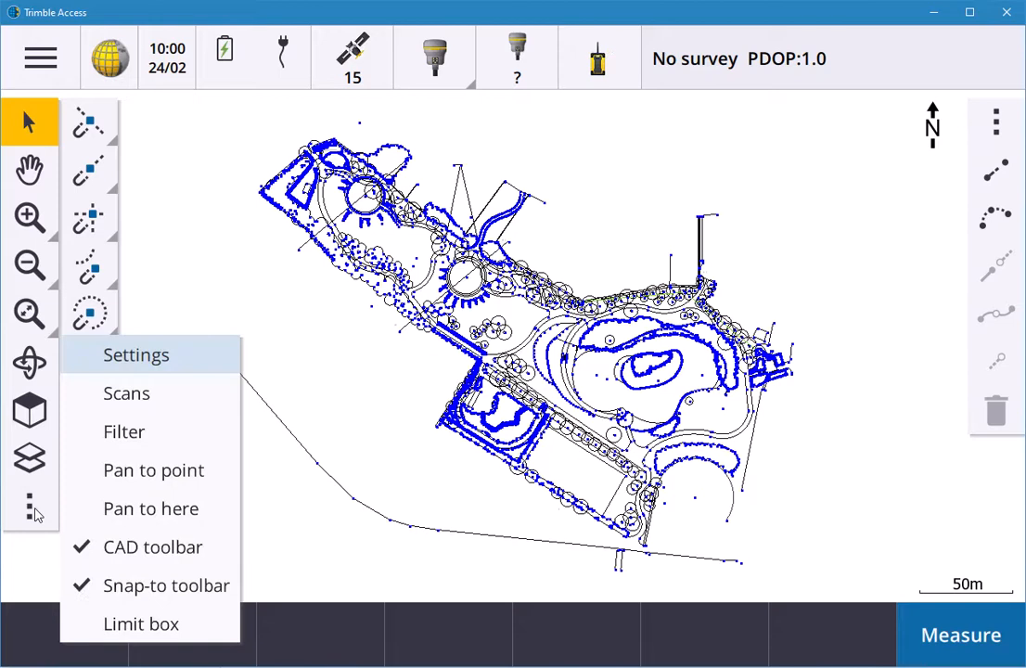
pyautogui.click(135, 354)
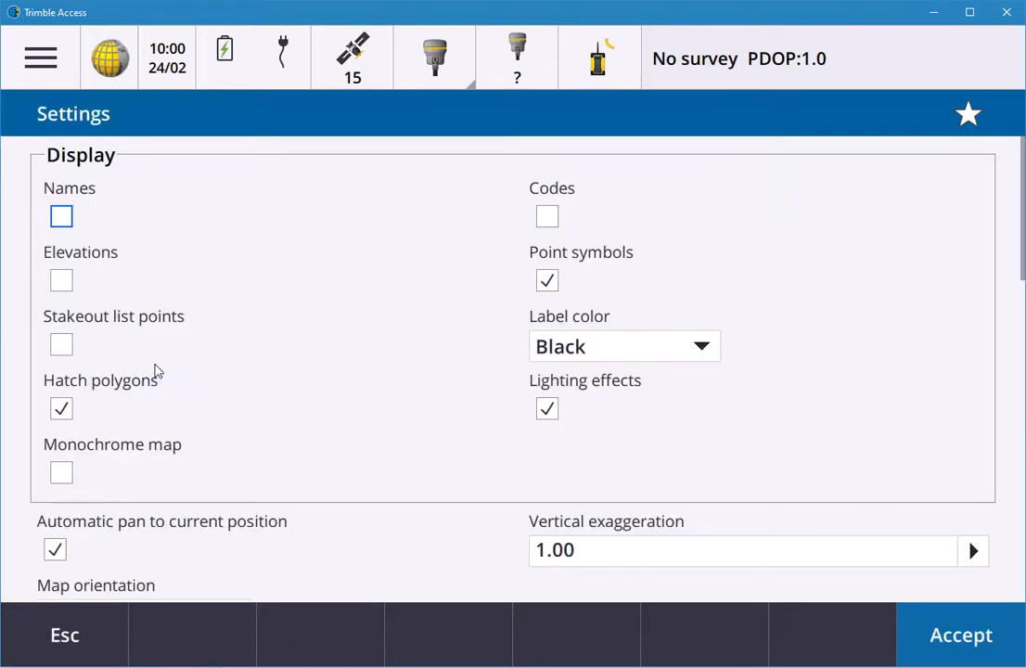
pyautogui.scroll(-3)
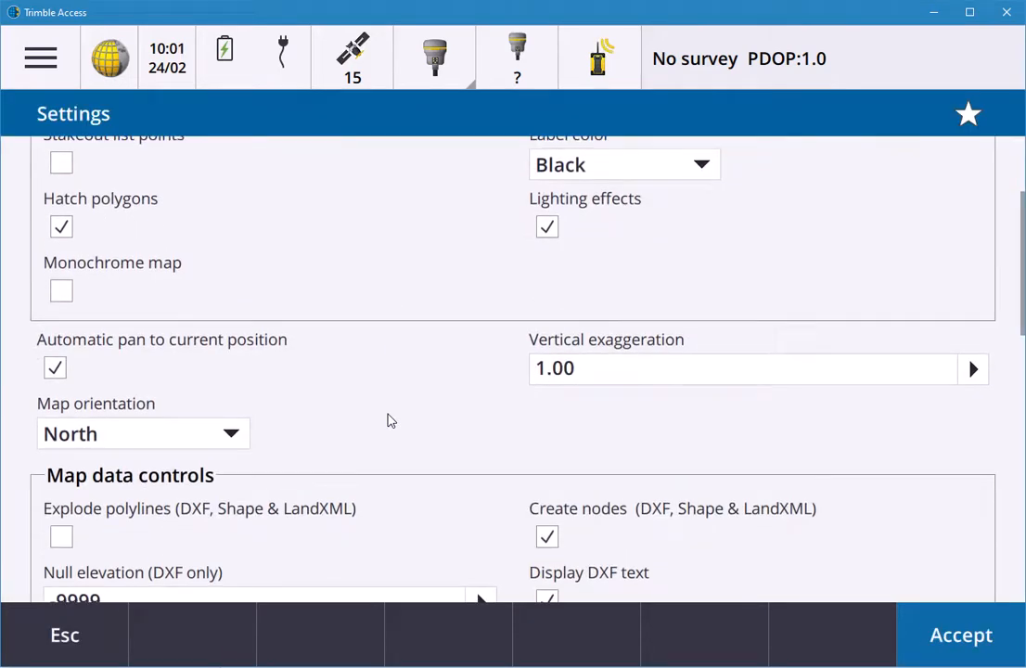
pyautogui.scroll(-3)
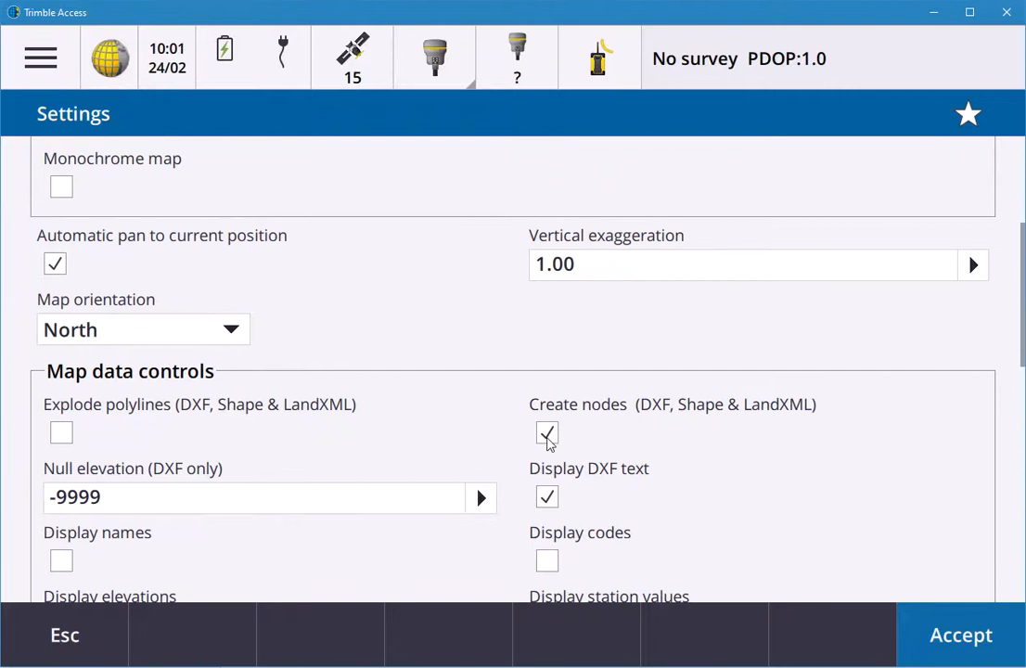
pyautogui.click(961, 635)
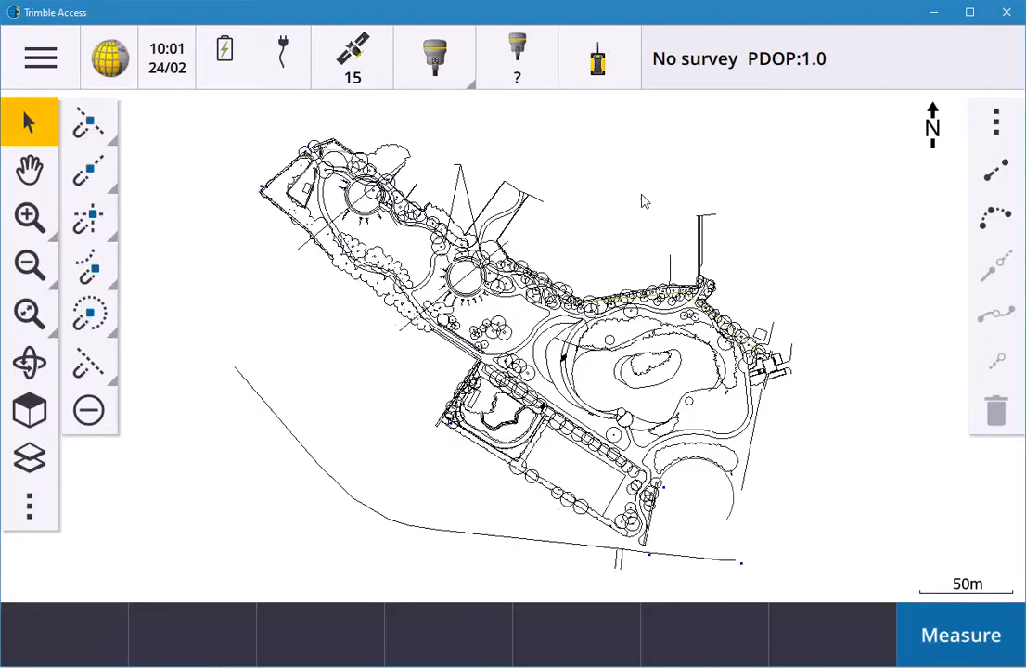
pyautogui.moveTo(733, 221)
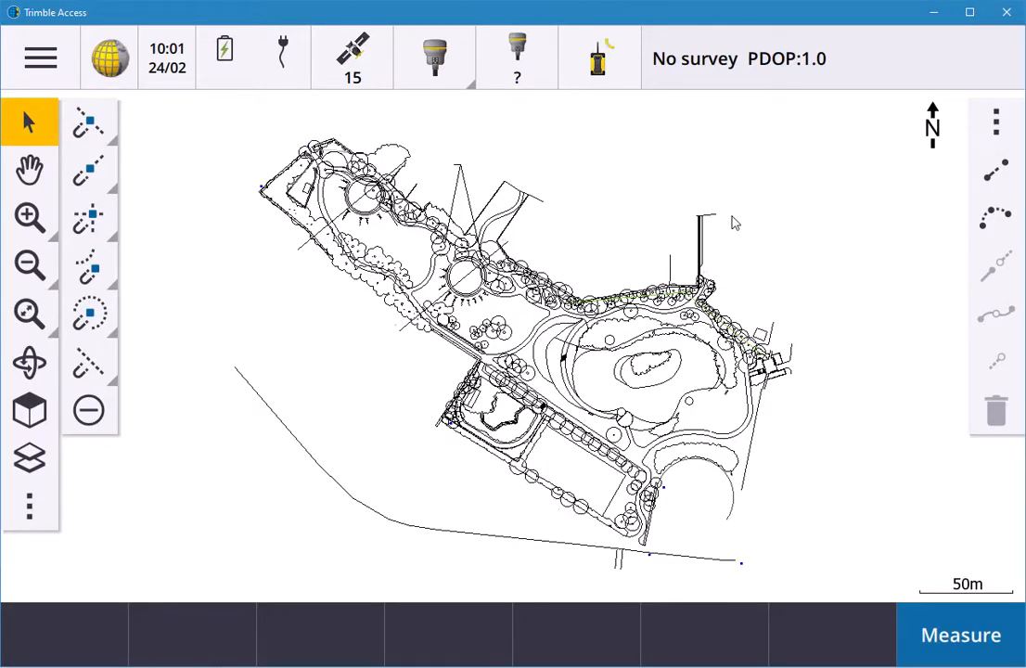
pyautogui.moveTo(256, 410)
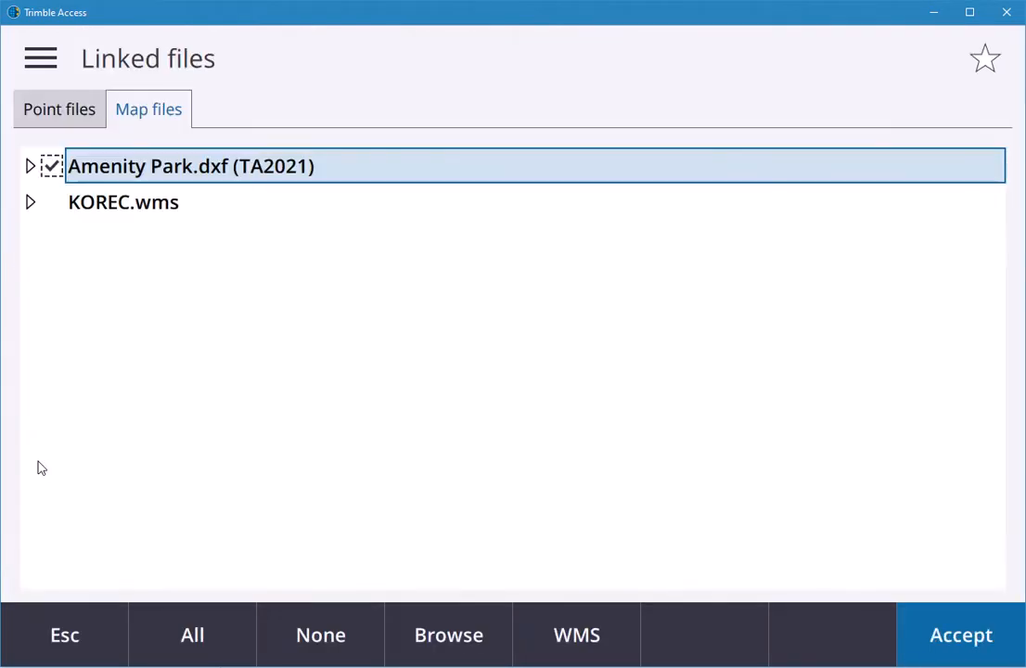
pyautogui.moveTo(91, 171)
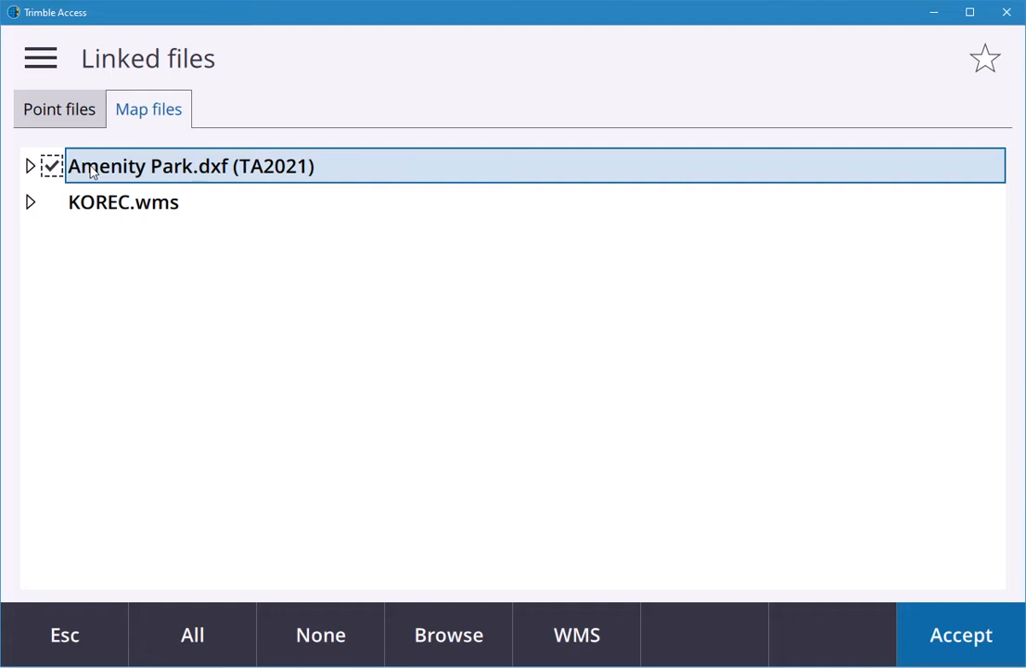
pyautogui.moveTo(571, 591)
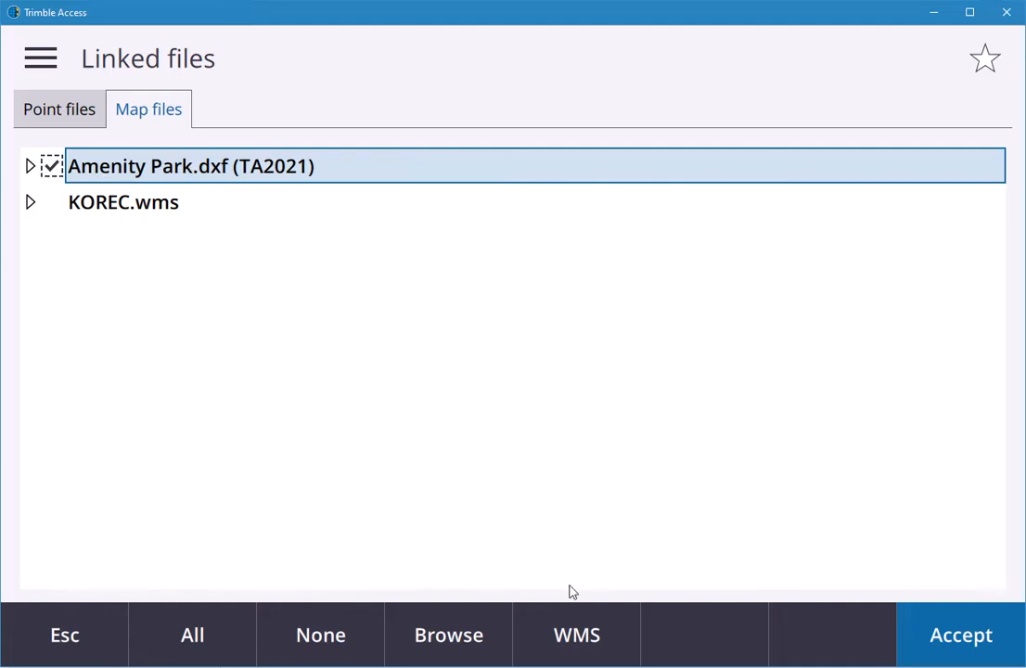
pyautogui.moveTo(568, 631)
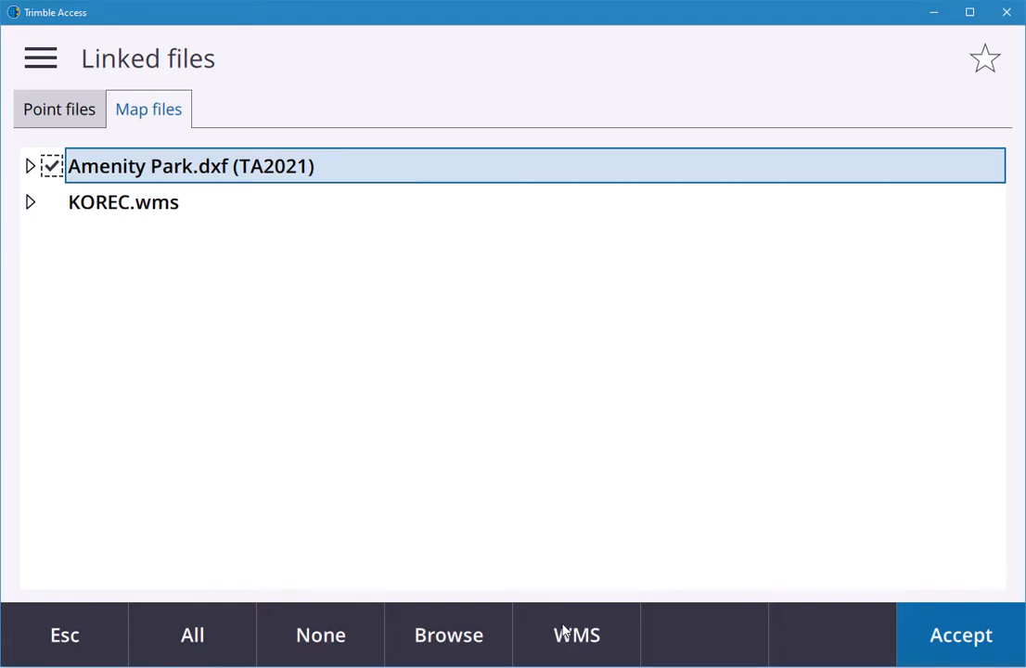
pyautogui.moveTo(575, 631)
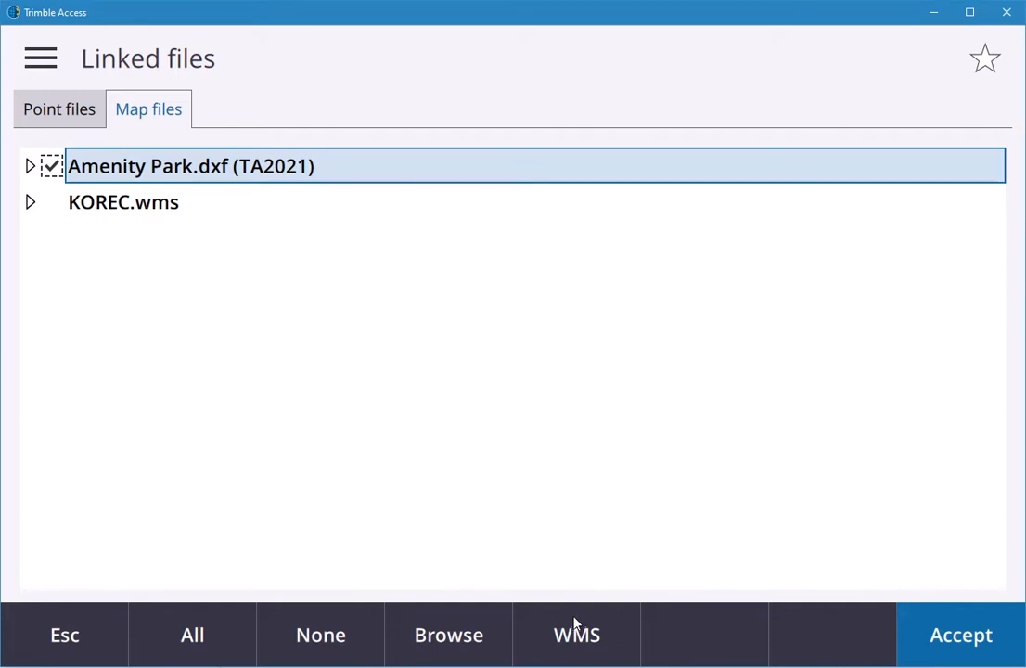
pyautogui.moveTo(482, 405)
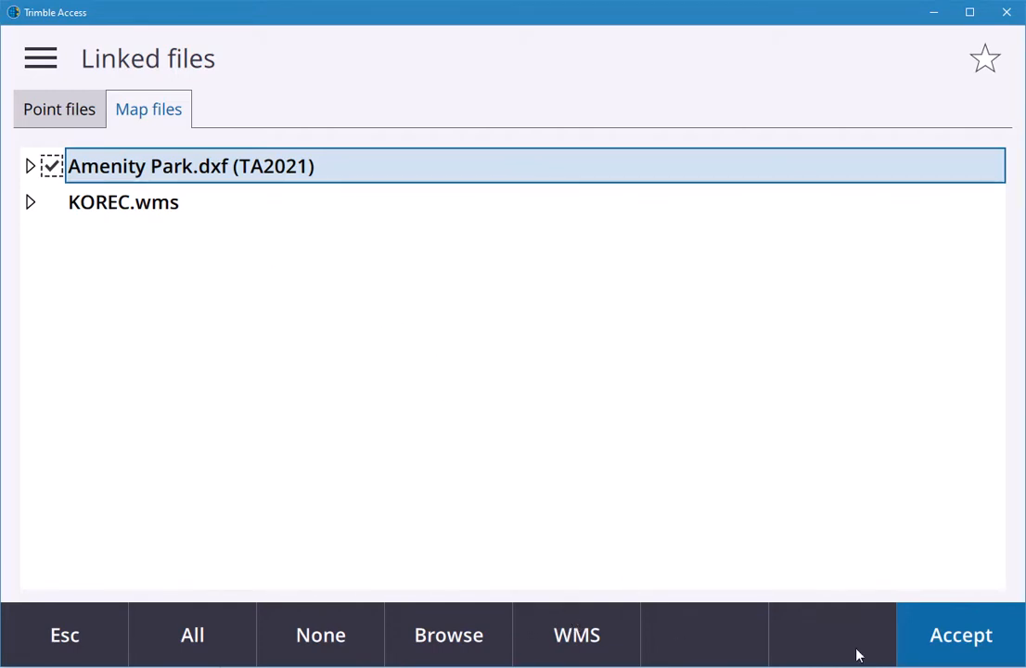
# - Confirm the linked files list with Amenity Park.dxf ticked and leave it
pyautogui.click(961, 634)
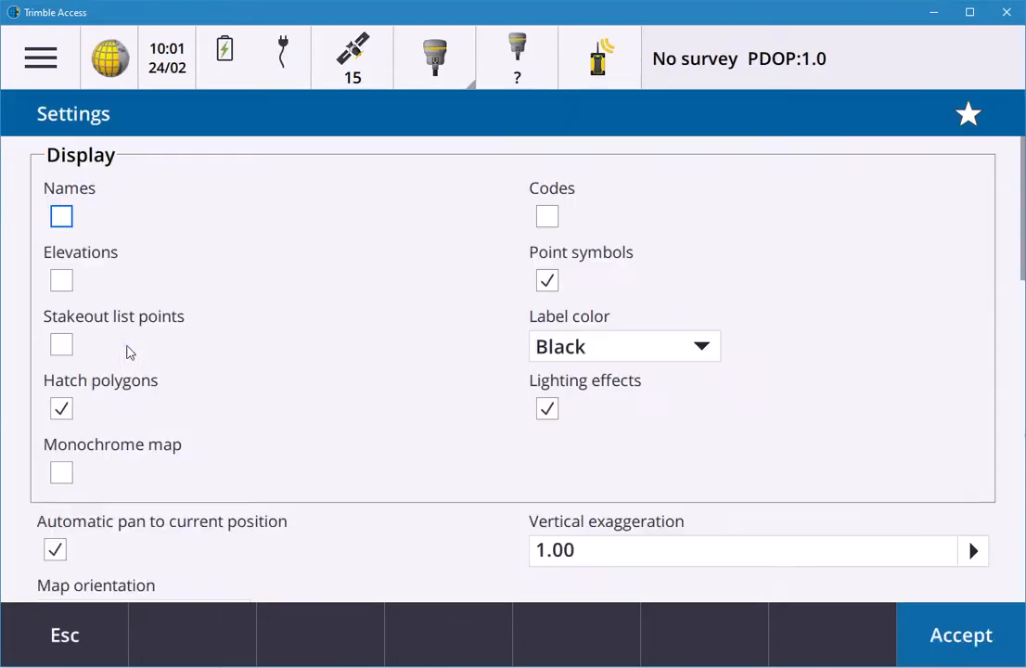
# - Tick Create nodes again and accept, restoring the blue nodes on the map
pyautogui.scroll(-3)
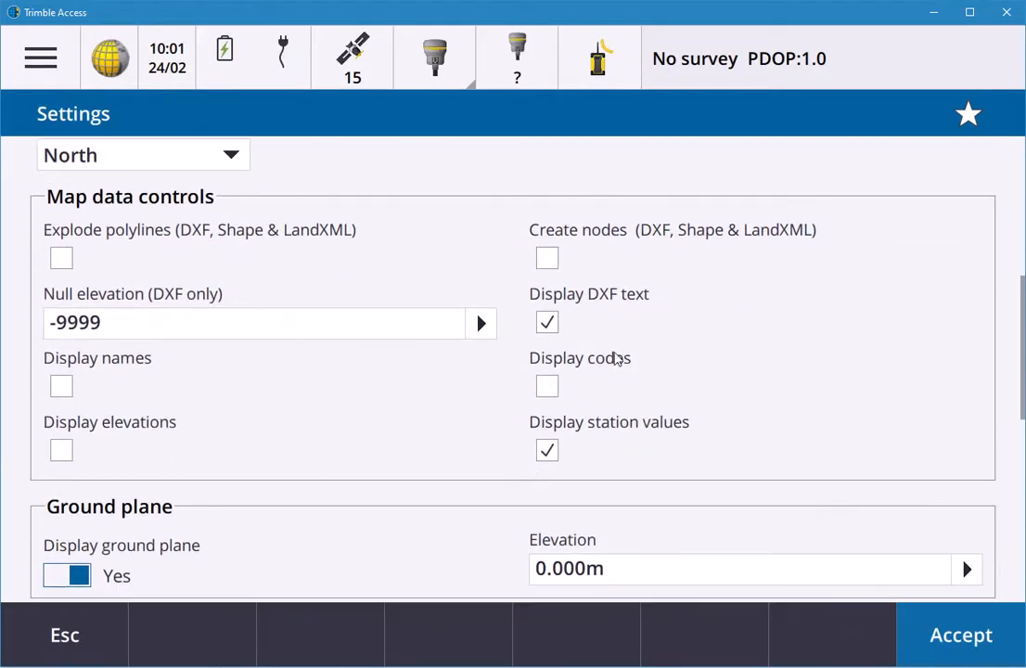
pyautogui.moveTo(585, 315)
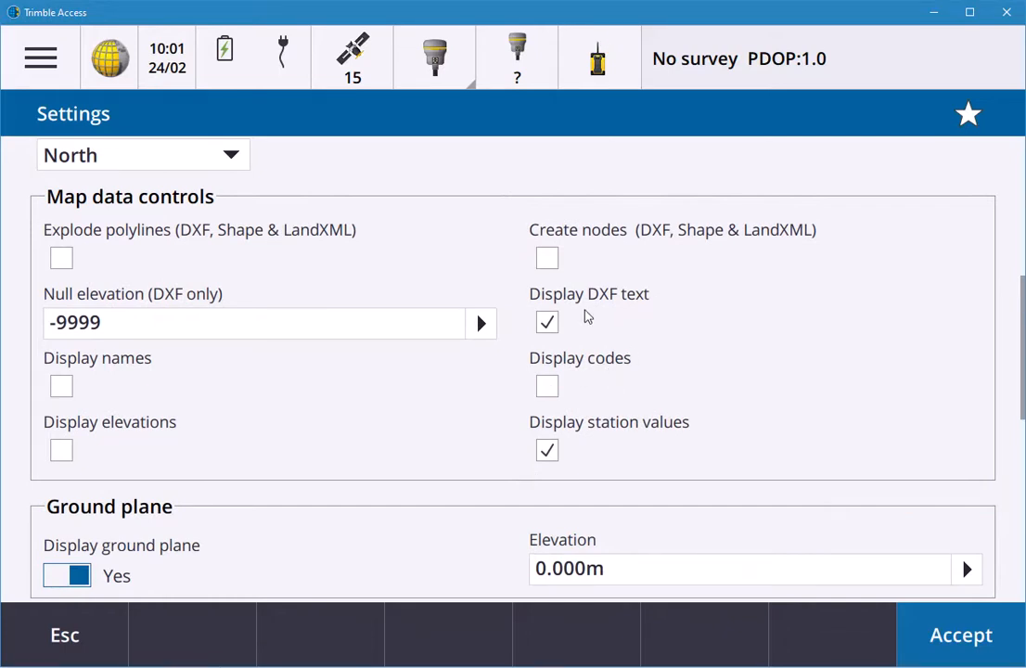
pyautogui.moveTo(644, 312)
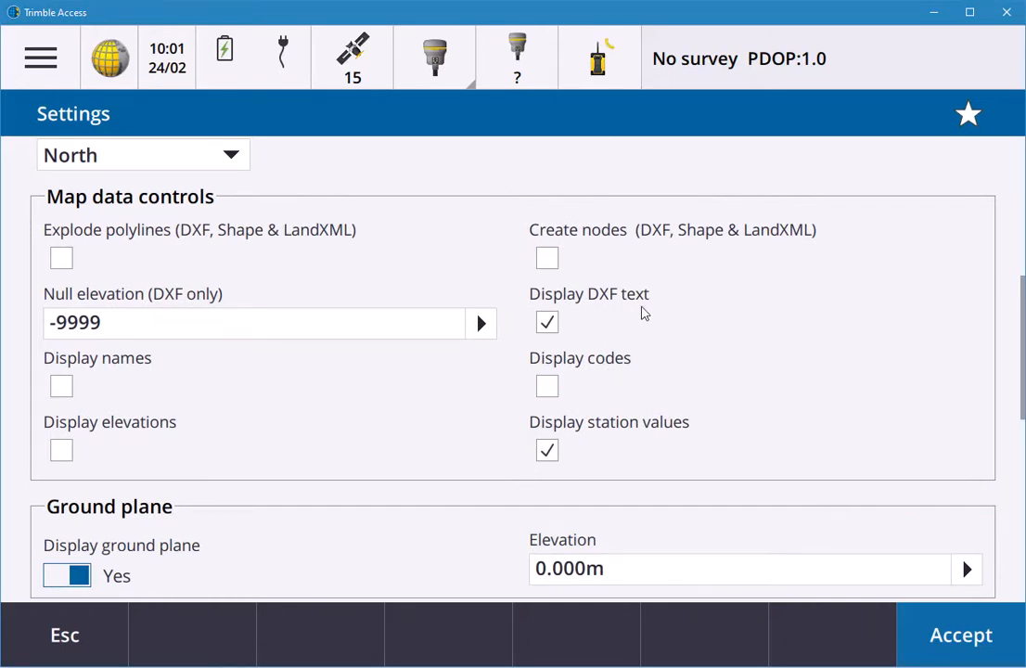
pyautogui.moveTo(115, 399)
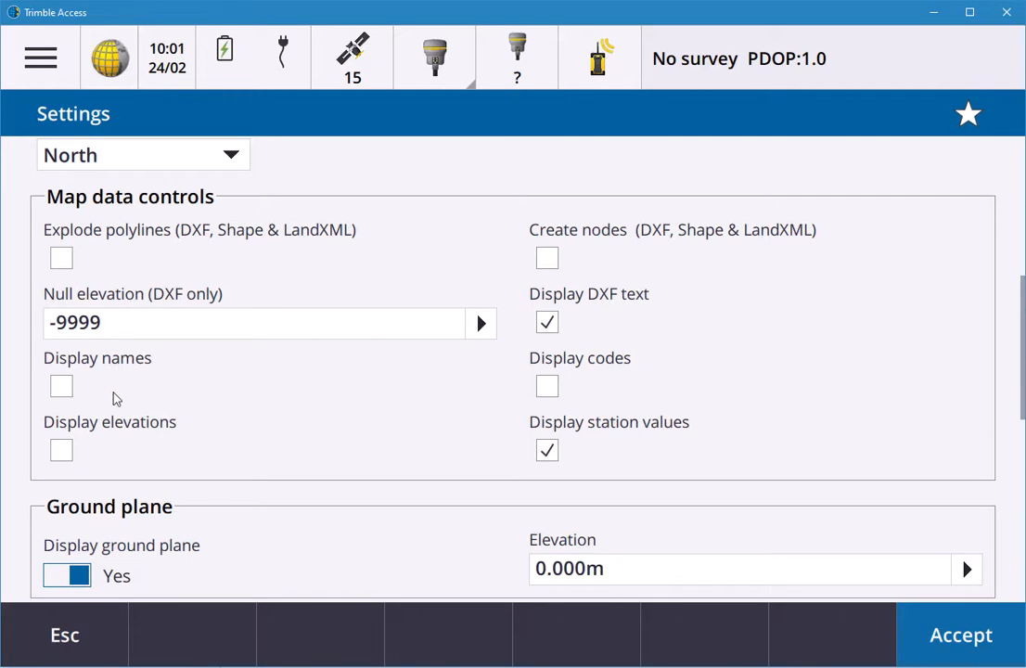
pyautogui.moveTo(85, 245)
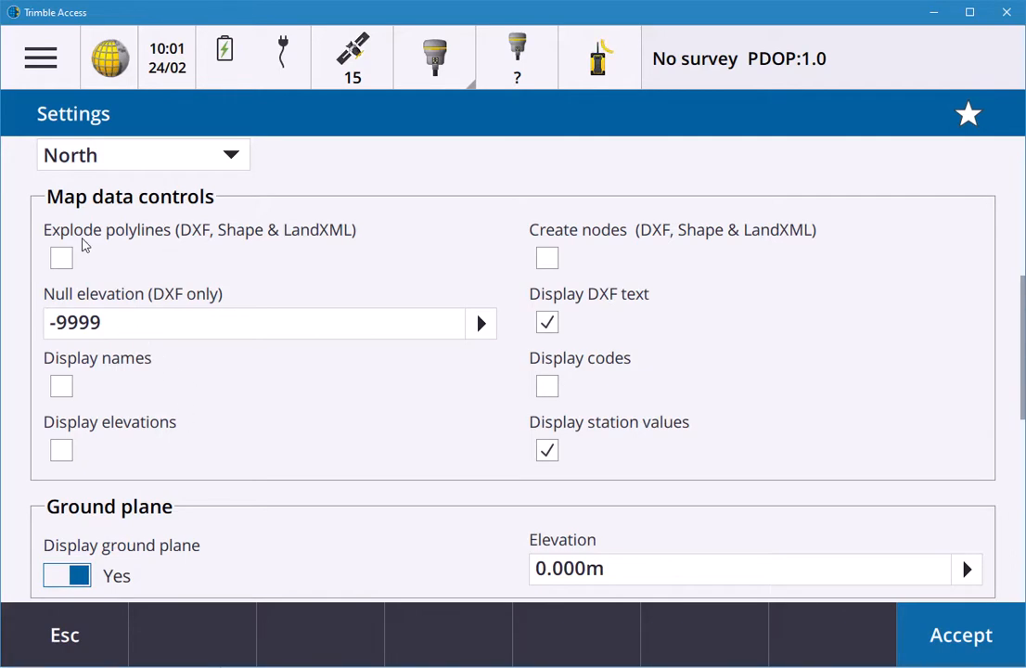
pyautogui.moveTo(144, 249)
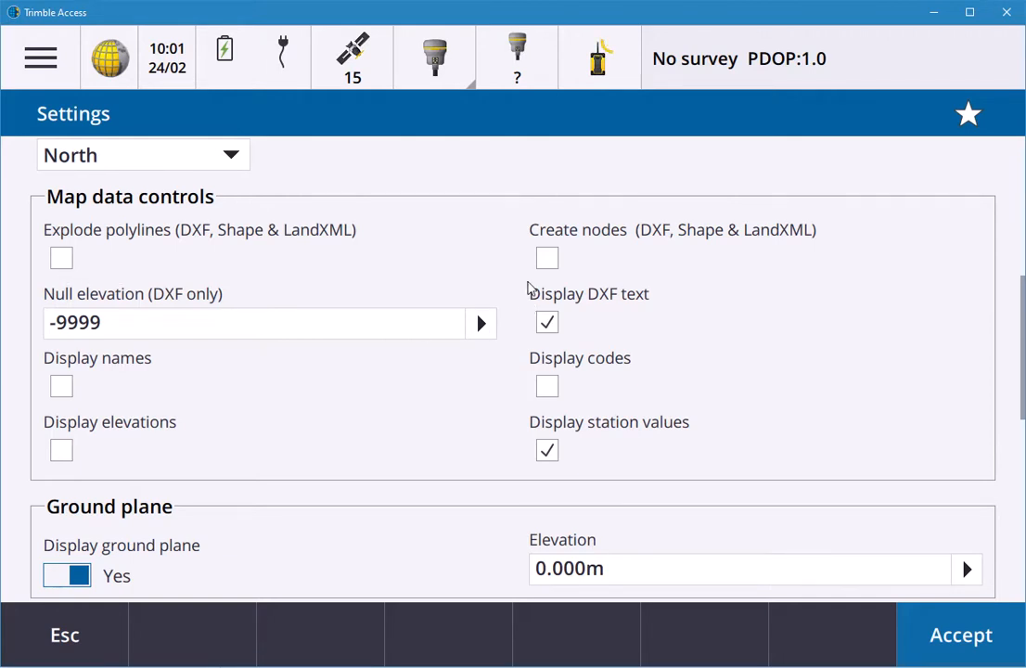
pyautogui.click(545, 258)
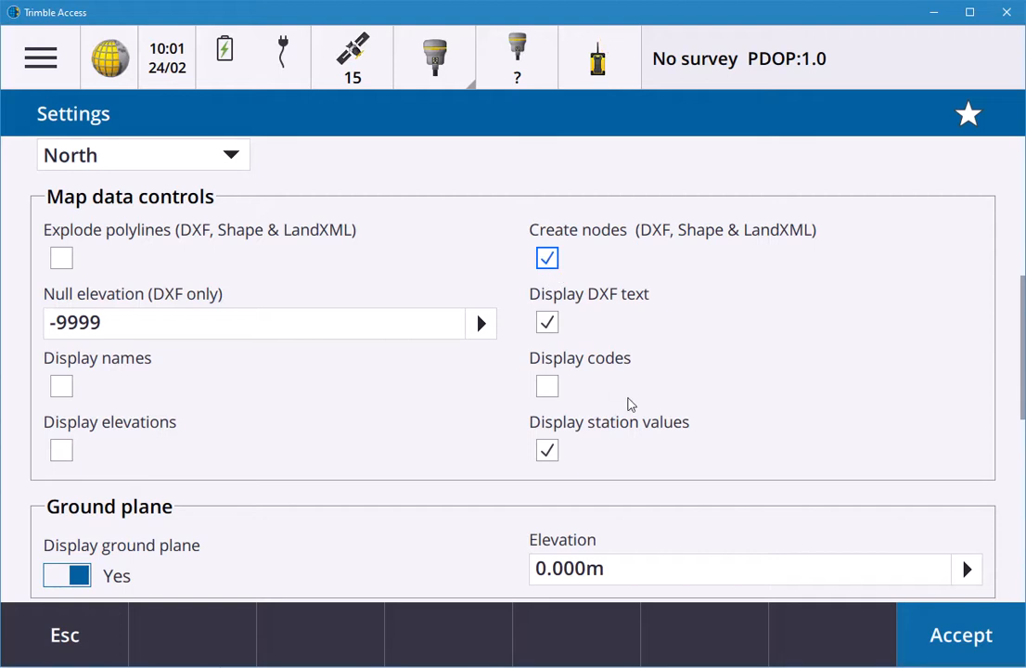
pyautogui.click(961, 635)
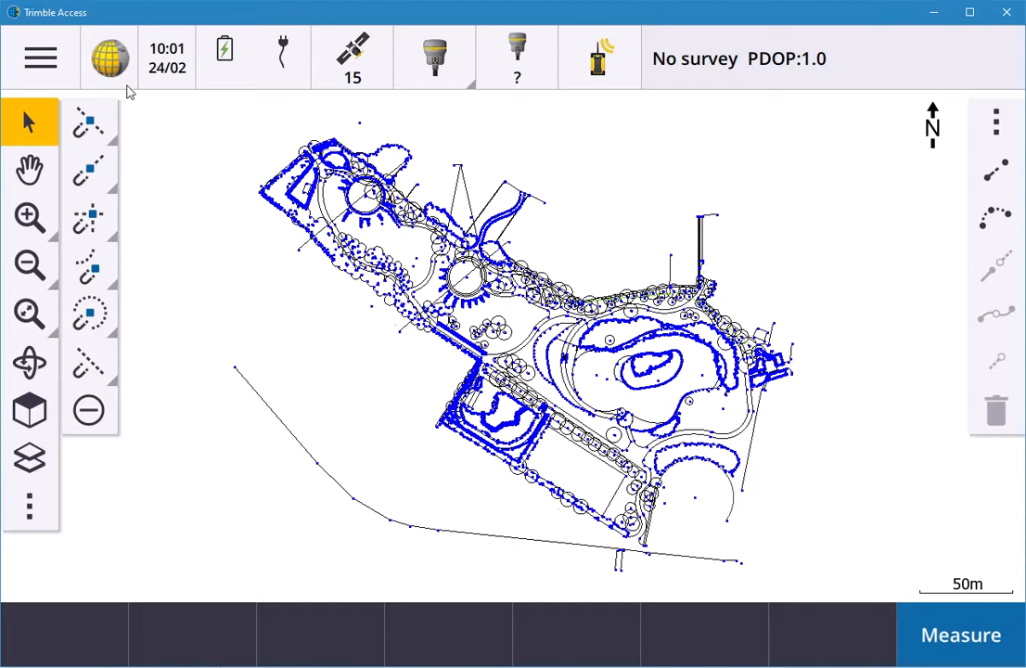
pyautogui.moveTo(111, 410)
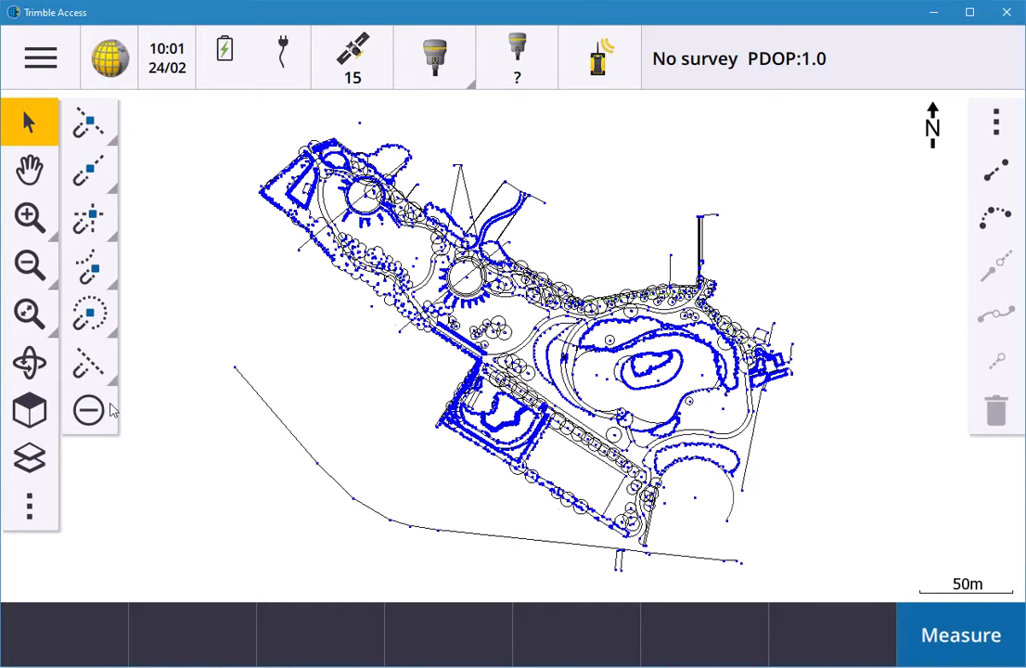
pyautogui.moveTo(928, 440)
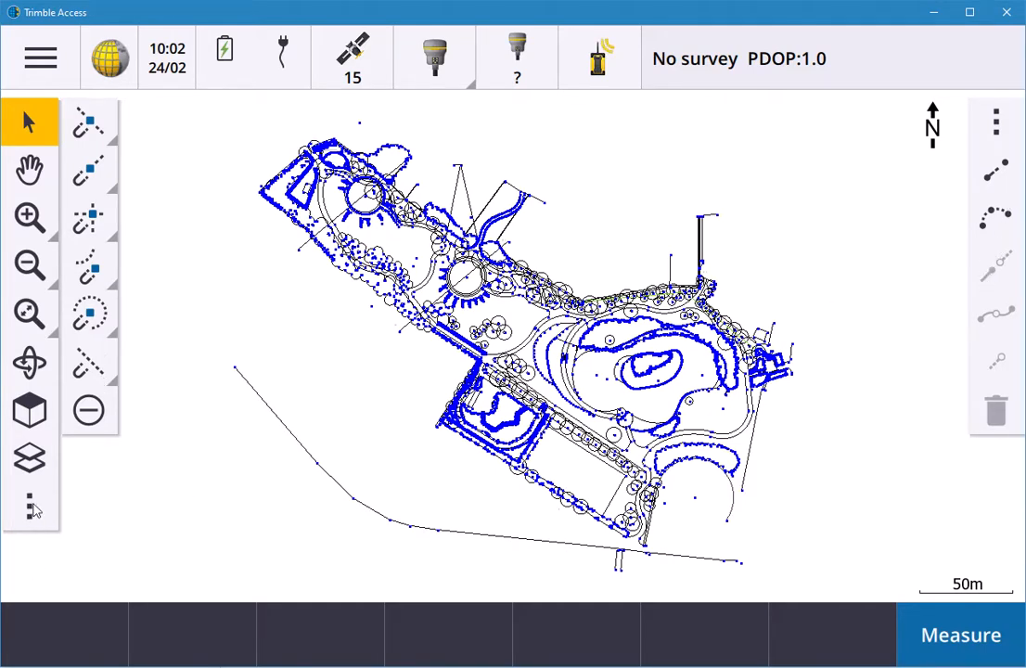
pyautogui.click(29, 508)
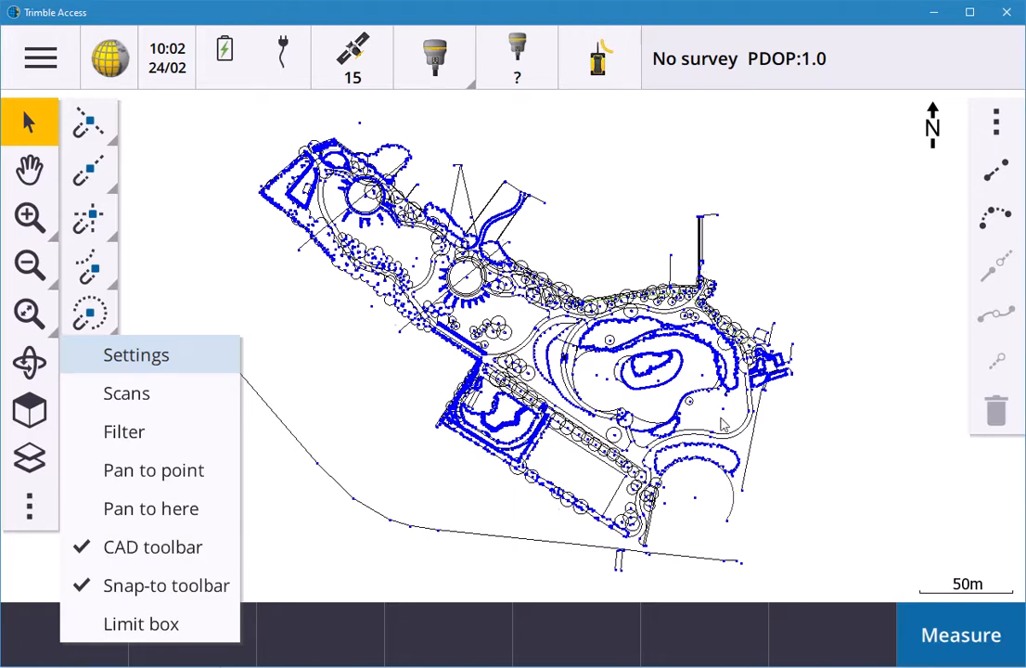
pyautogui.moveTo(189, 583)
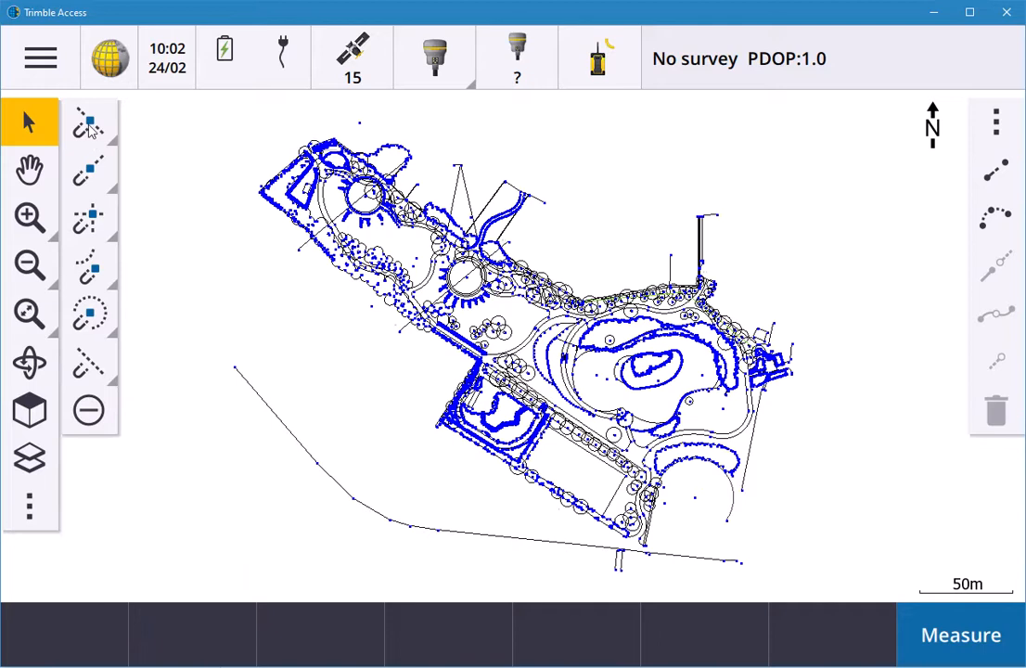
pyautogui.moveTo(242, 384)
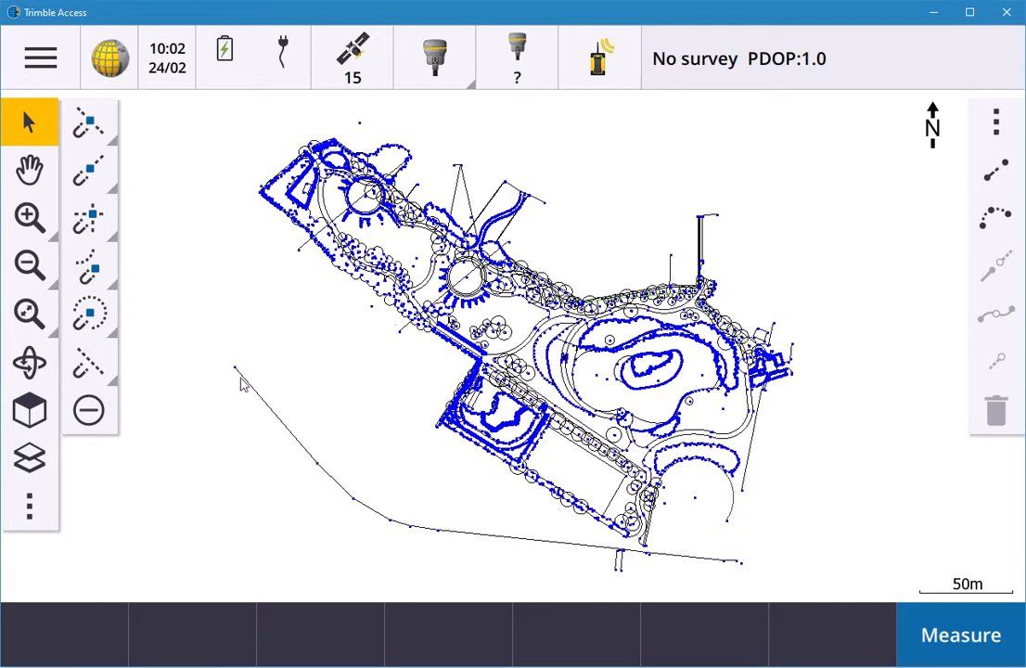
pyautogui.moveTo(164, 364)
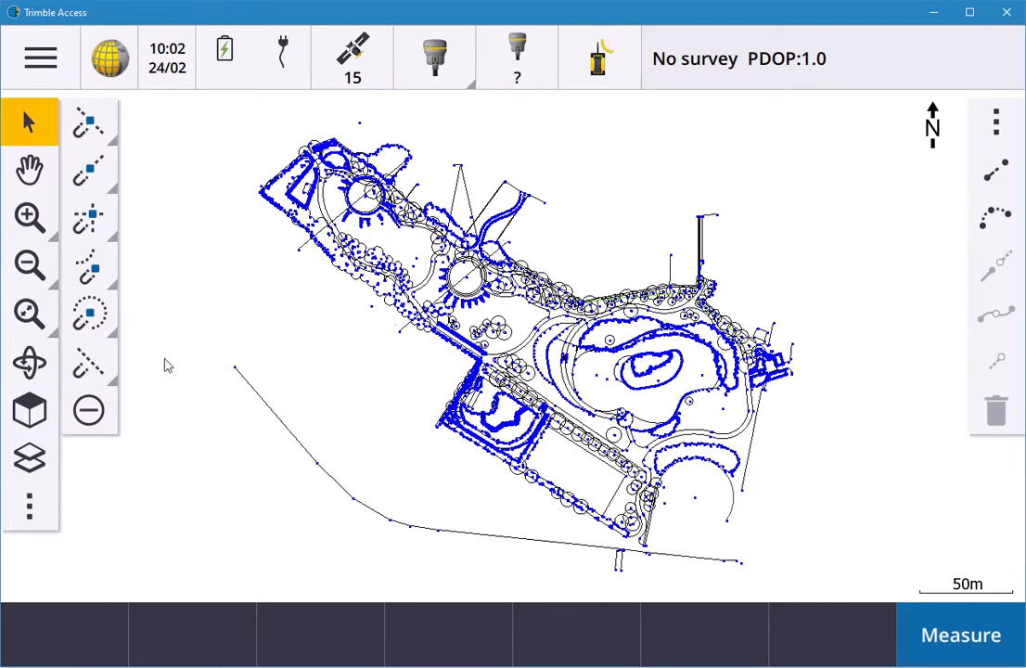
pyautogui.moveTo(295, 444)
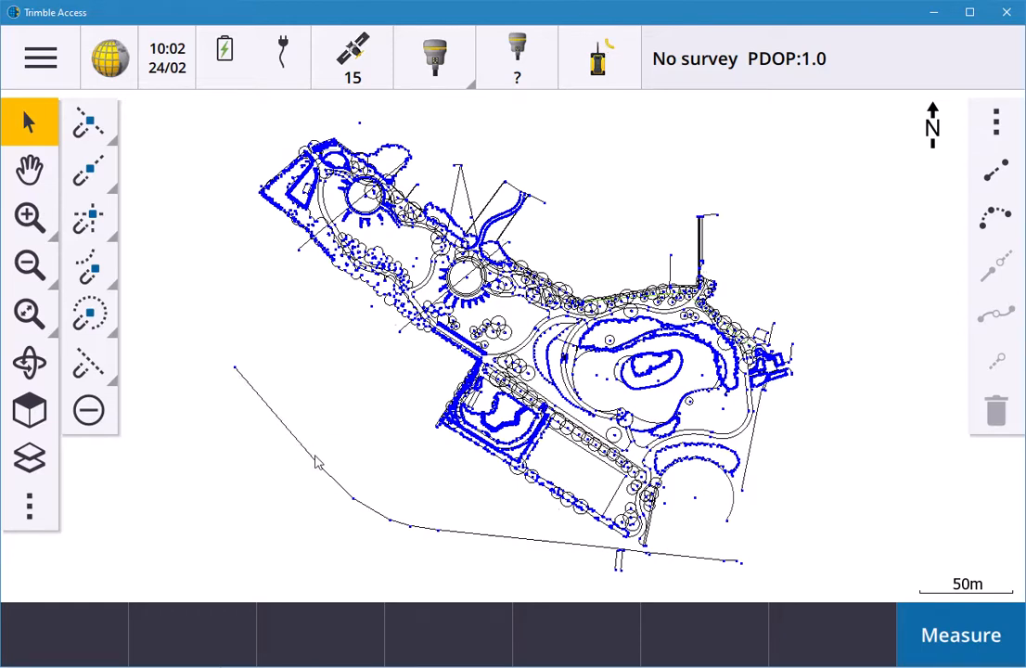
pyautogui.moveTo(263, 393)
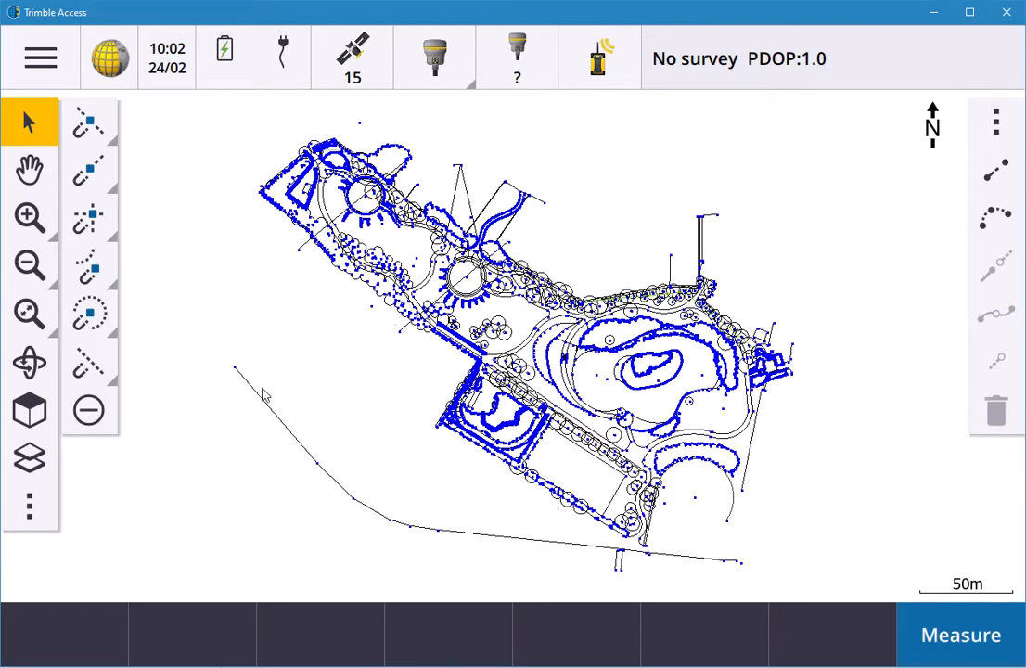
pyautogui.moveTo(271, 415)
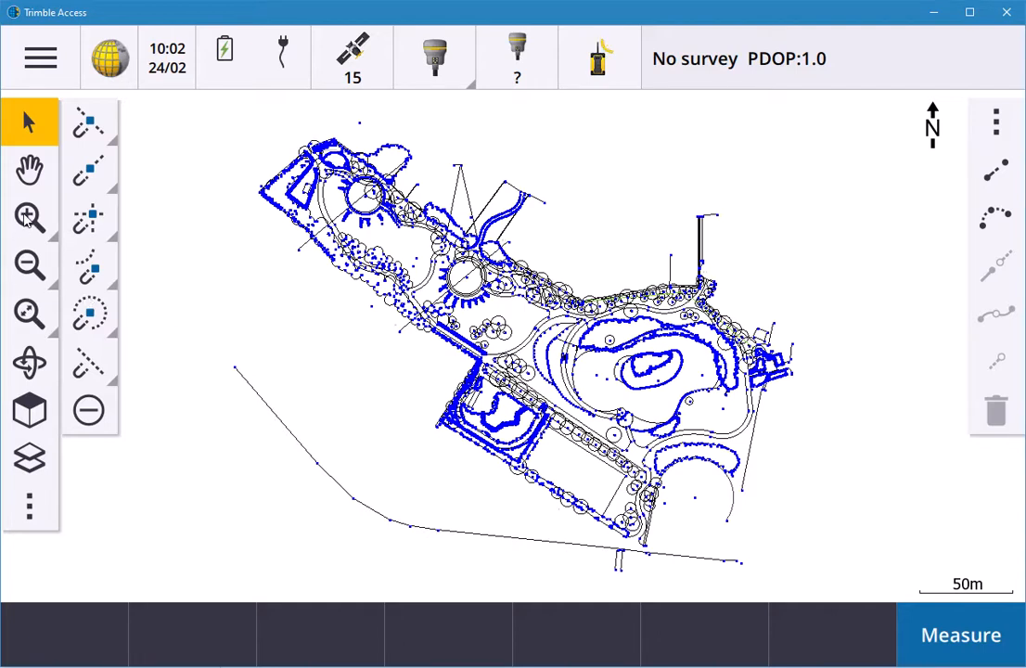
# - Box-zoom twice onto the lone diagonal line, then return to Select mode
pyautogui.click(30, 217)
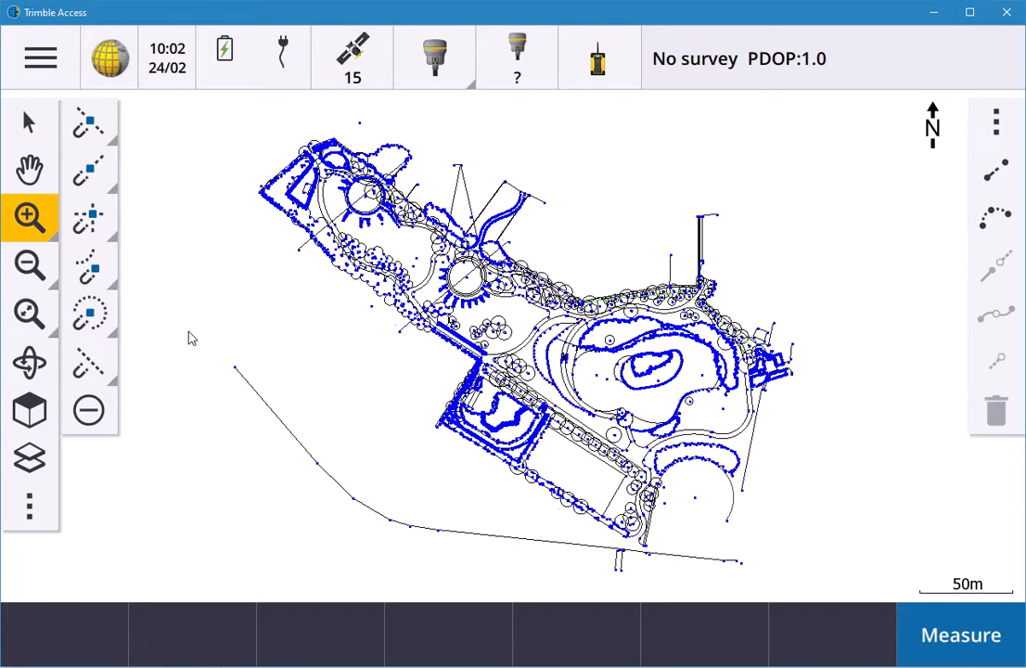
pyautogui.moveTo(193, 335); pyautogui.dragTo(290, 430)
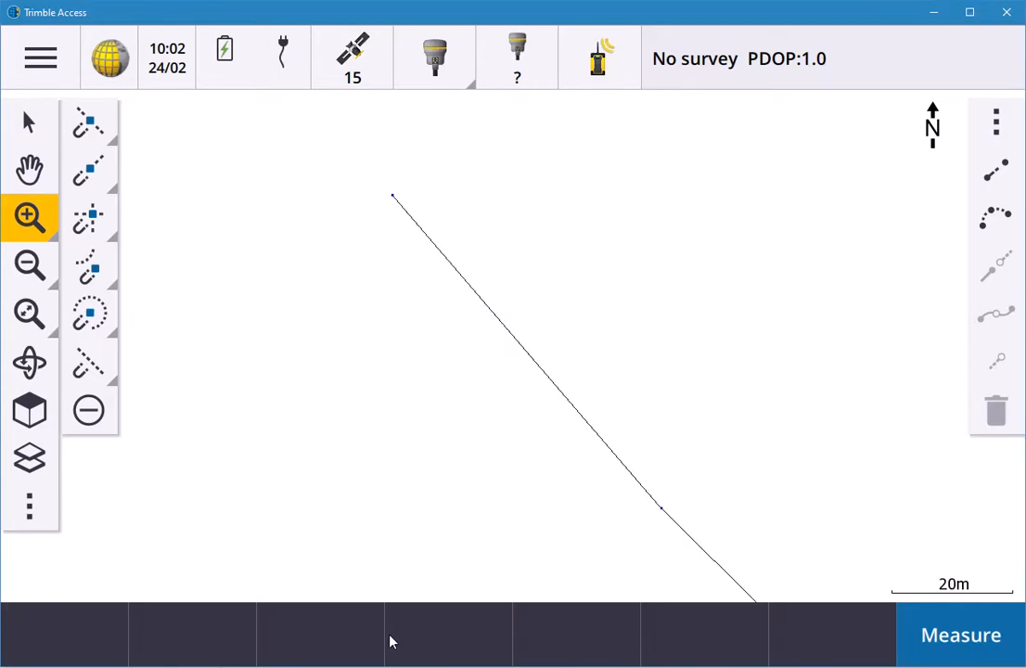
pyautogui.moveTo(375, 646)
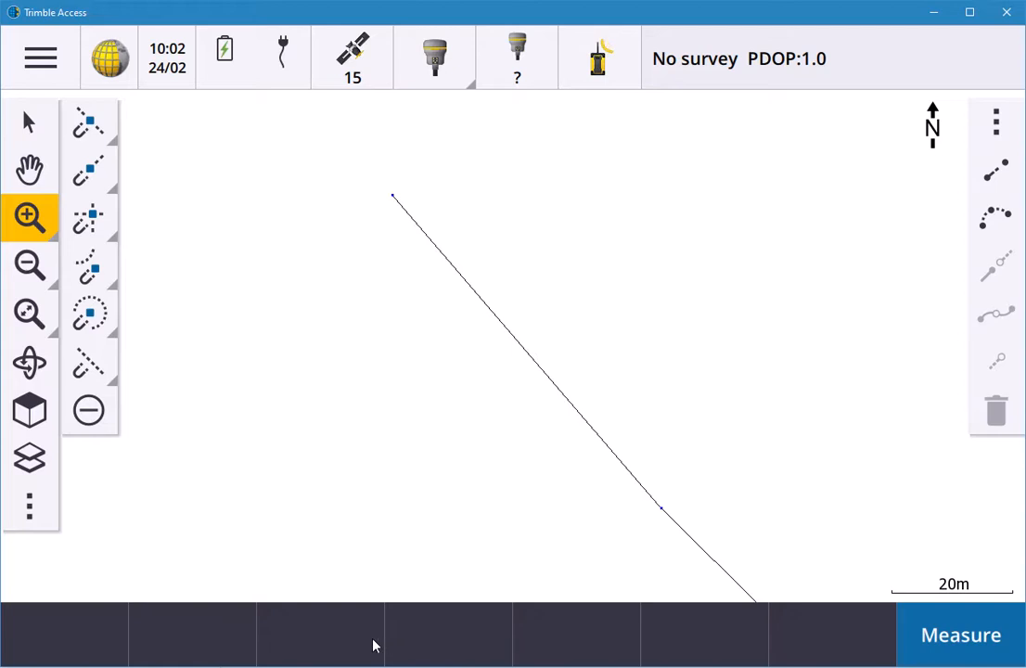
pyautogui.moveTo(30, 215)
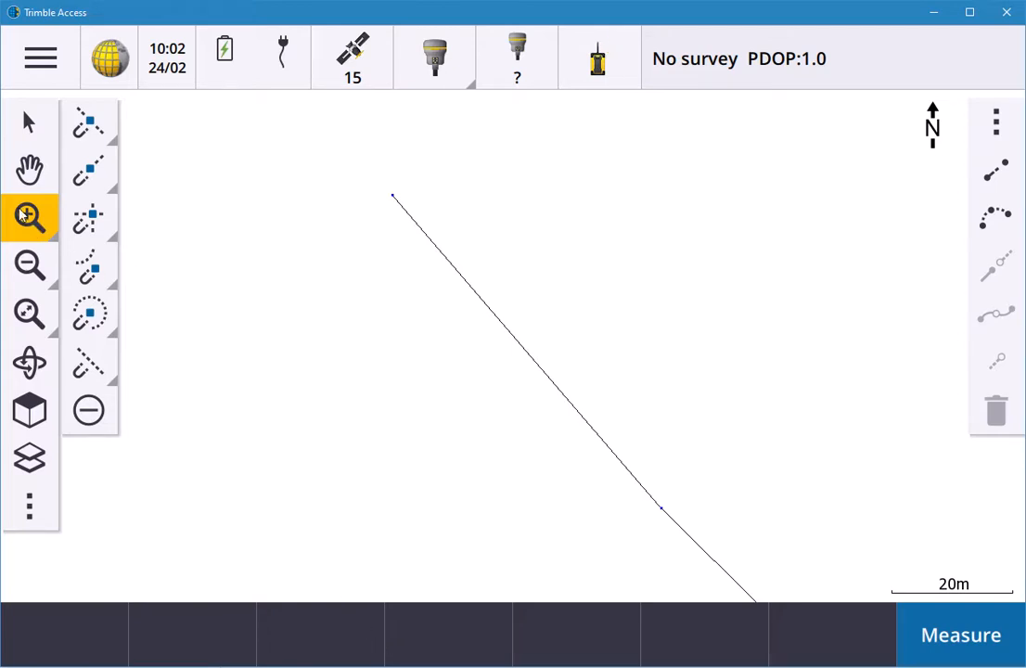
pyautogui.moveTo(356, 139); pyautogui.dragTo(692, 522)
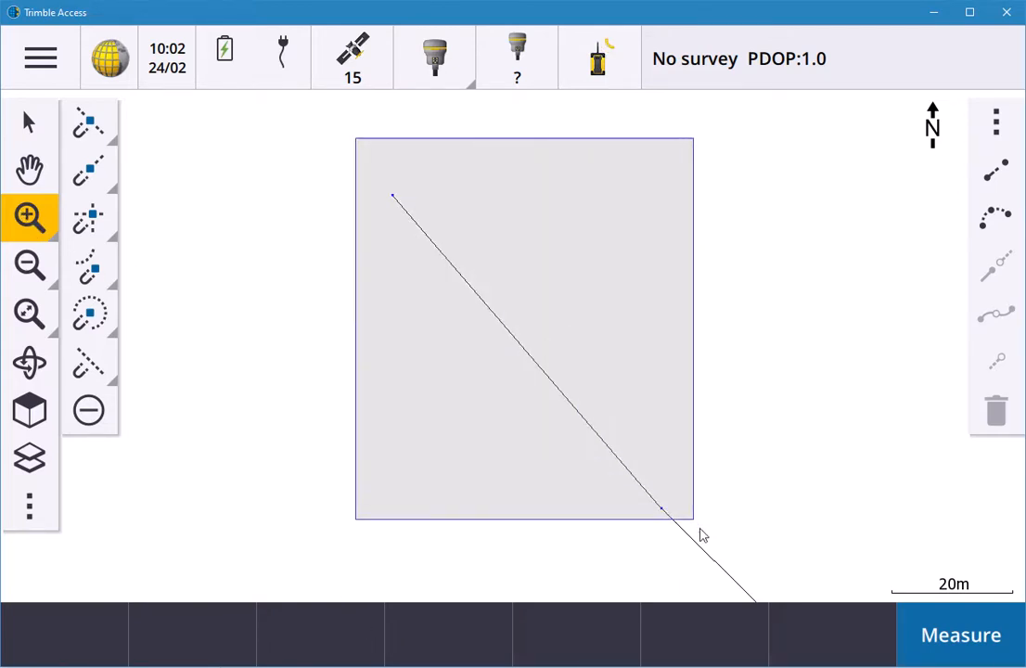
pyautogui.click(30, 215)
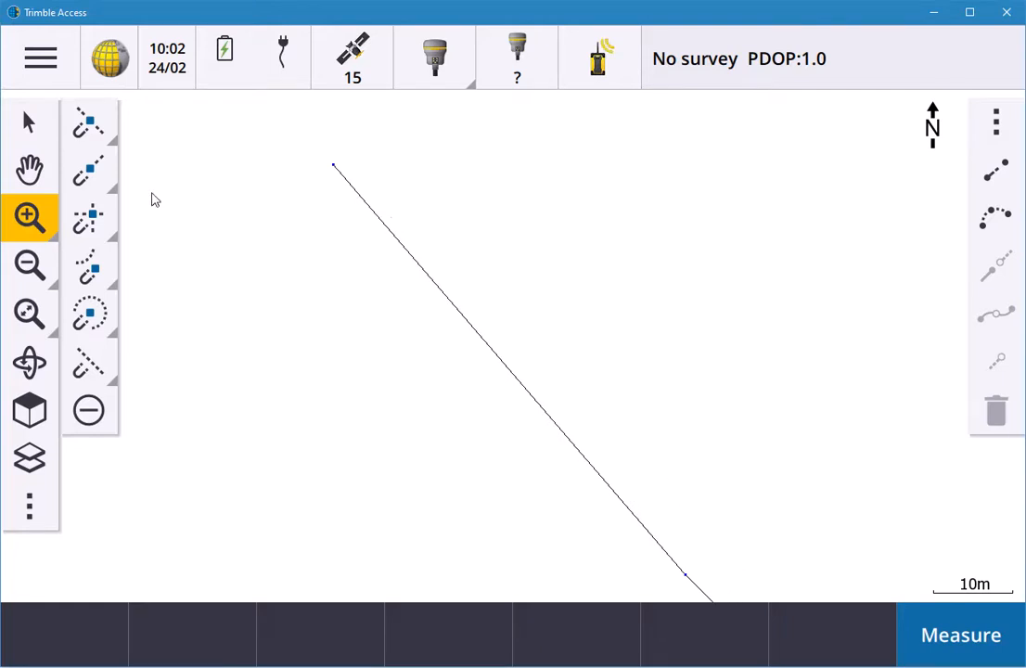
pyautogui.click(30, 121)
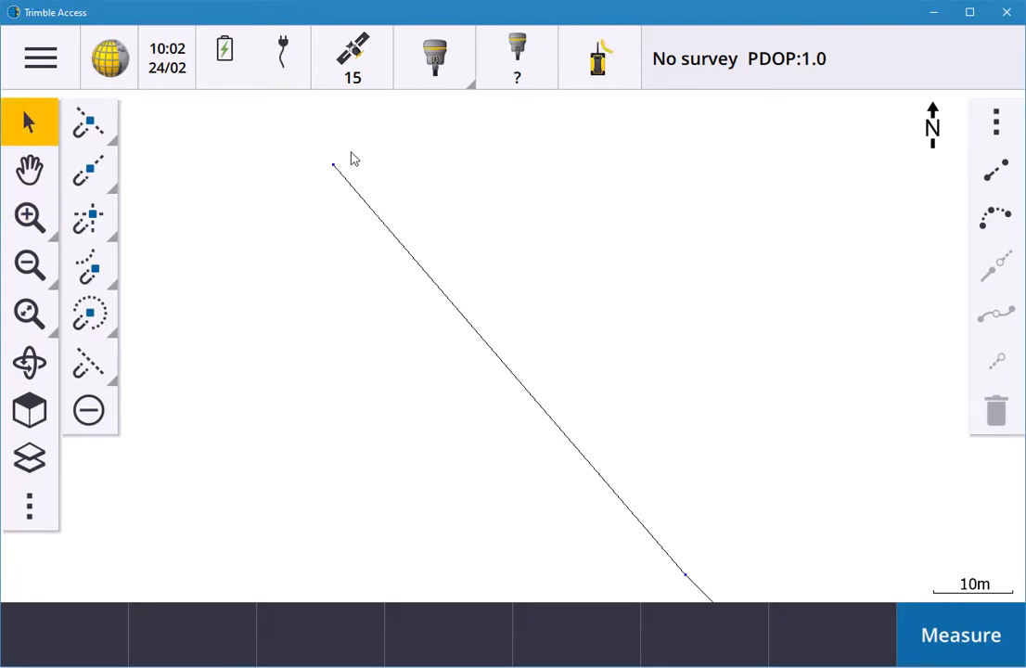
pyautogui.moveTo(333, 171)
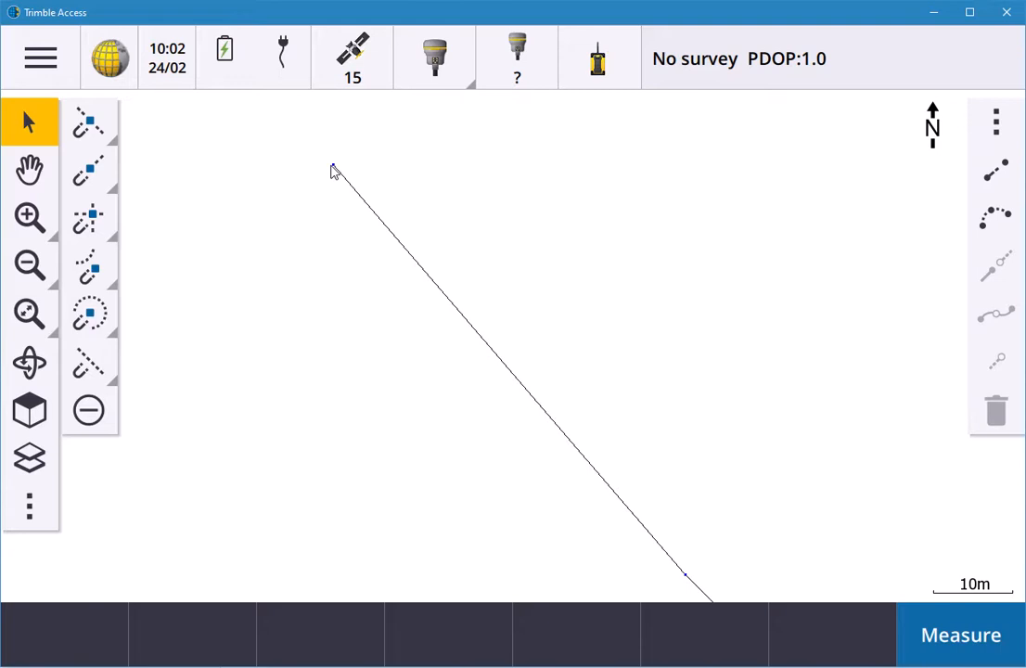
pyautogui.moveTo(386, 214)
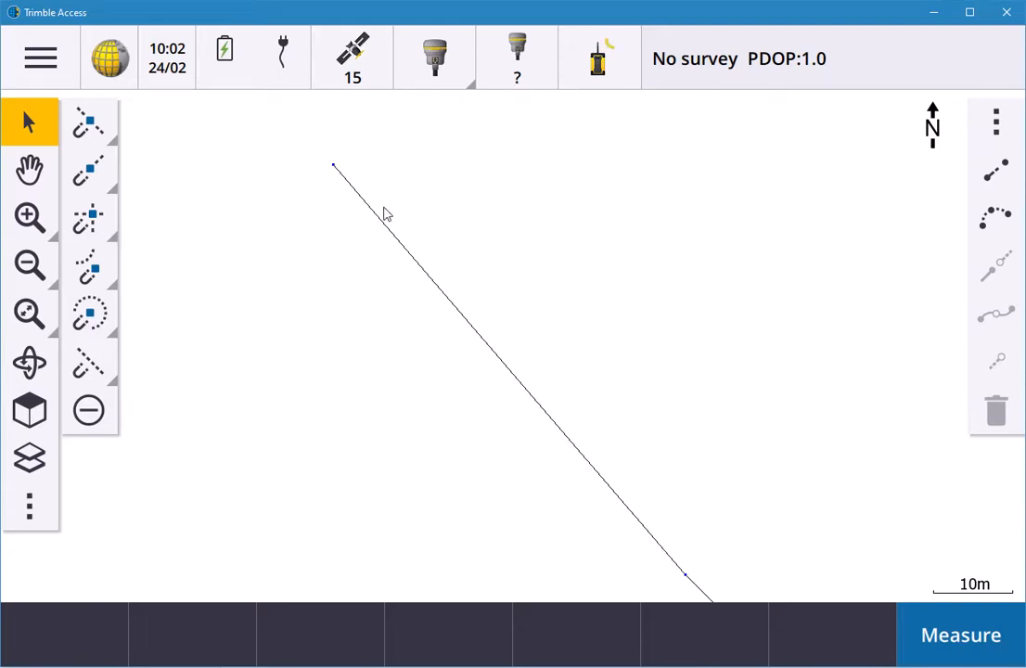
pyautogui.moveTo(78, 128)
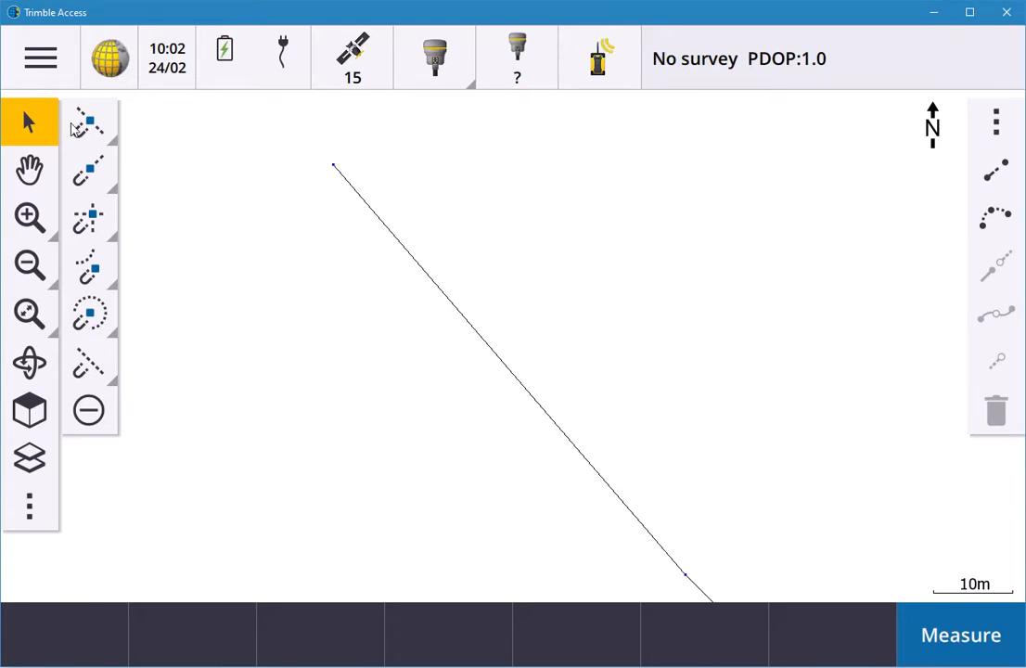
pyautogui.moveTo(111, 294)
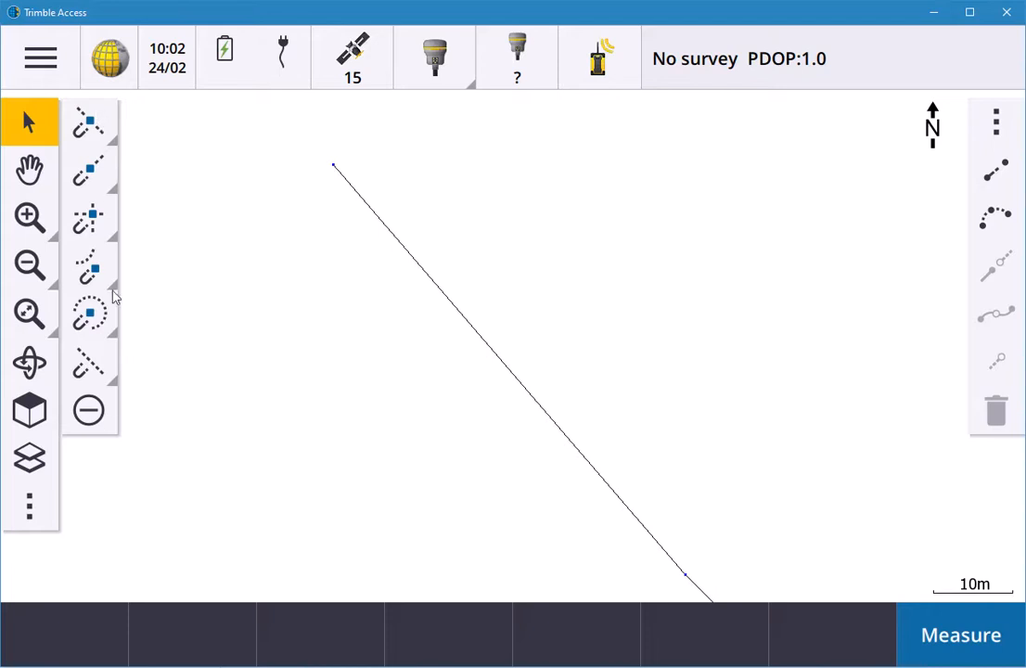
pyautogui.moveTo(89, 122)
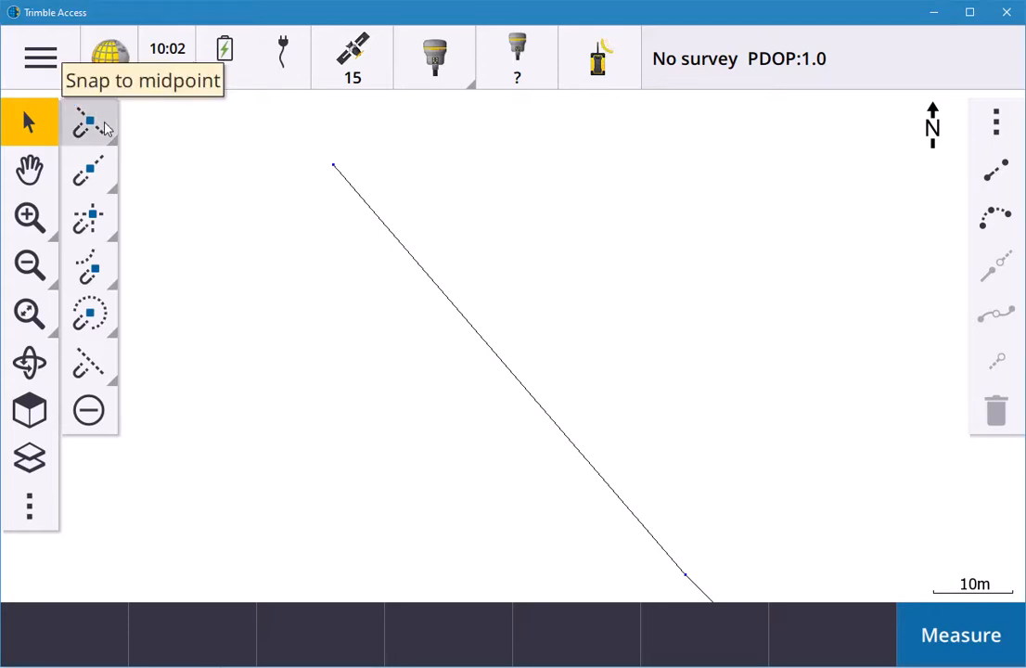
# - Cycle through each snap-to mode from midpoint to the last, then turn snapping off
pyautogui.click(89, 123)
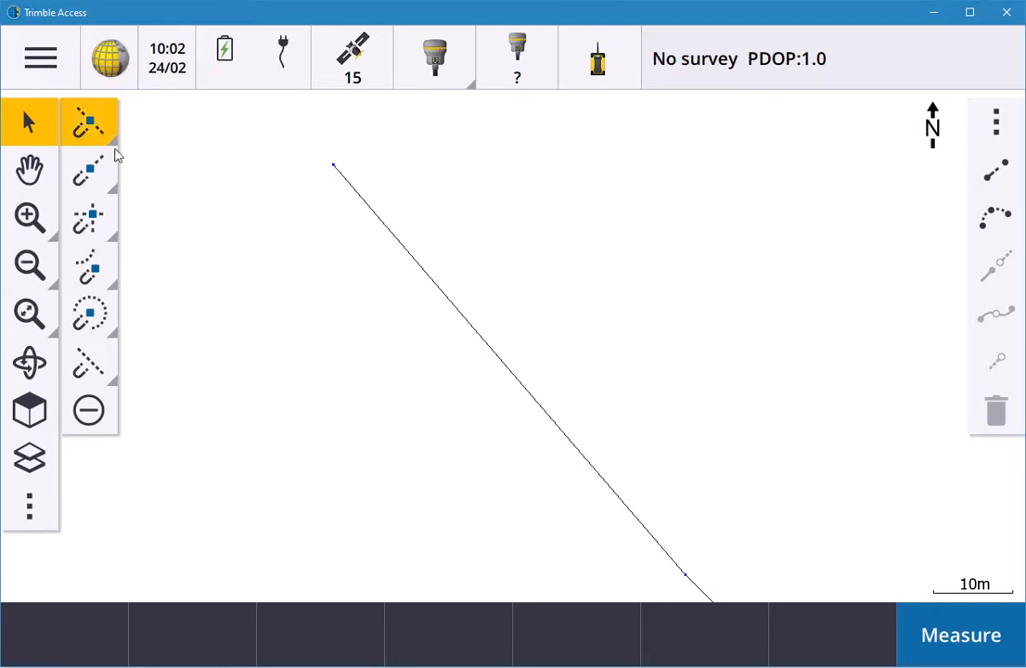
pyautogui.click(89, 170)
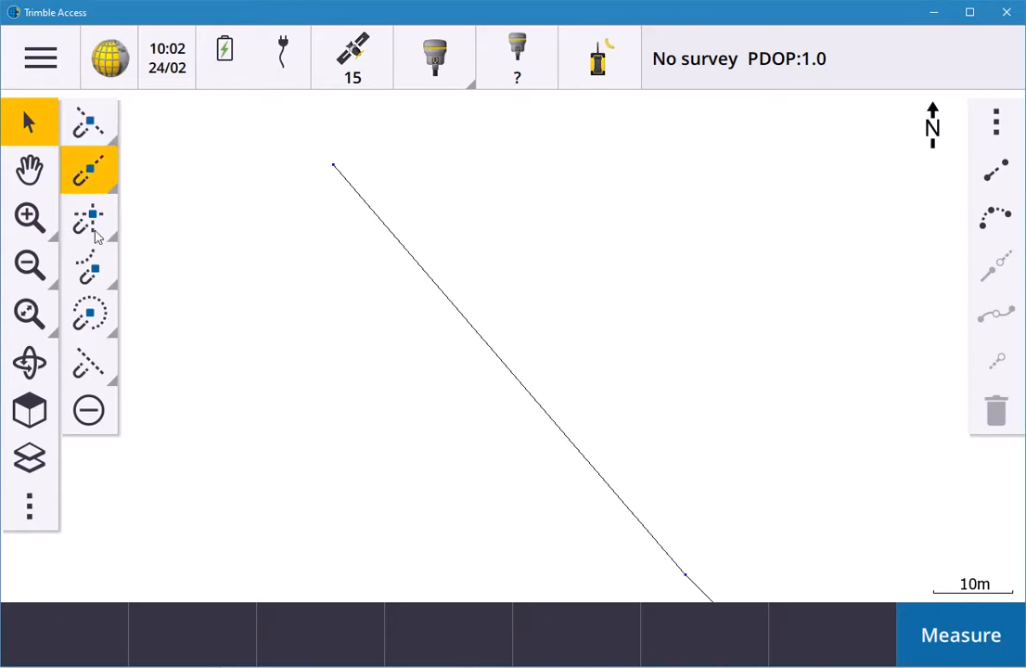
pyautogui.click(89, 219)
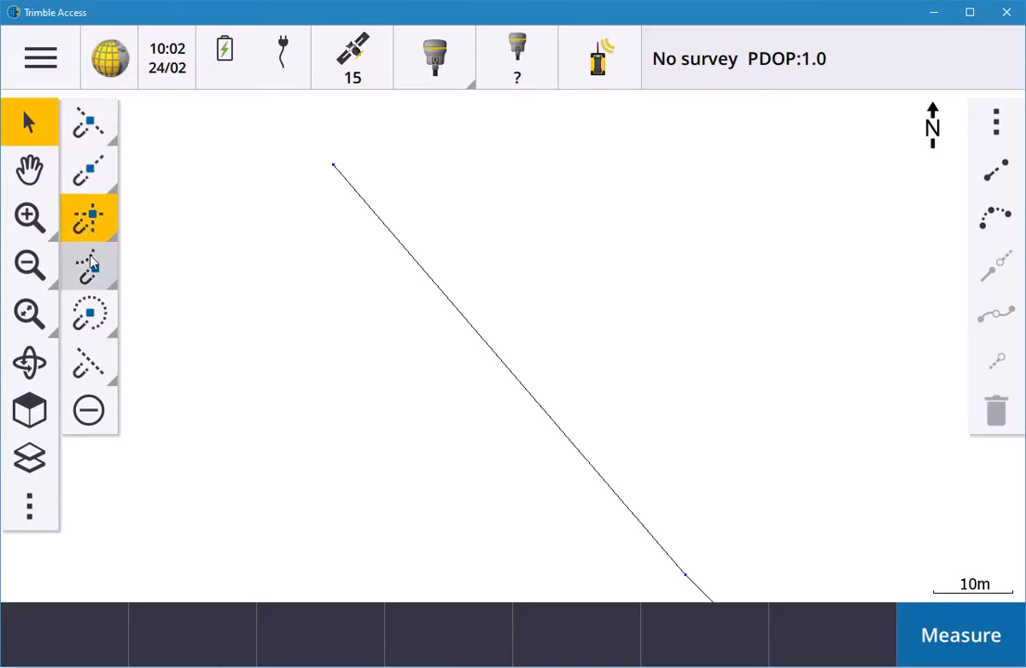
pyautogui.click(89, 267)
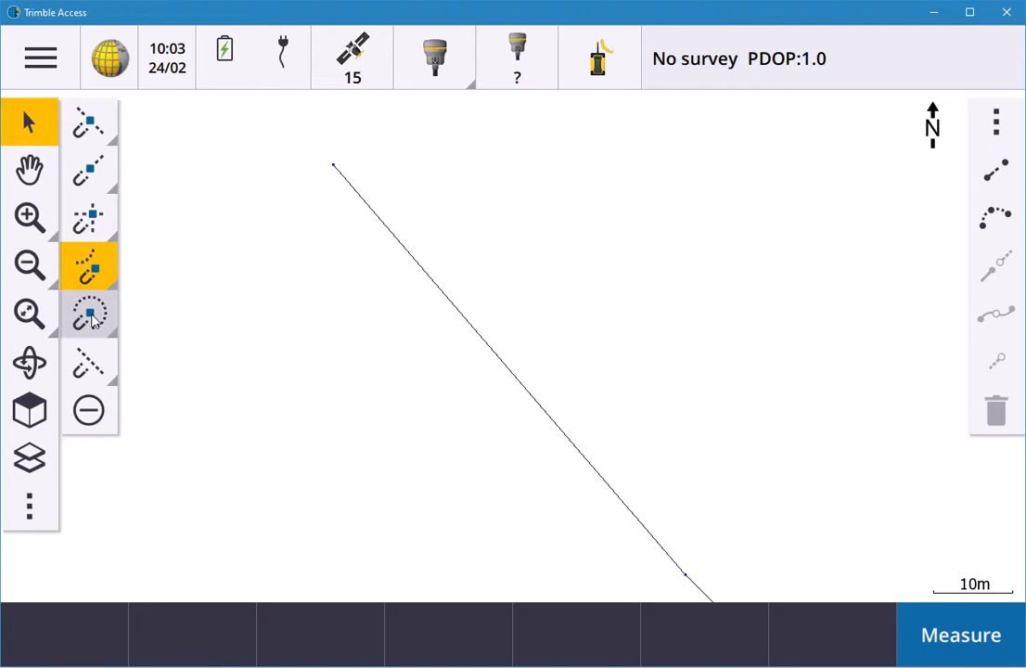
pyautogui.click(89, 314)
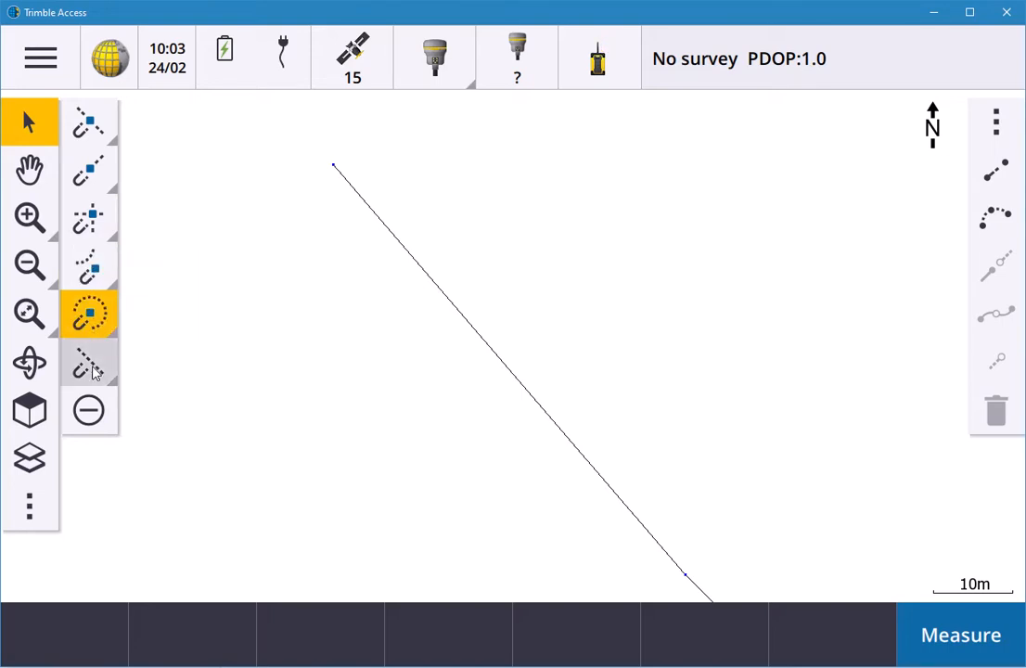
pyautogui.click(89, 362)
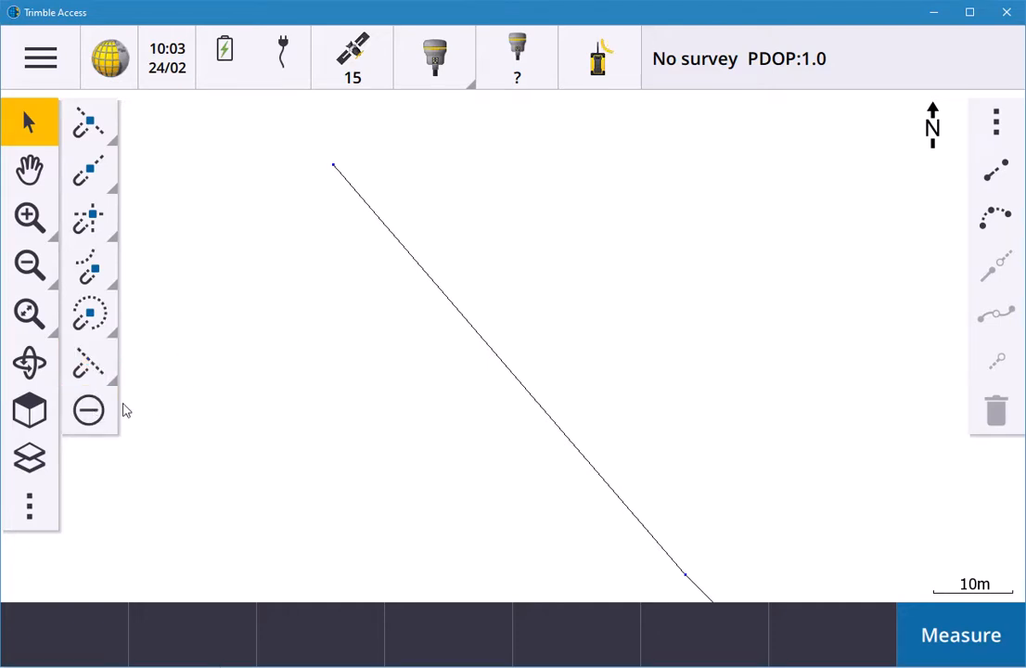
pyautogui.click(89, 122)
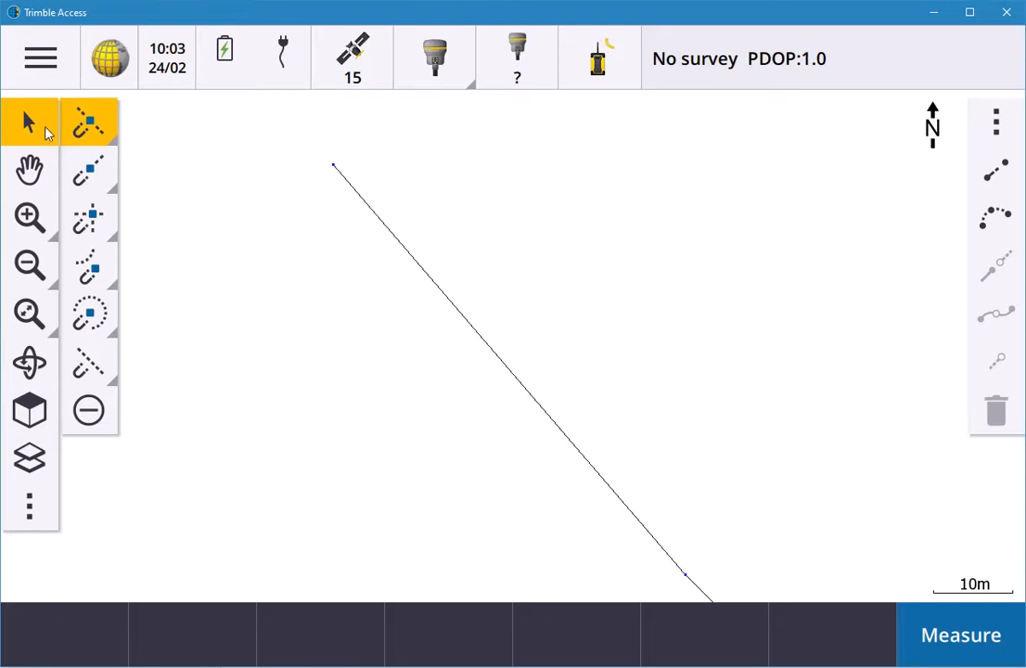
pyautogui.moveTo(497, 362)
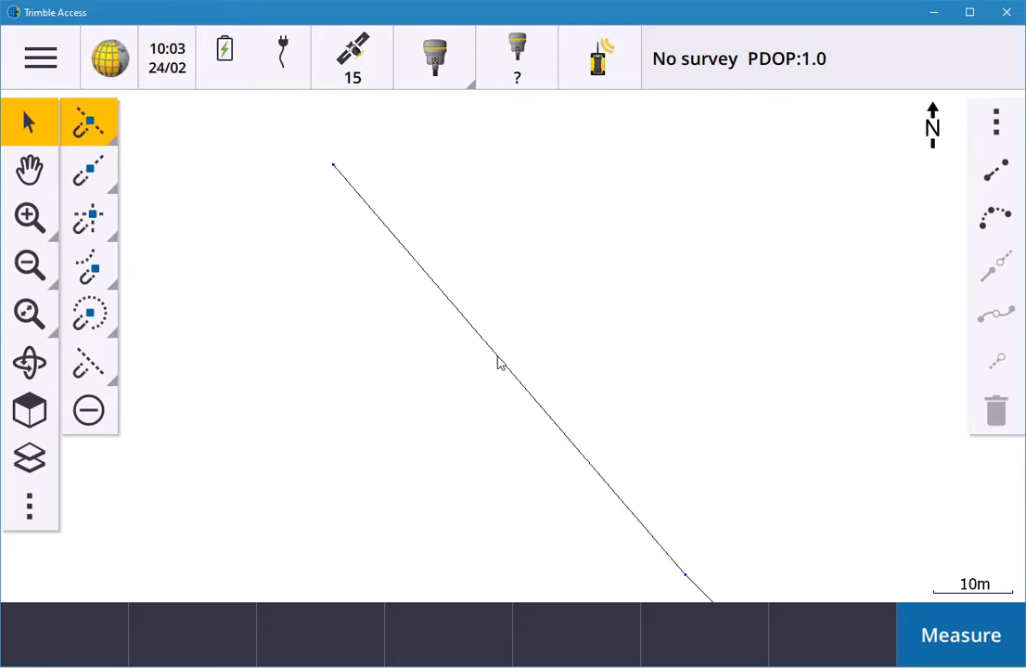
# - Pick the diagonal line's midpoint as Snap0002 and review its details
pyautogui.click(509, 371)
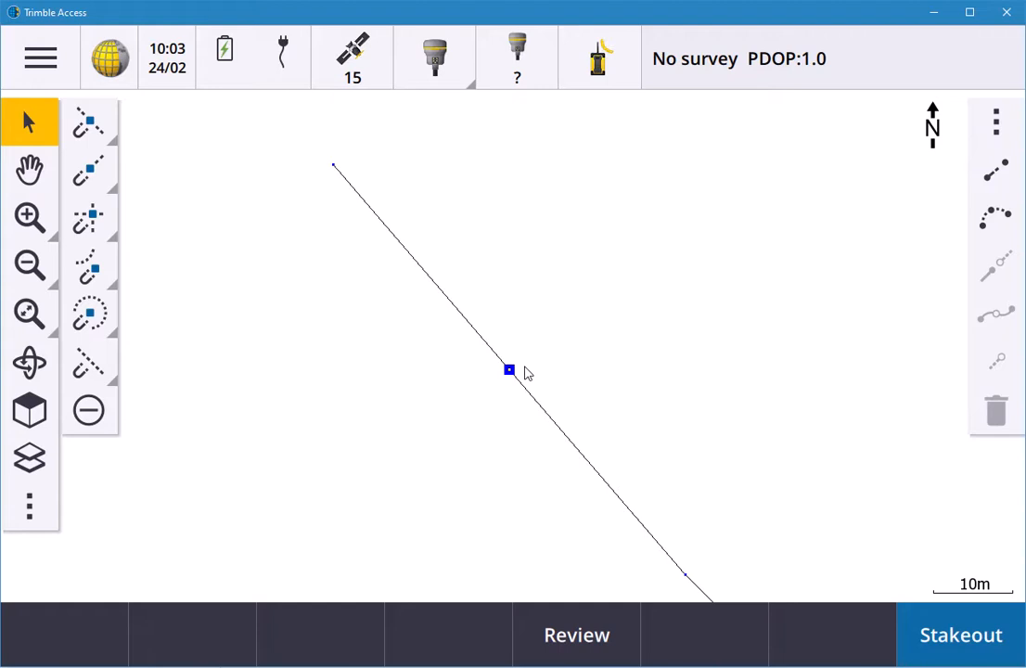
pyautogui.click(508, 371)
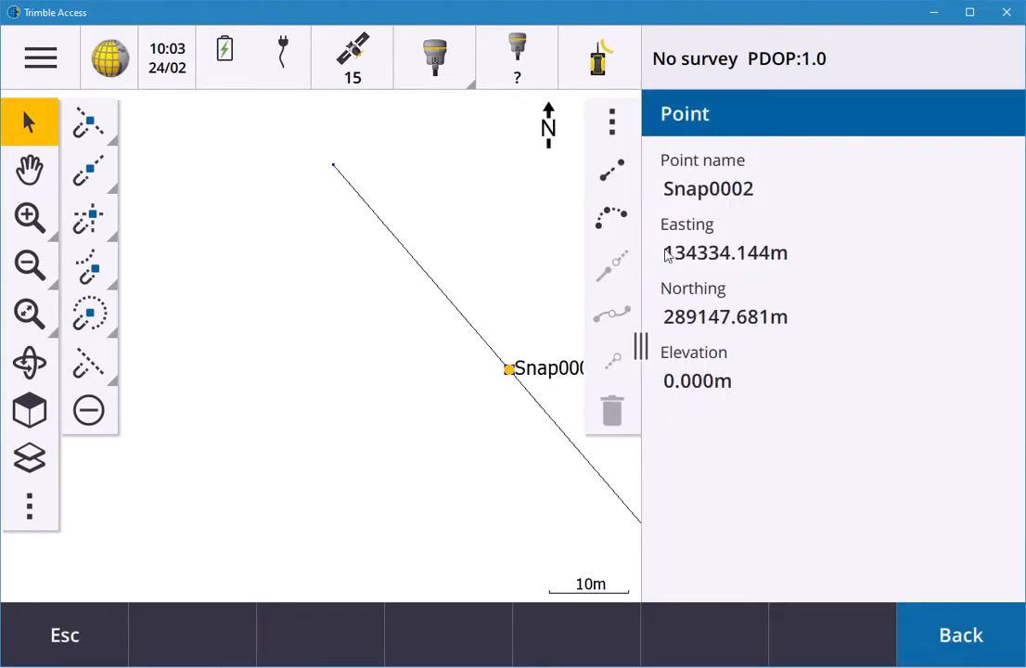
pyautogui.click(30, 171)
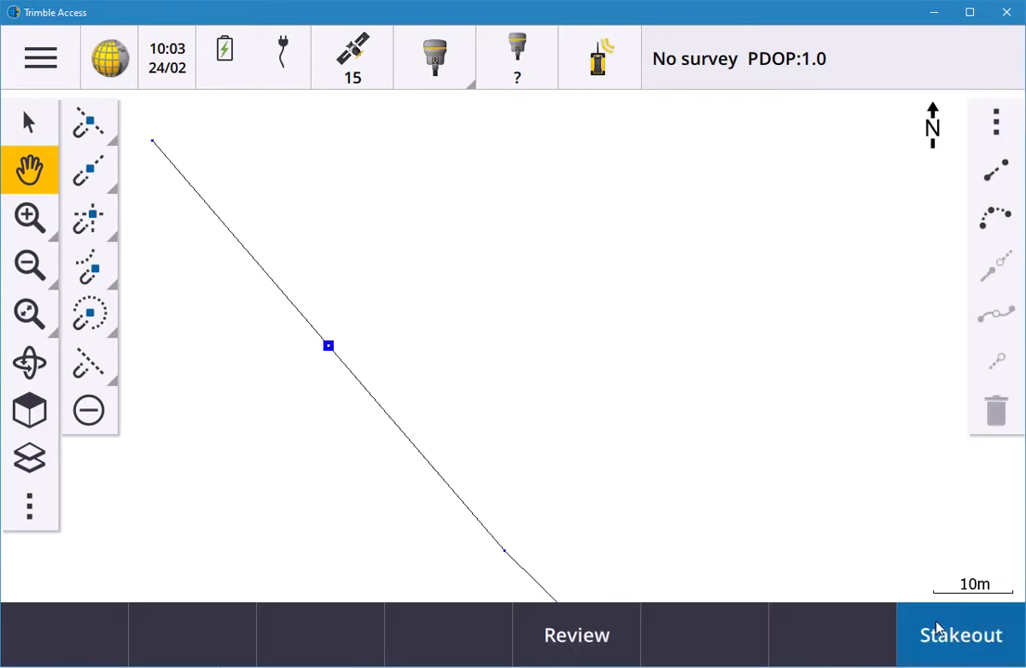
pyautogui.moveTo(948, 627)
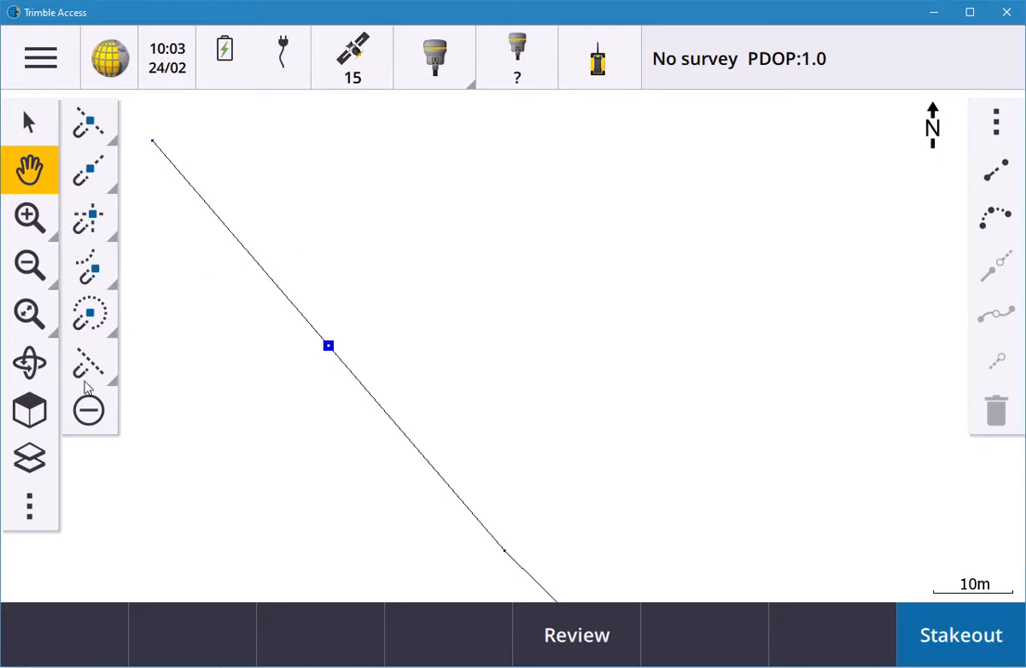
# - Clear the snapped midpoint so only the bare diagonal line remains on the map
pyautogui.click(468, 512)
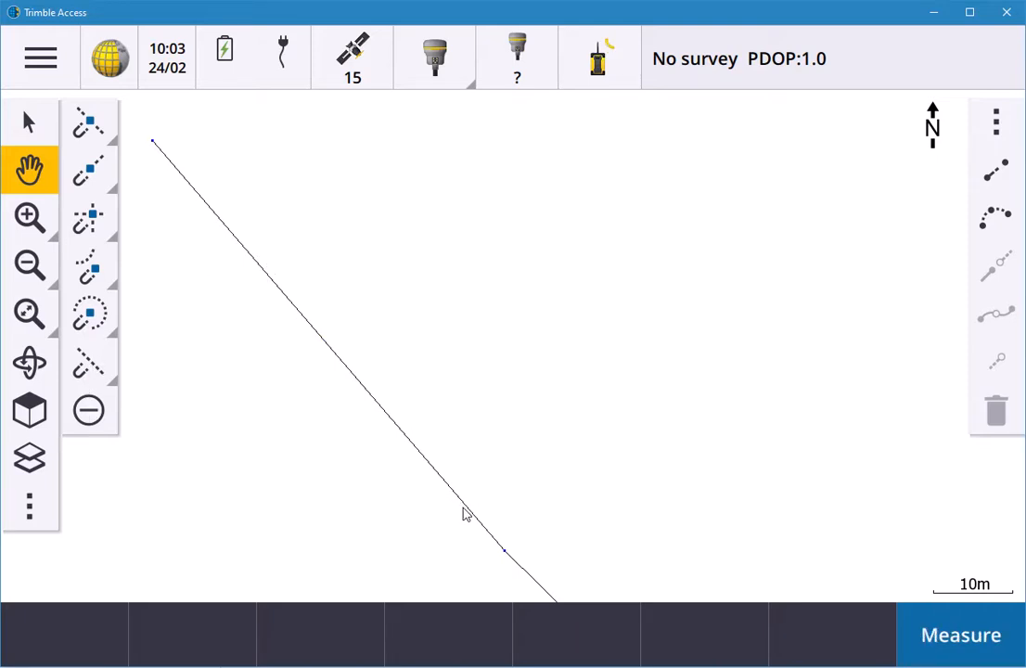
pyautogui.moveTo(171, 443)
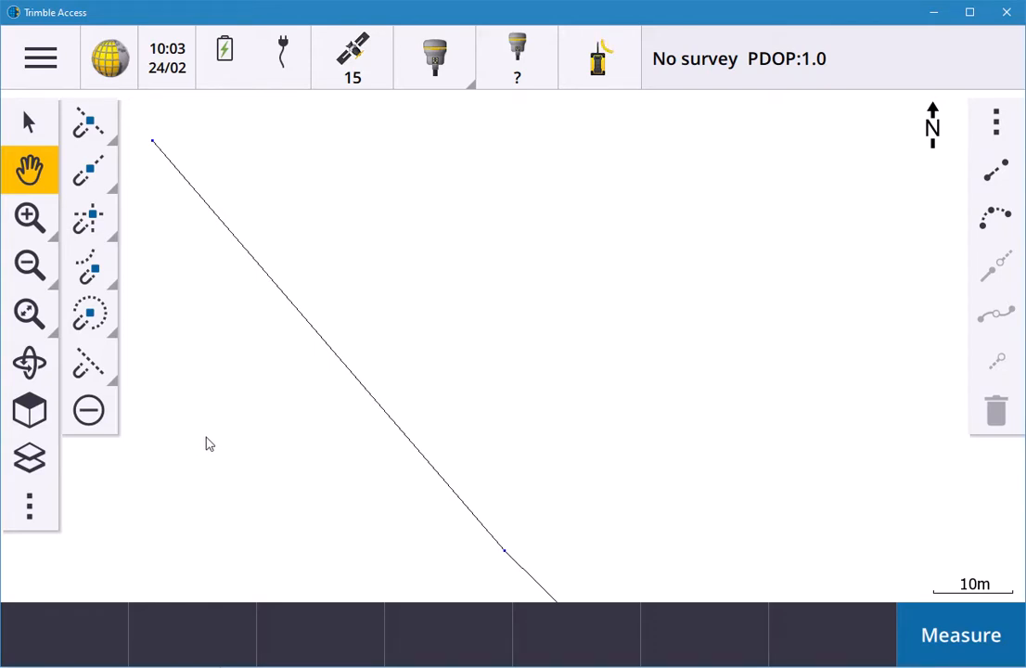
pyautogui.moveTo(204, 416)
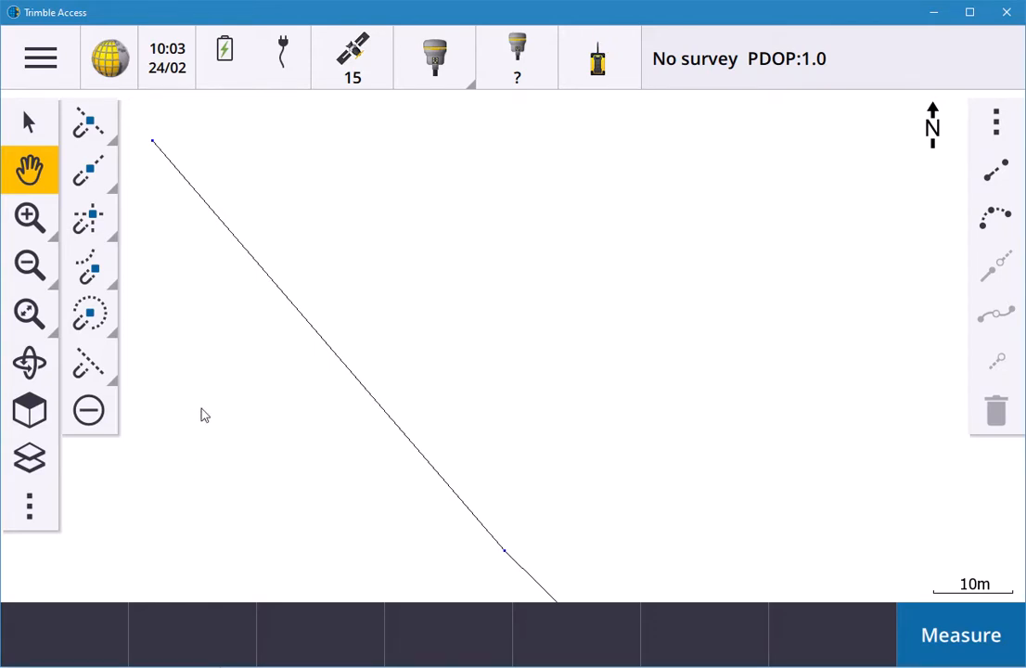
pyautogui.moveTo(274, 342)
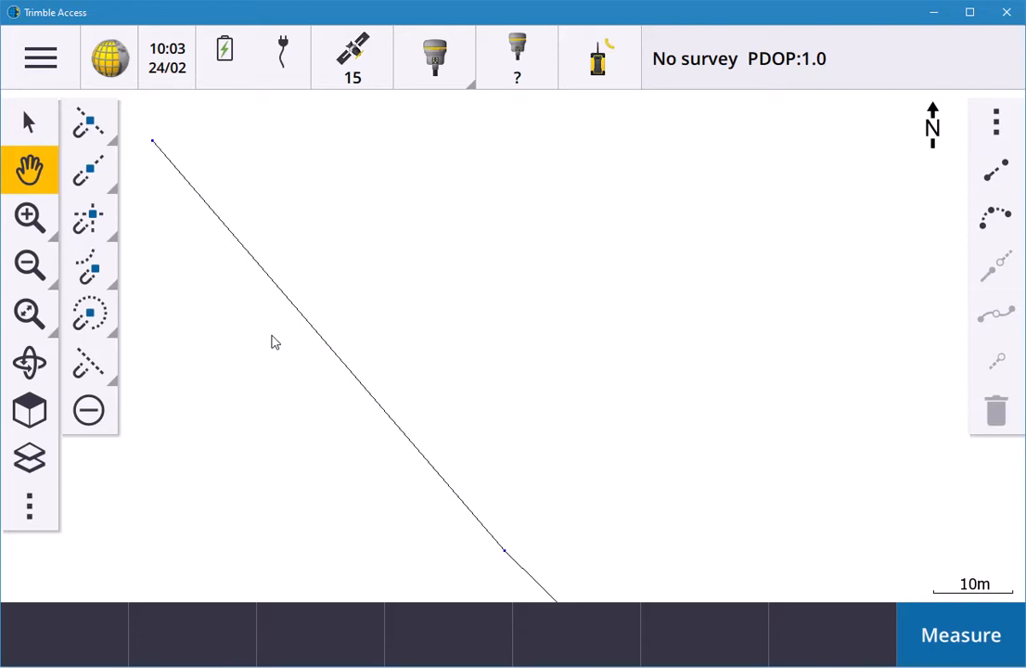
pyautogui.moveTo(85, 482)
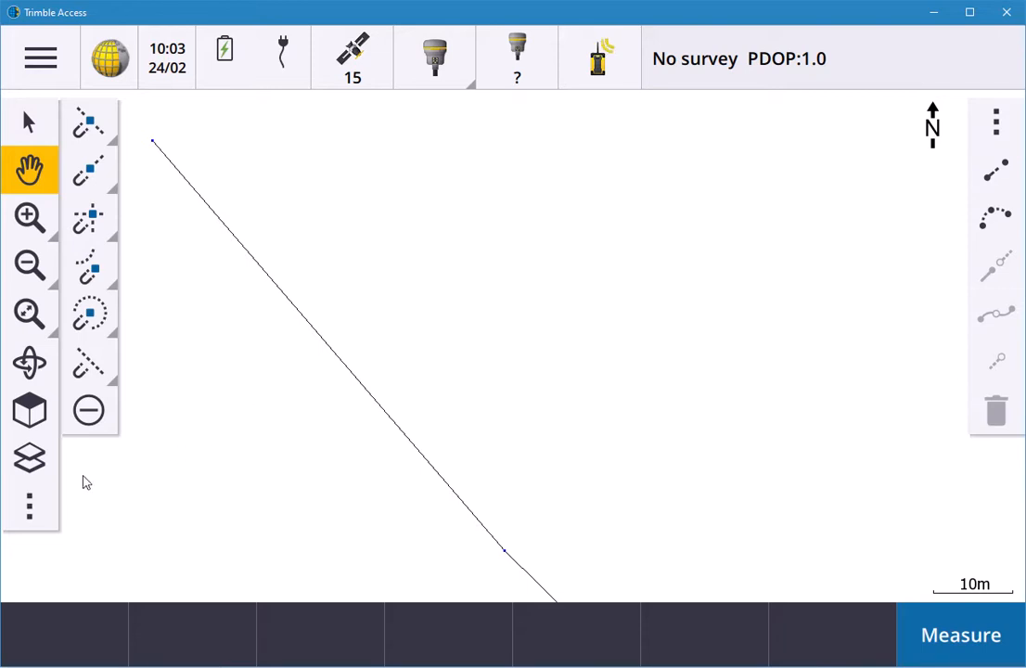
pyautogui.moveTo(30, 467)
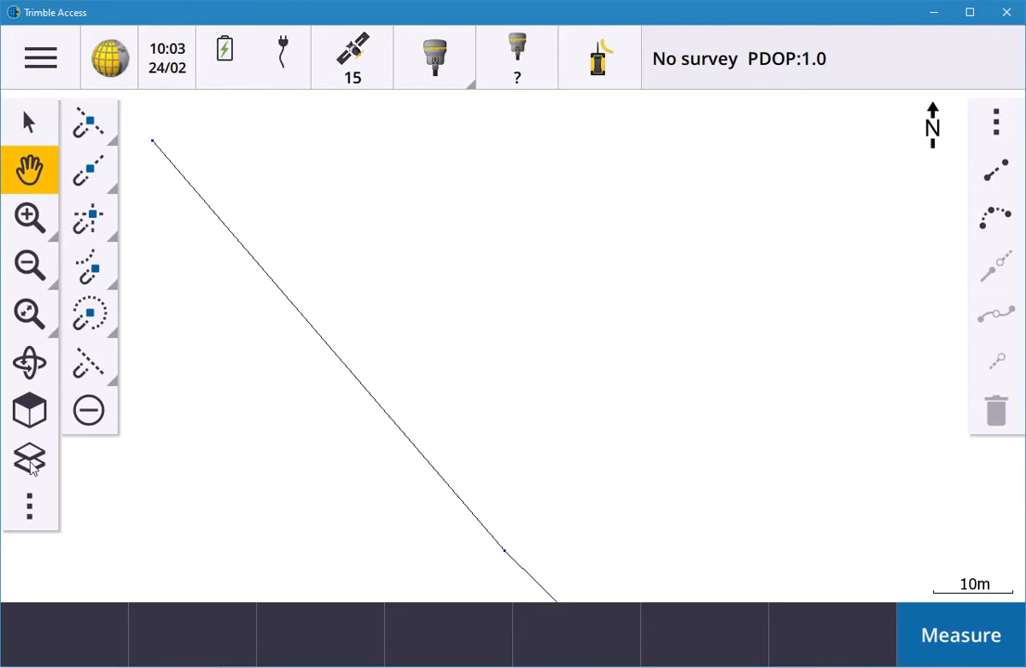
# - Visit Linked files and return, bringing the Amenity Park linework back beside the line
pyautogui.click(30, 460)
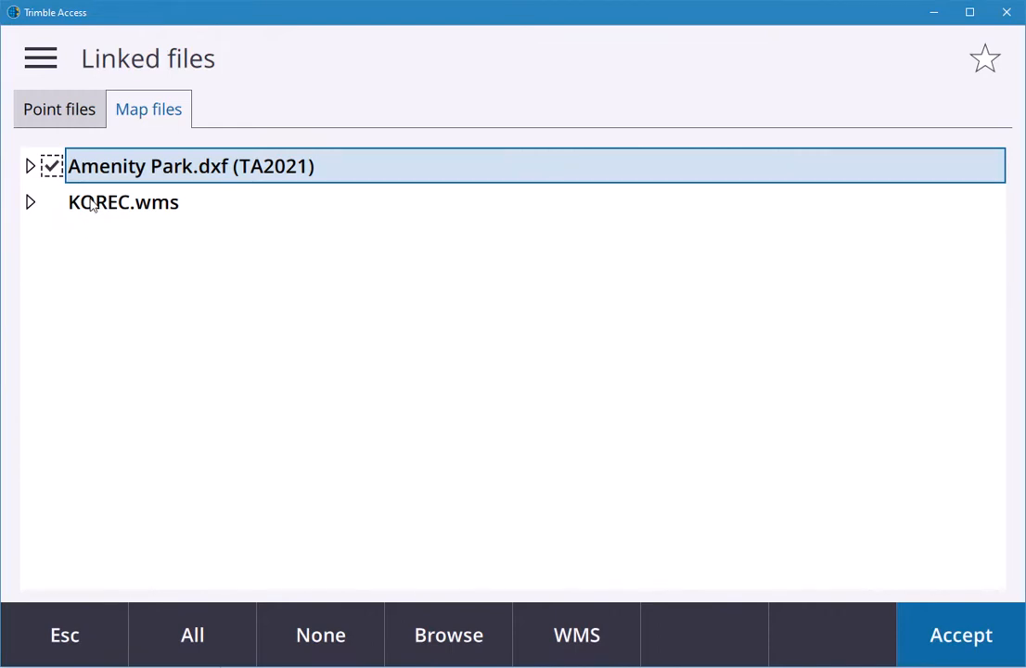
pyautogui.moveTo(73, 623)
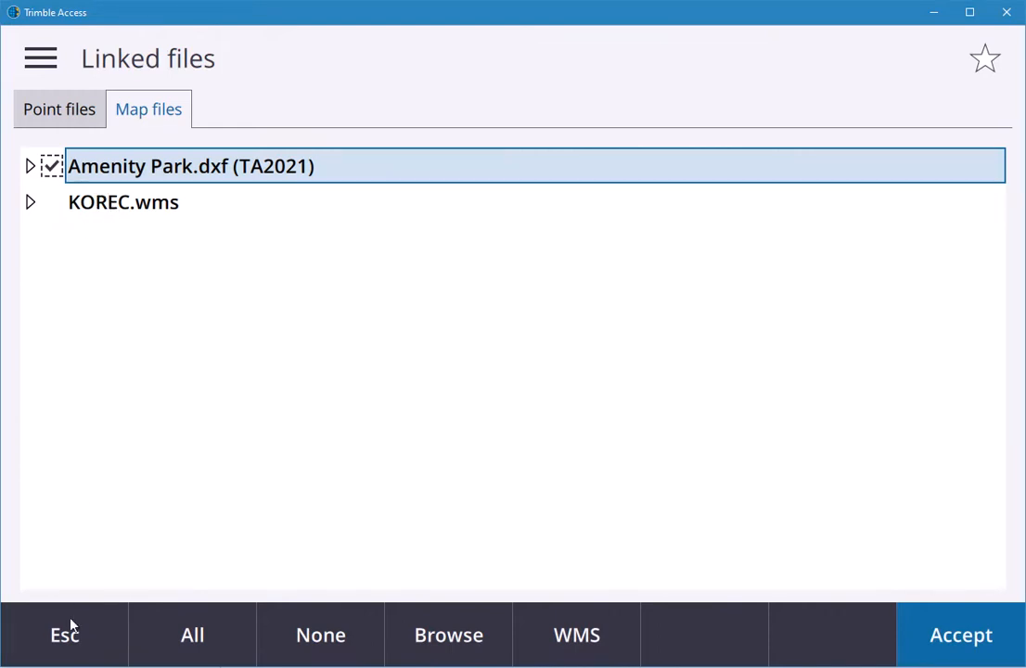
pyautogui.click(961, 634)
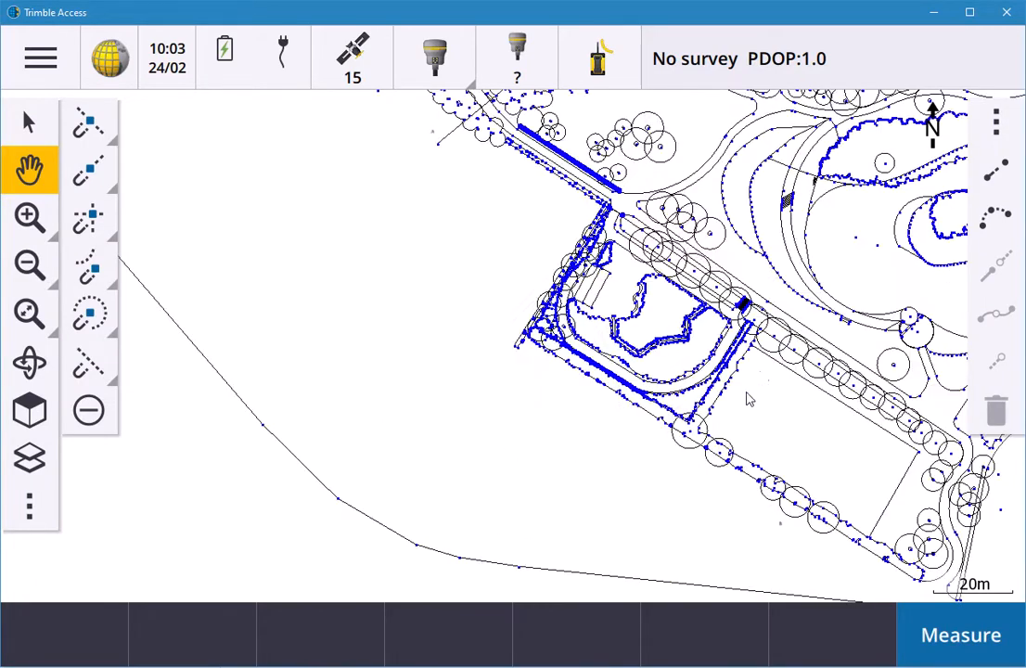
# - Select two points along the line and the hedge point at the drawing's corner
pyautogui.click(28, 121)
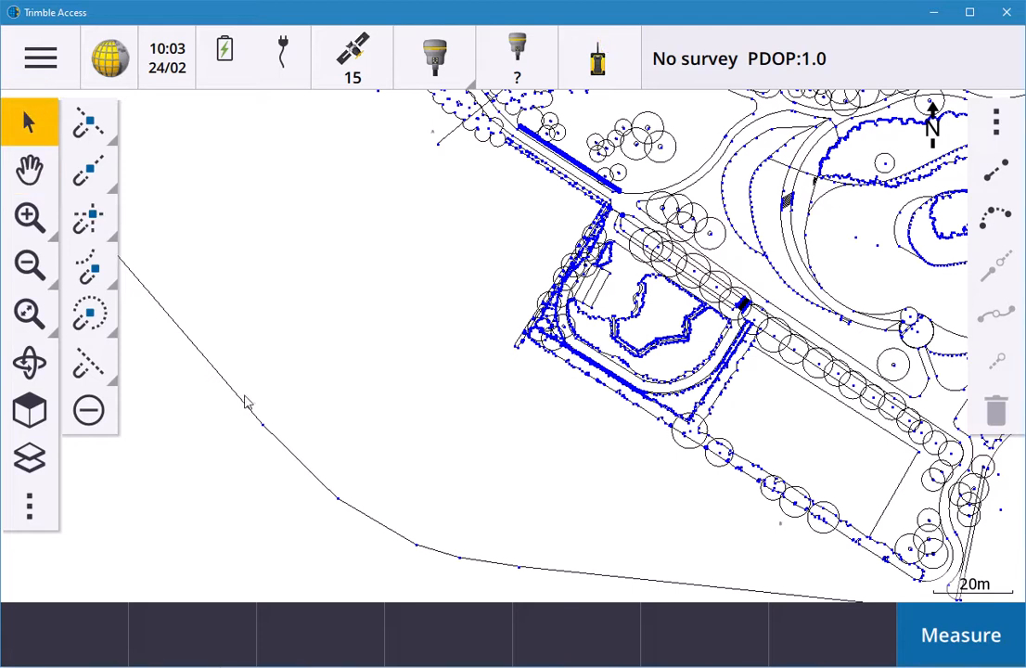
pyautogui.click(263, 425)
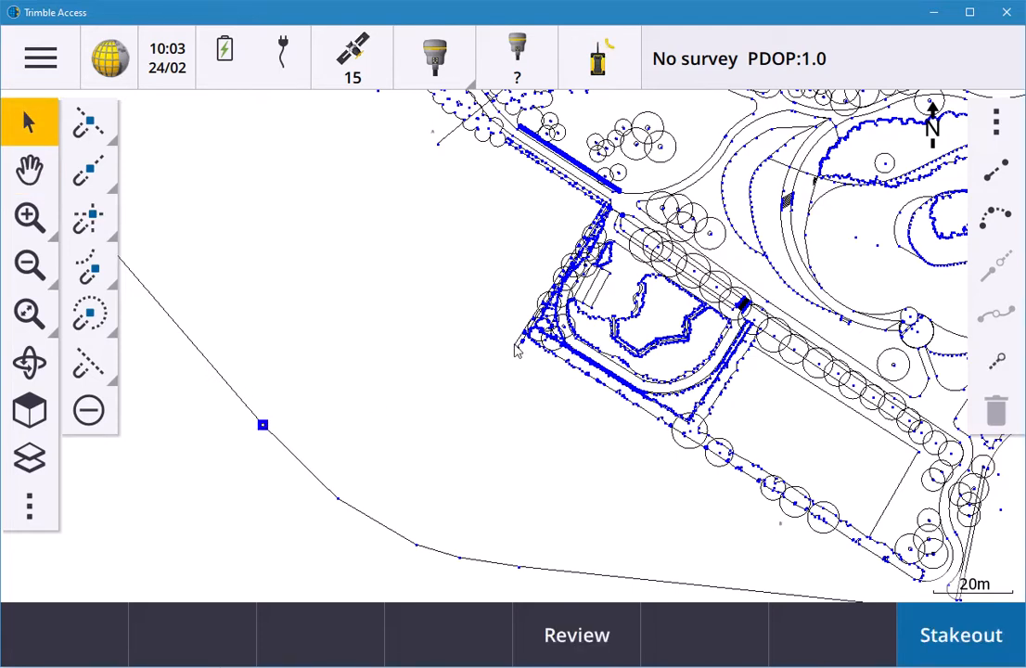
pyautogui.click(516, 348)
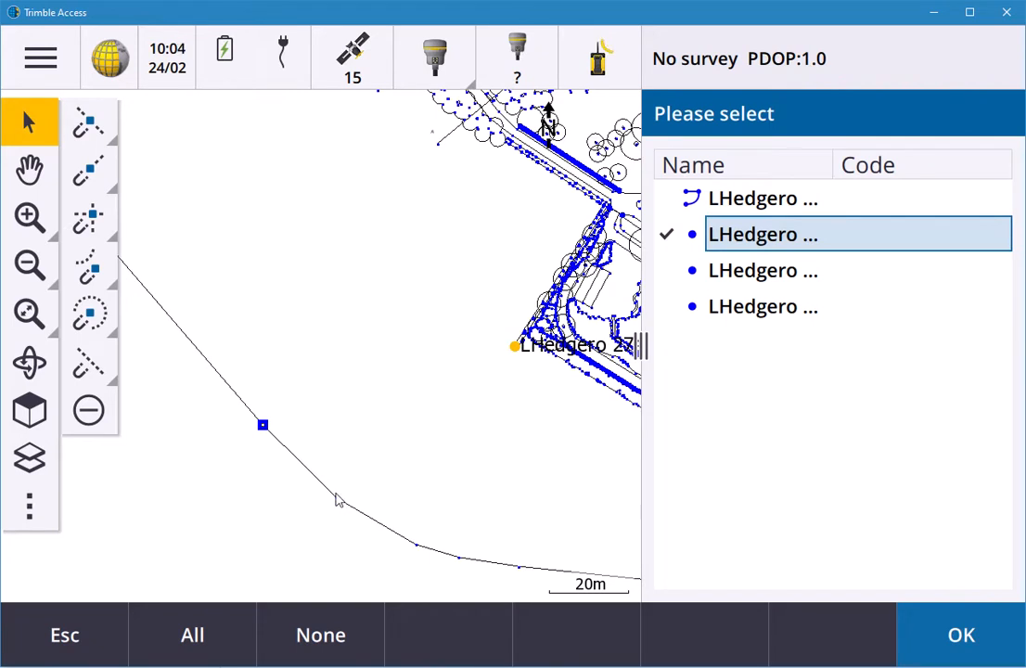
pyautogui.moveTo(340, 505)
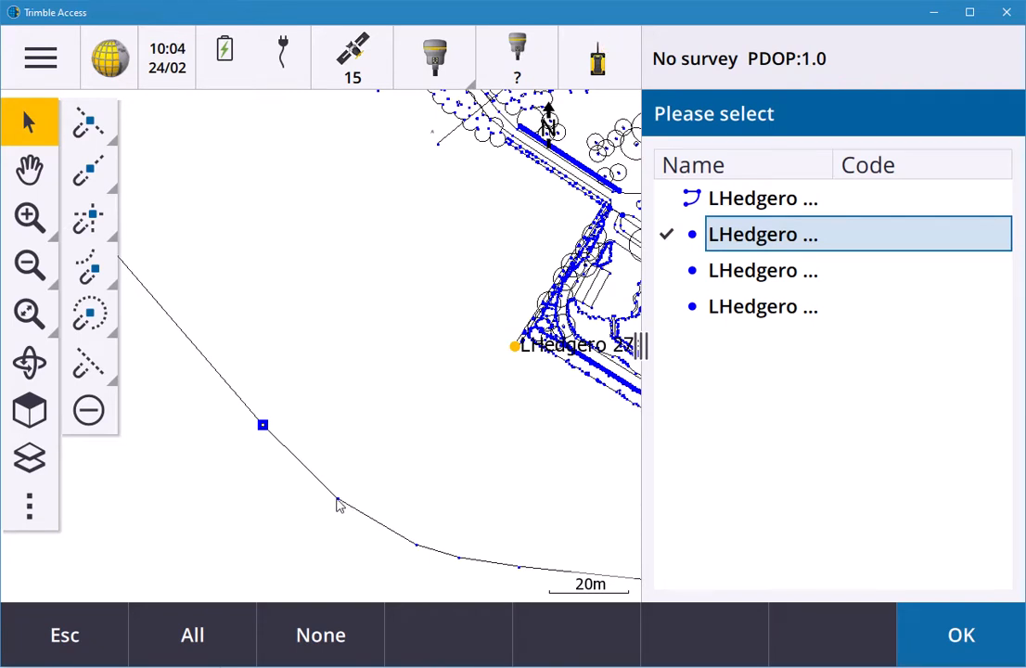
pyautogui.click(961, 634)
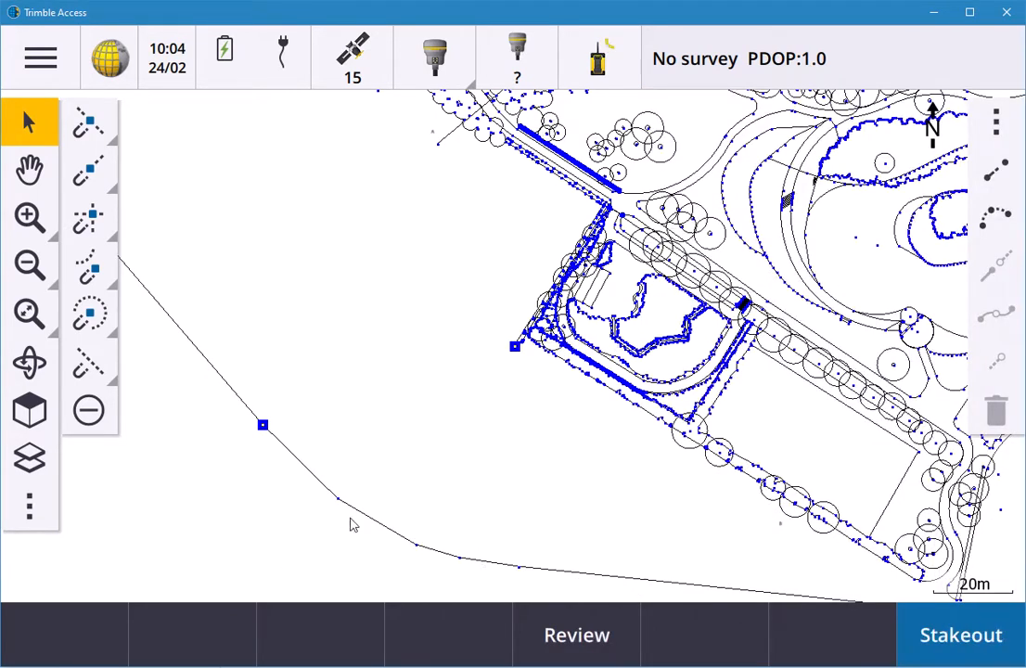
pyautogui.click(338, 497)
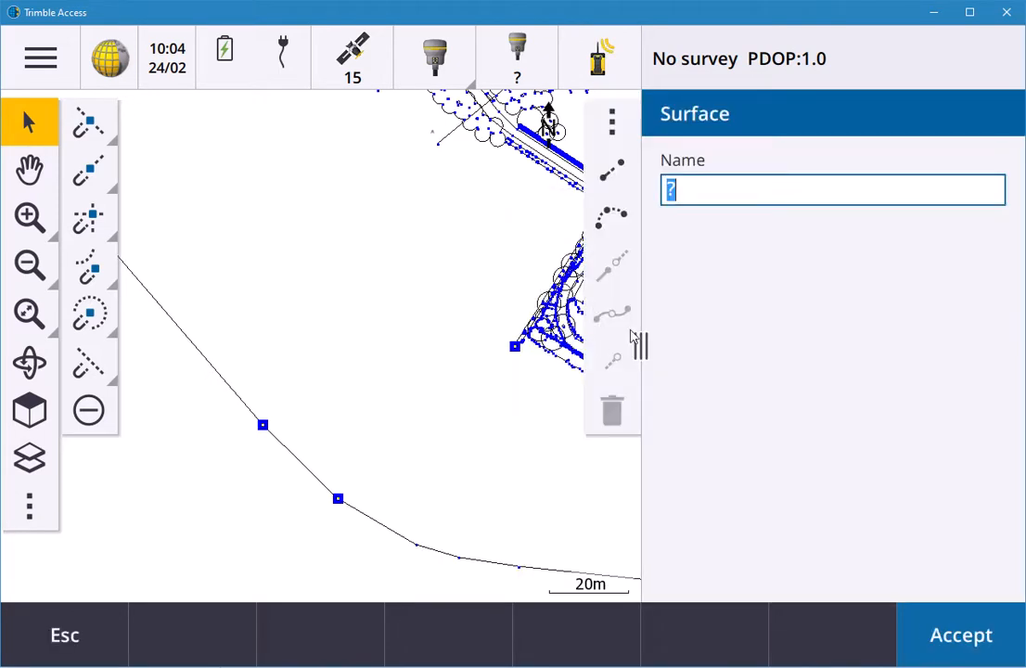
# - Create a surface named KOREC spanning the three picked points
pyautogui.write('KO')
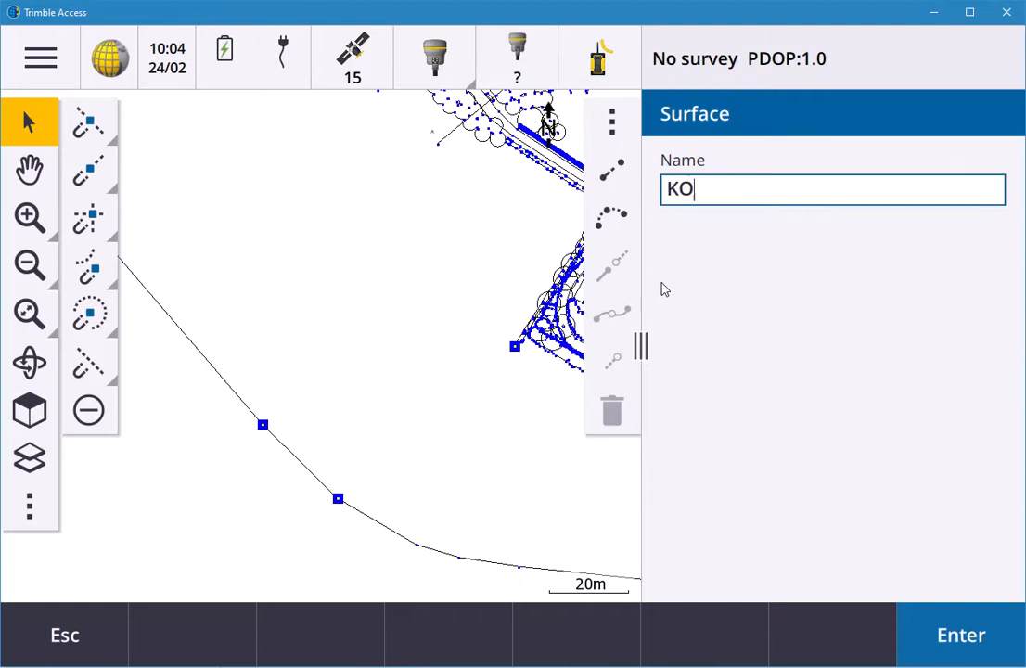
pyautogui.write('REC')
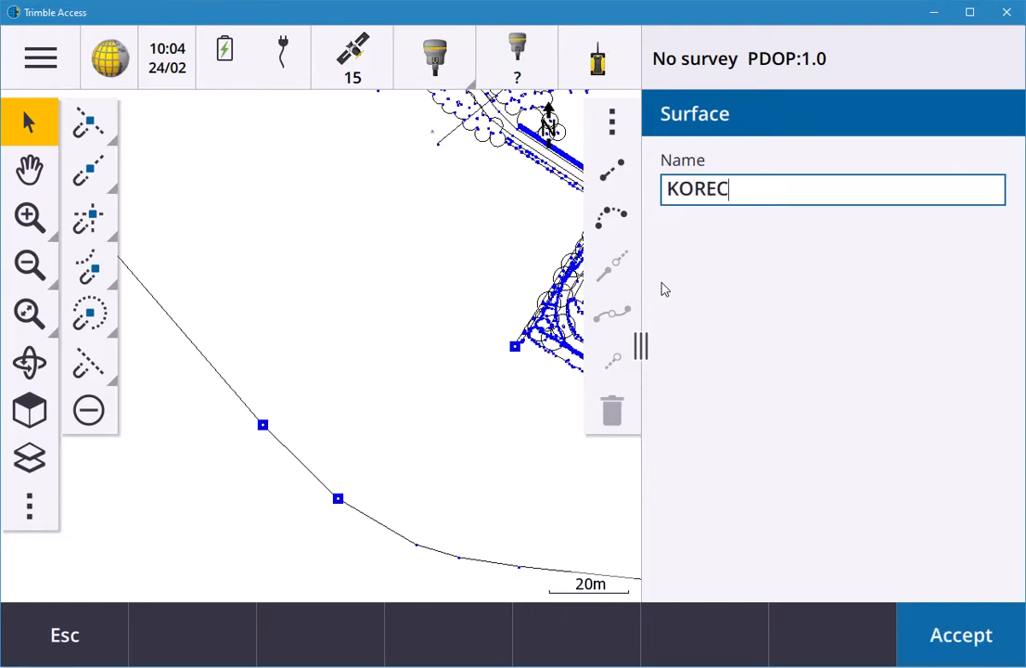
pyautogui.click(961, 635)
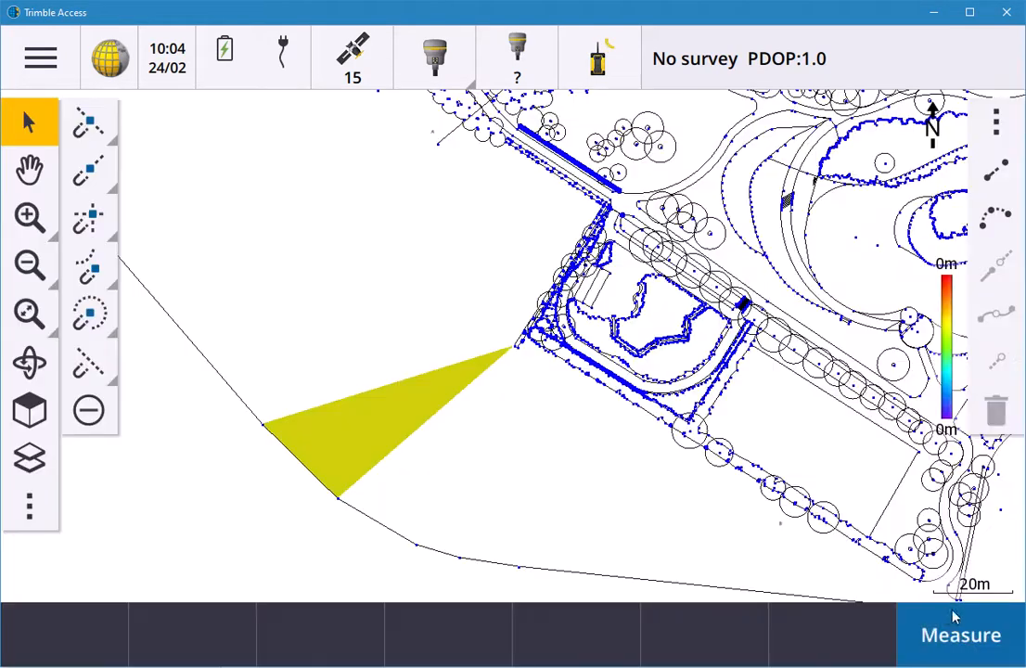
pyautogui.moveTo(367, 451)
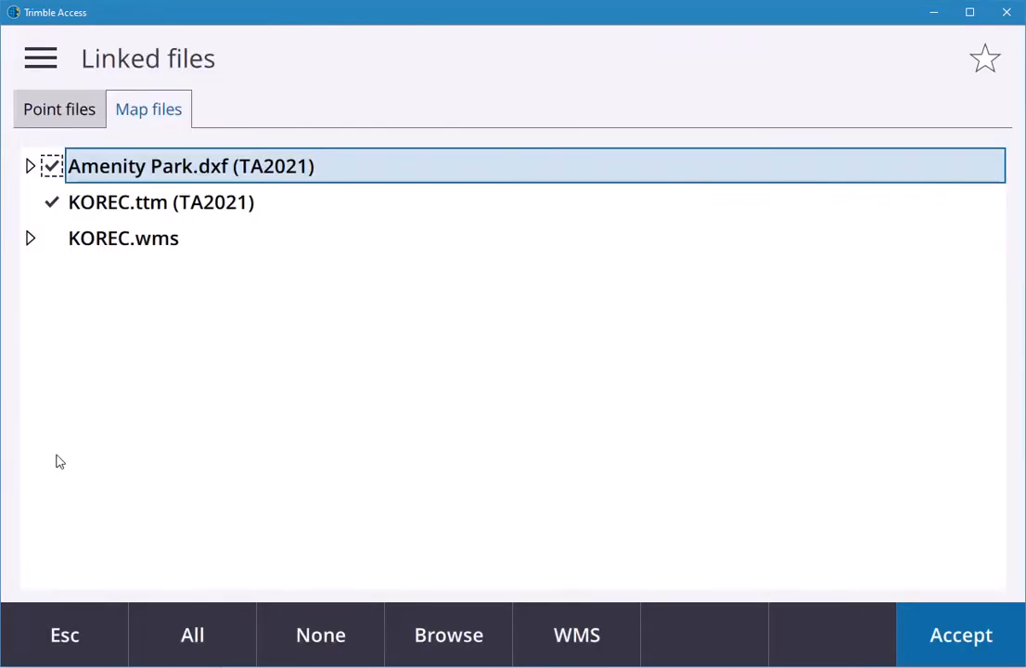
pyautogui.moveTo(167, 213)
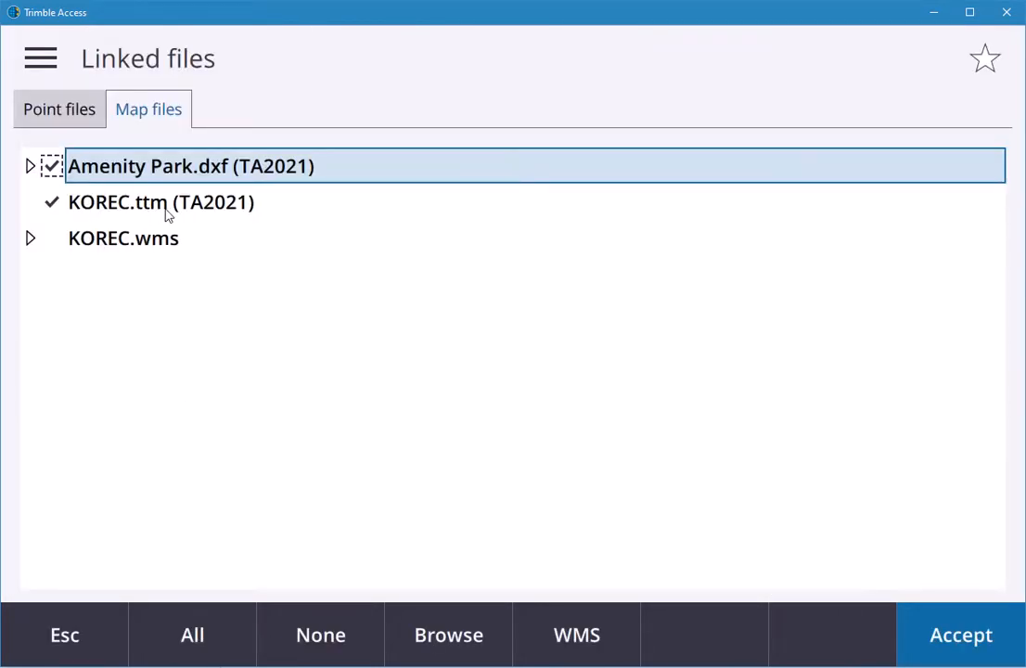
pyautogui.moveTo(149, 203)
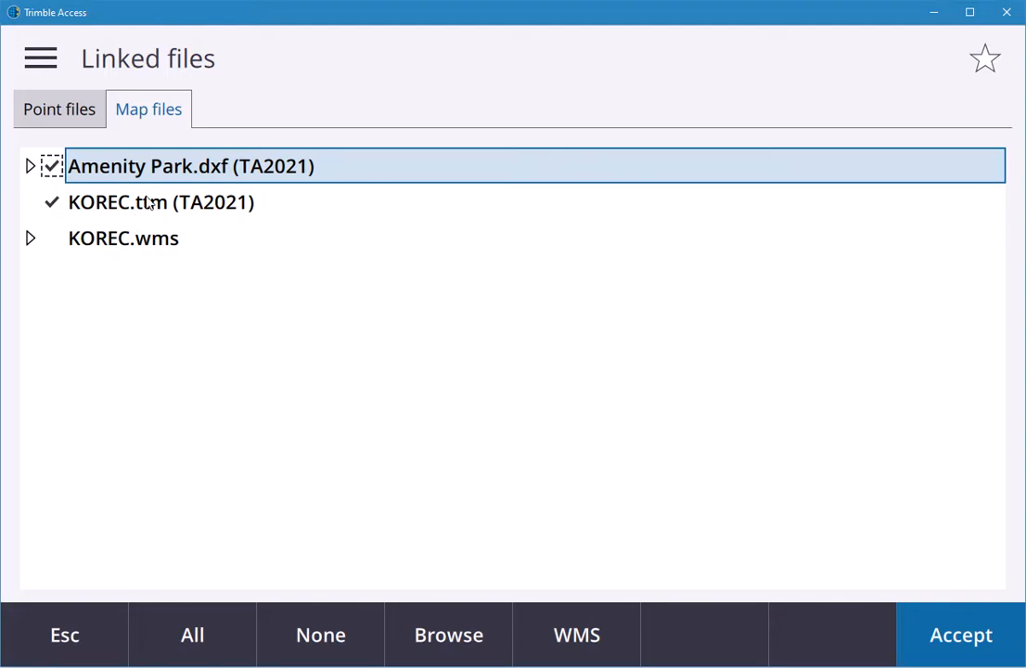
pyautogui.moveTo(133, 214)
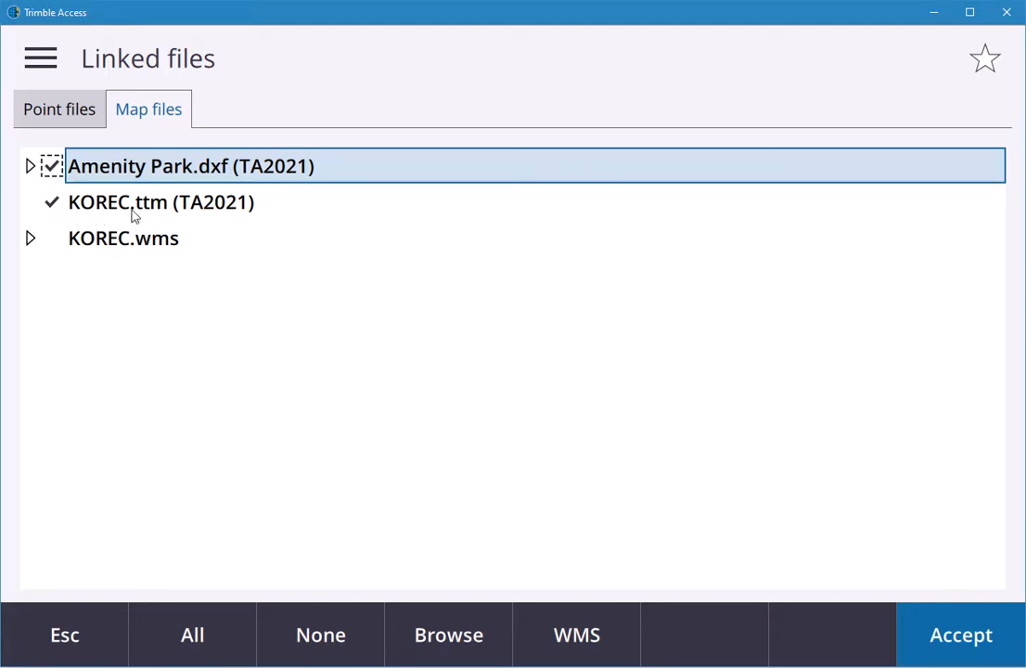
pyautogui.moveTo(163, 211)
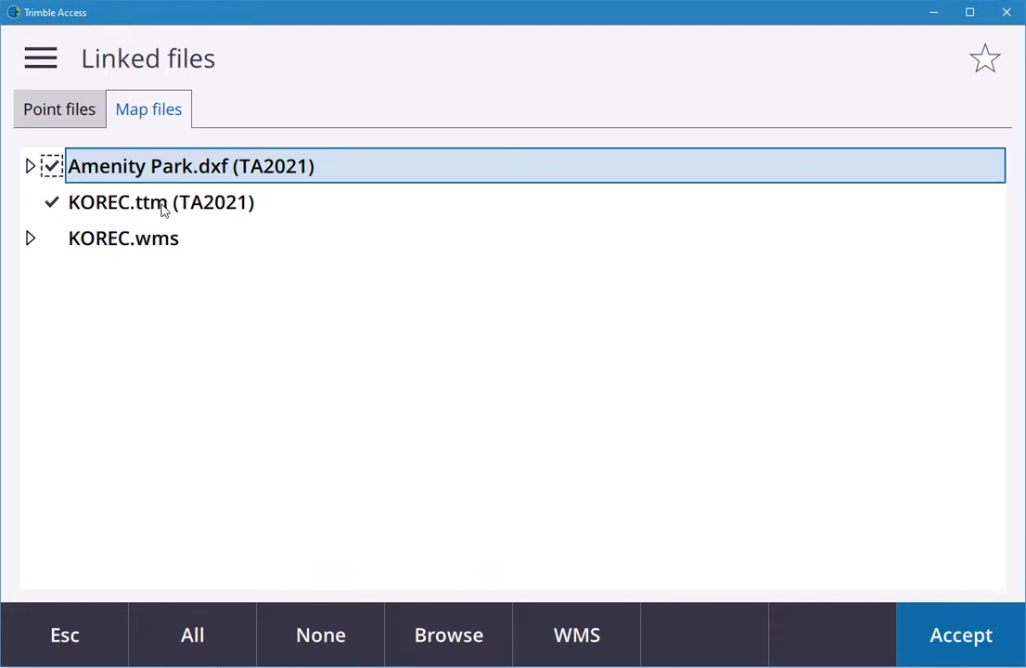
# - Activate KOREC.ttm among the linked map files and return to the map
pyautogui.click(159, 201)
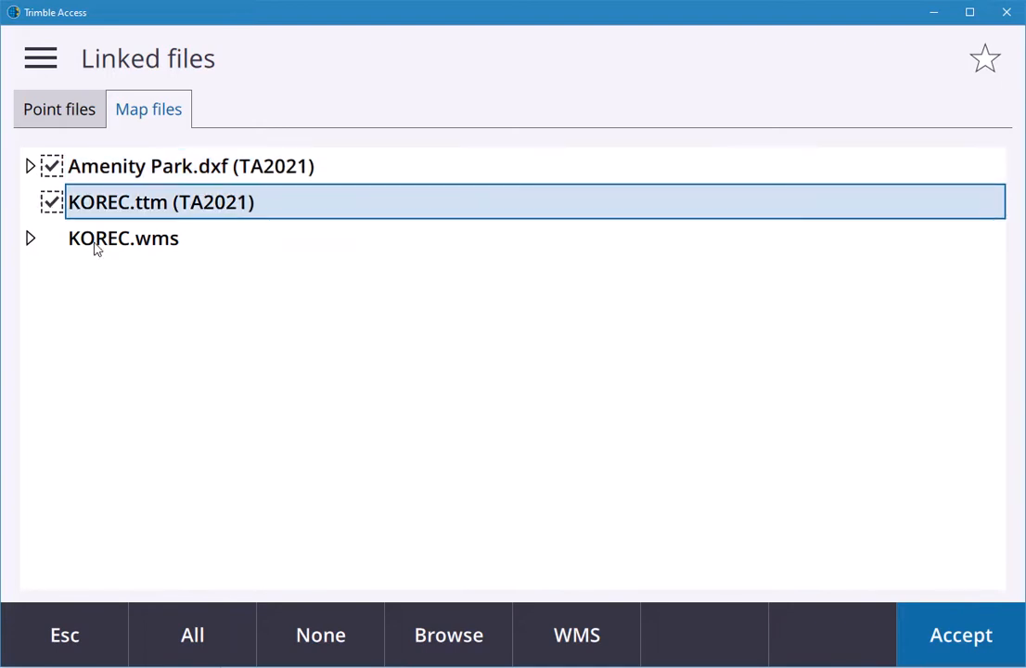
pyautogui.moveTo(124, 275)
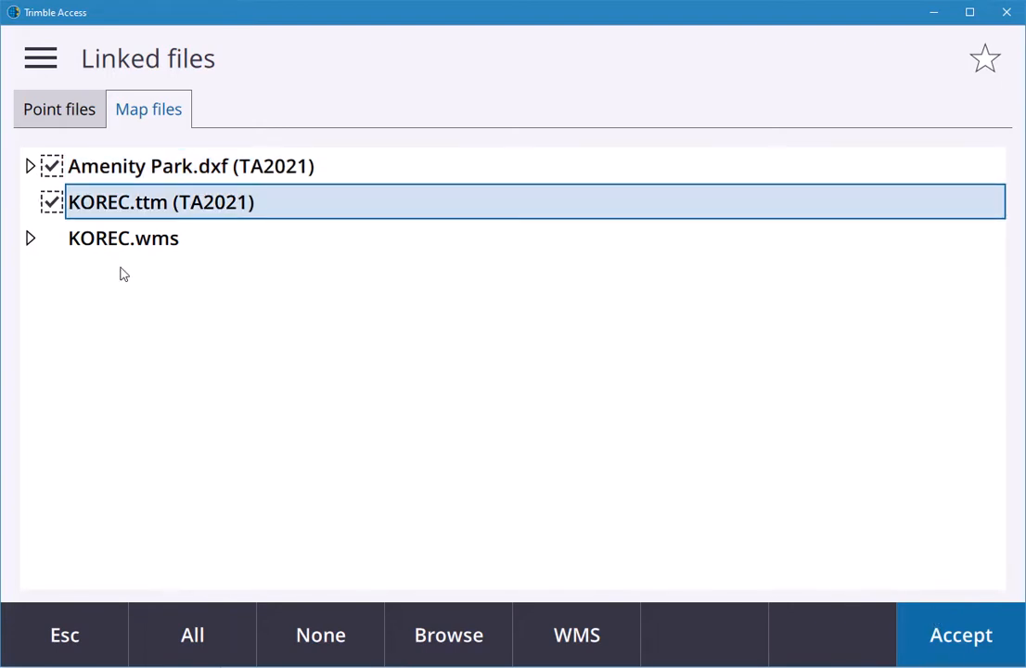
pyautogui.click(961, 635)
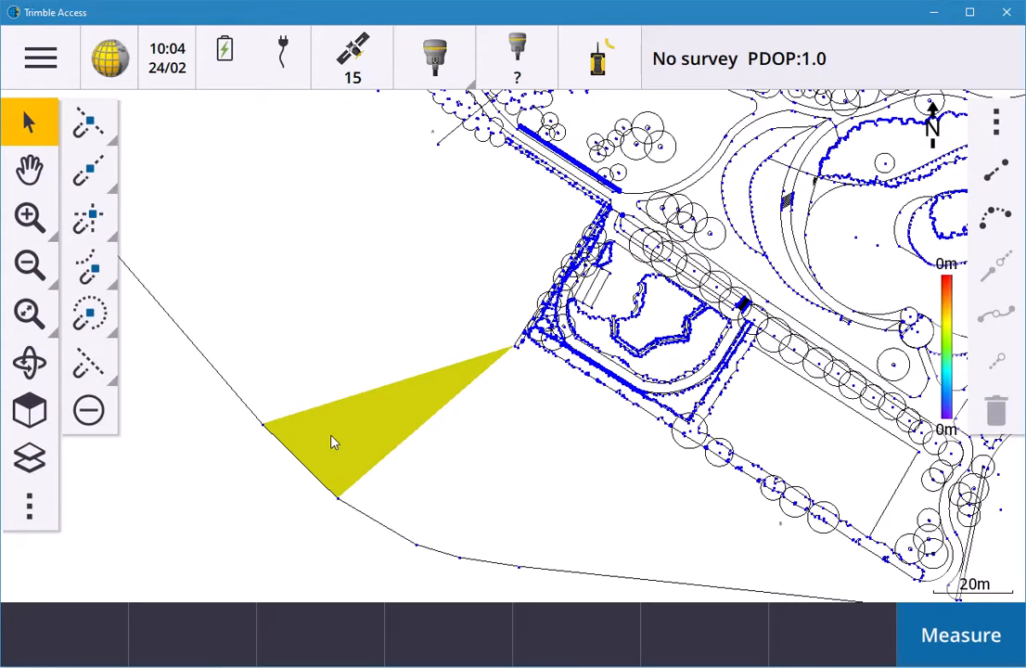
pyautogui.moveTo(330, 454)
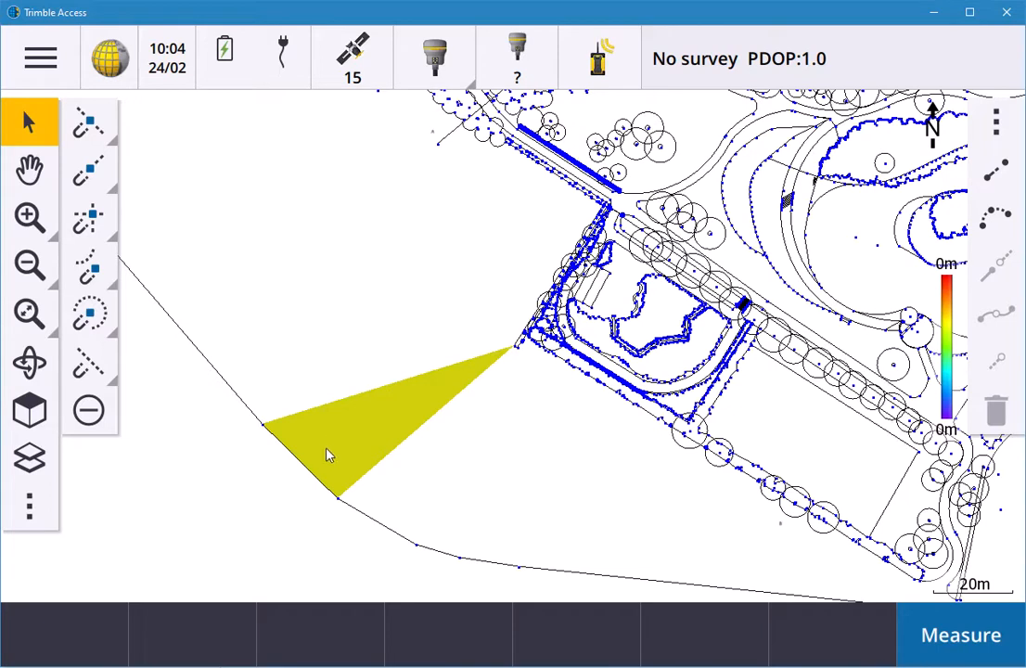
pyautogui.moveTo(325, 462)
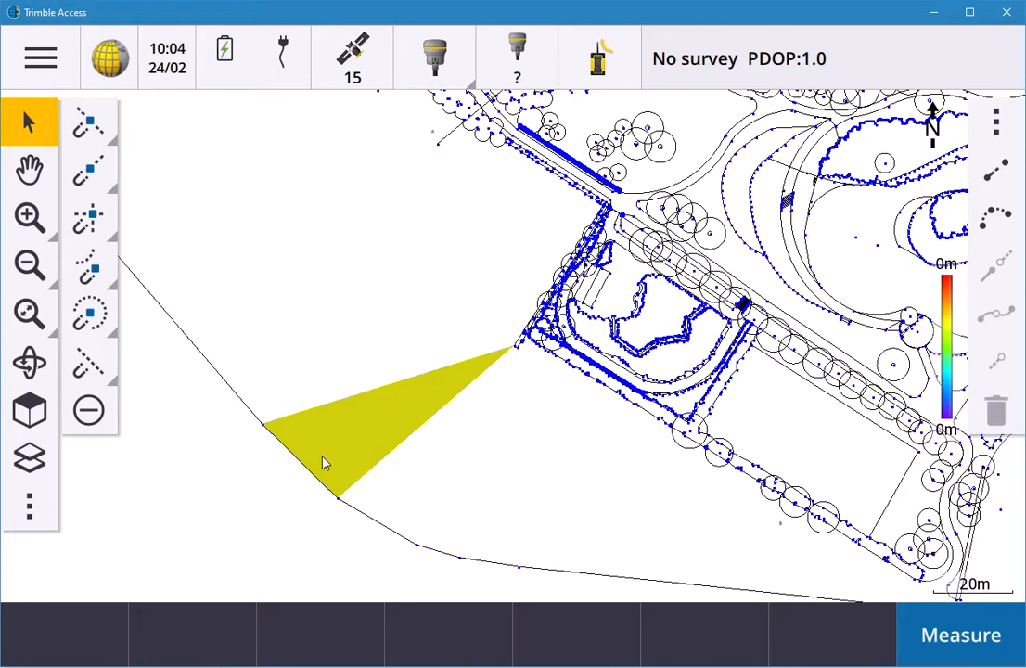